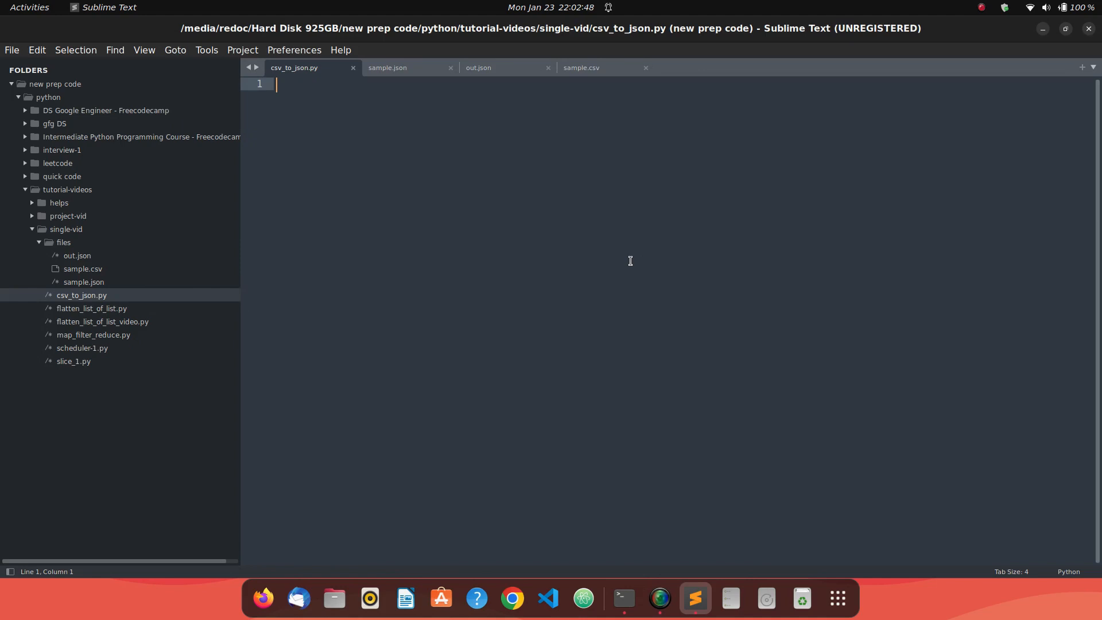
- Inspect the rows of sample.csv, then view the same records as indented JSON in out.json
click(581, 68)
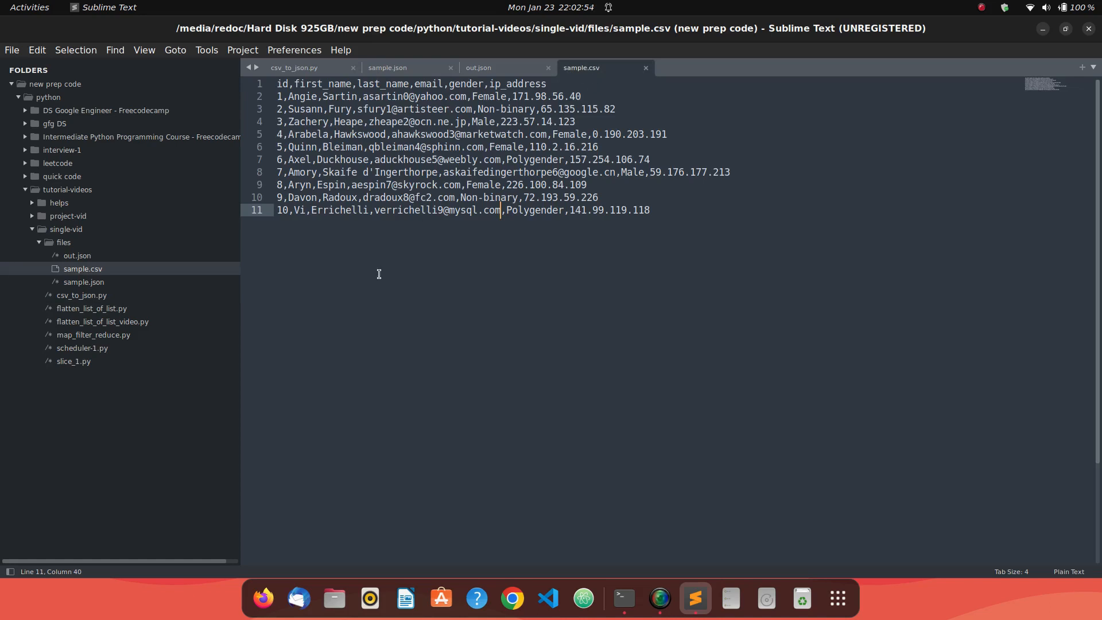
mouse_move(330, 153)
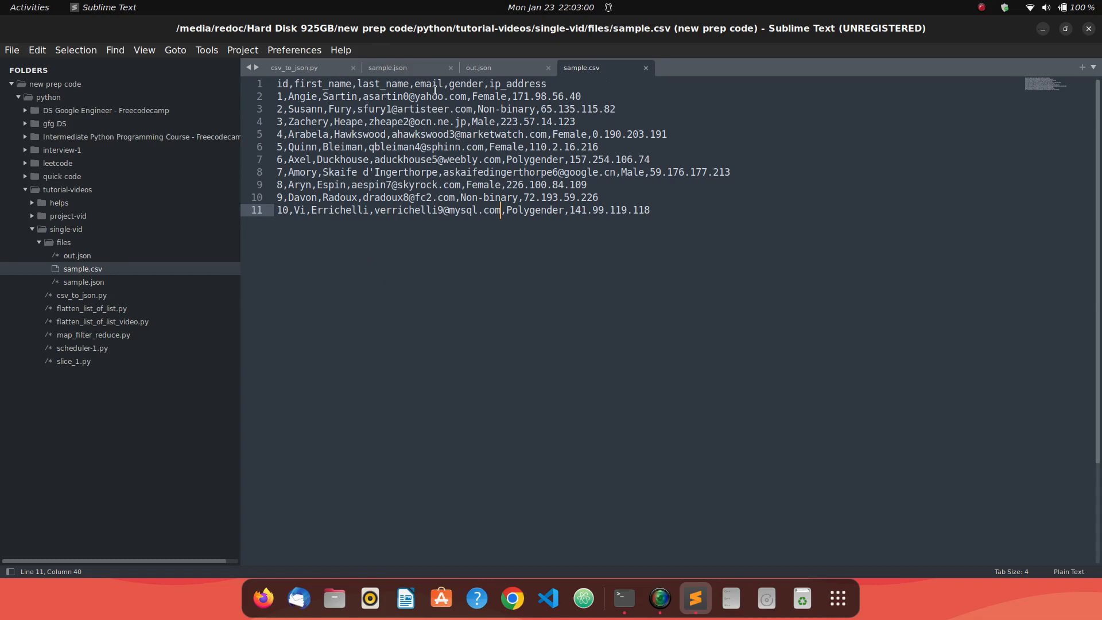
mouse_move(473, 252)
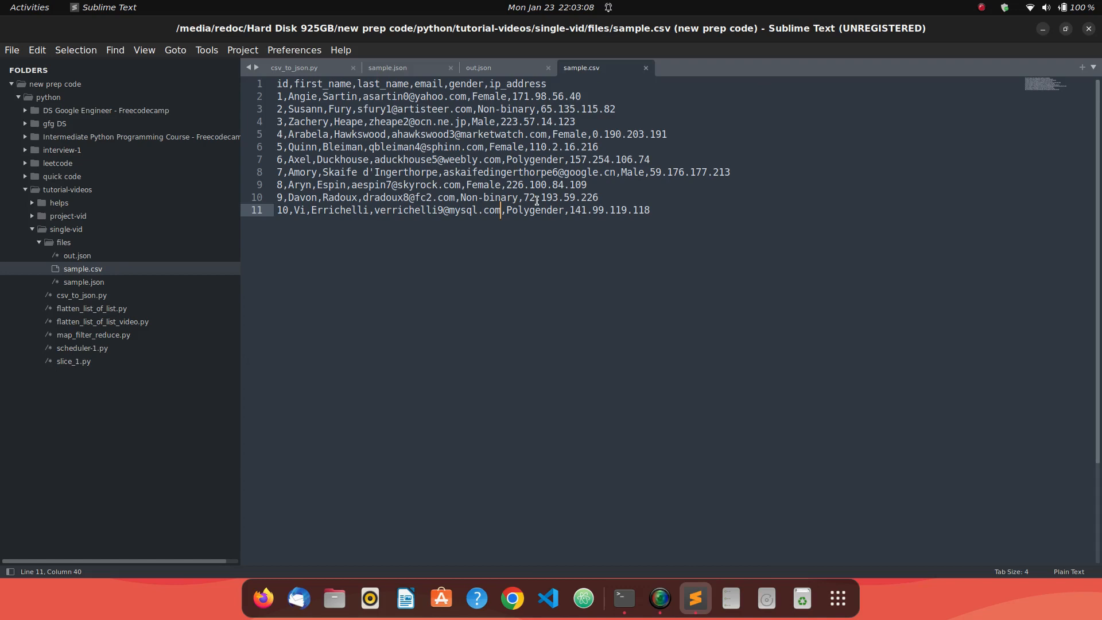
mouse_move(513, 60)
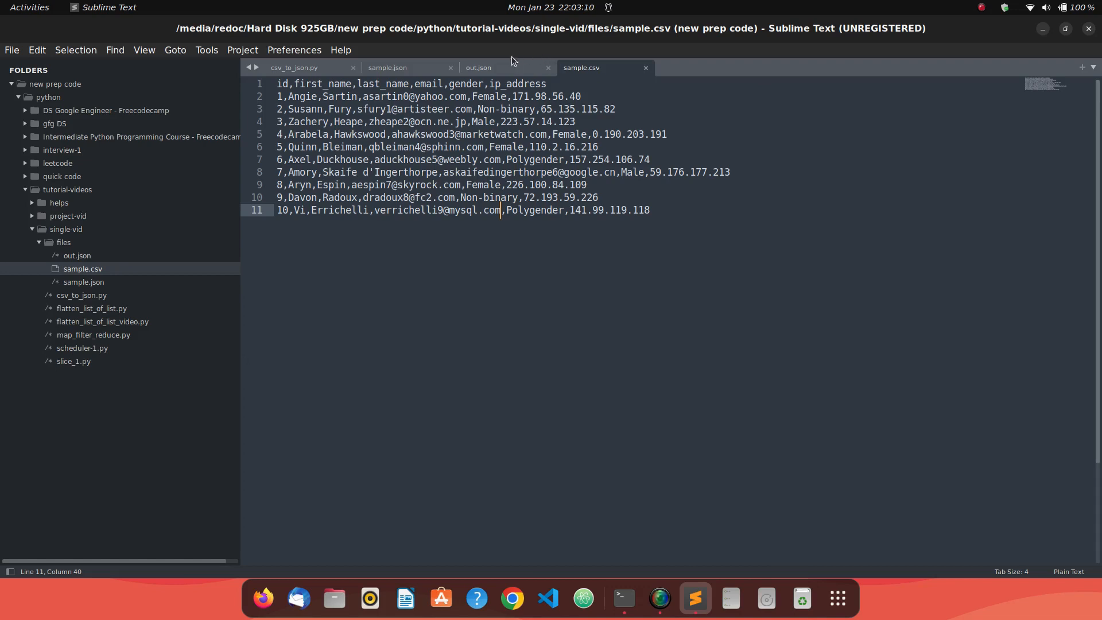
click(479, 67)
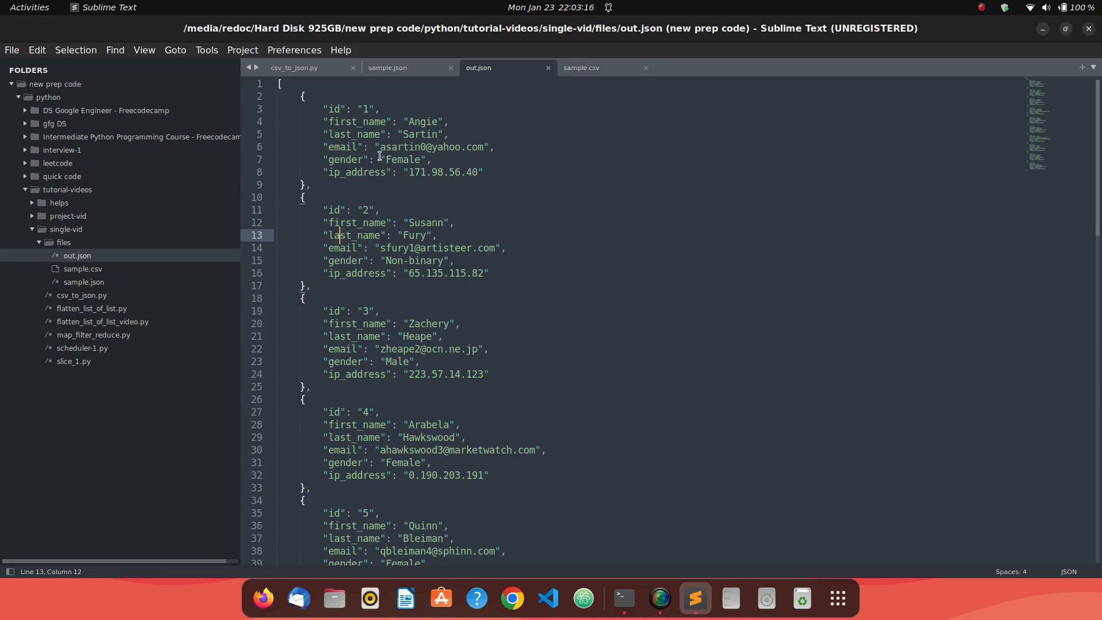
- Compare sample.csv with out.json, confirm sample.json is empty, and return to csv_to_json.py
click(582, 68)
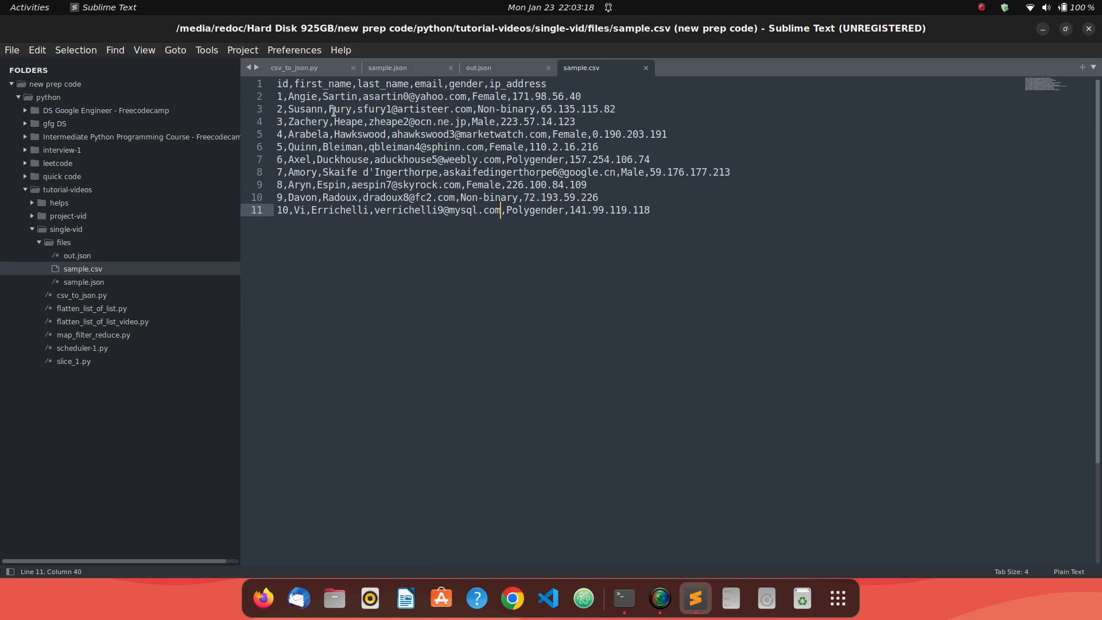
click(478, 68)
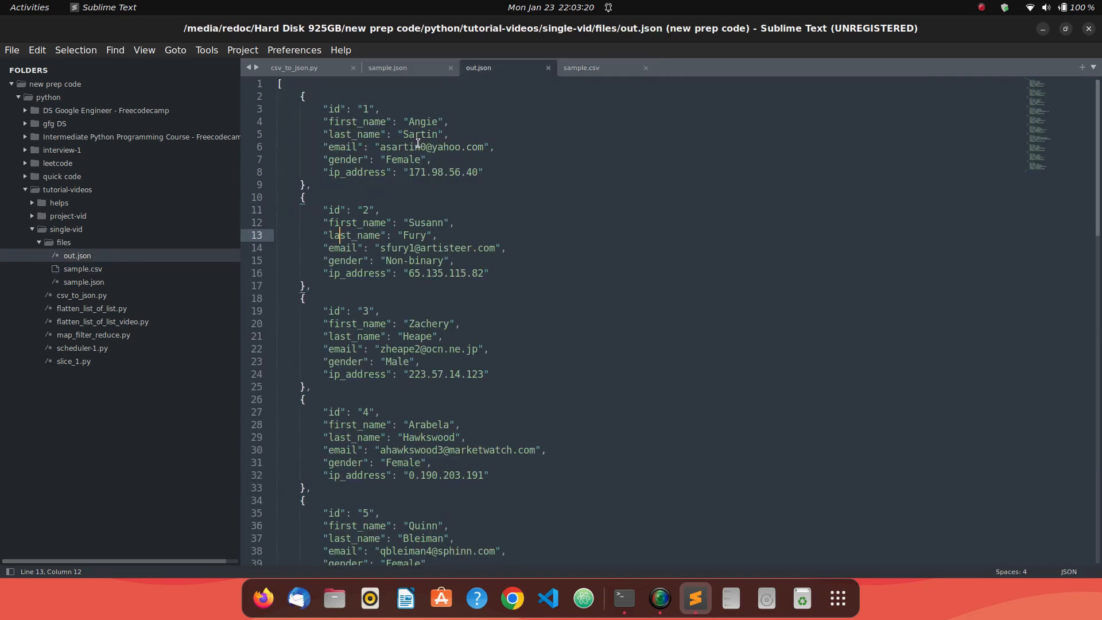
mouse_move(338, 291)
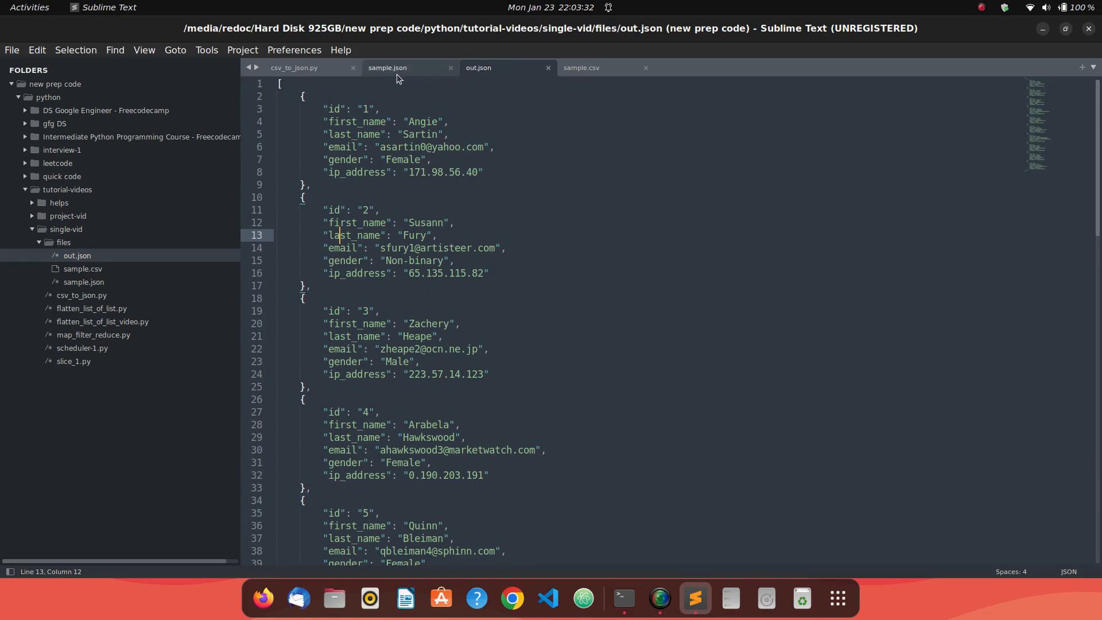
click(386, 67)
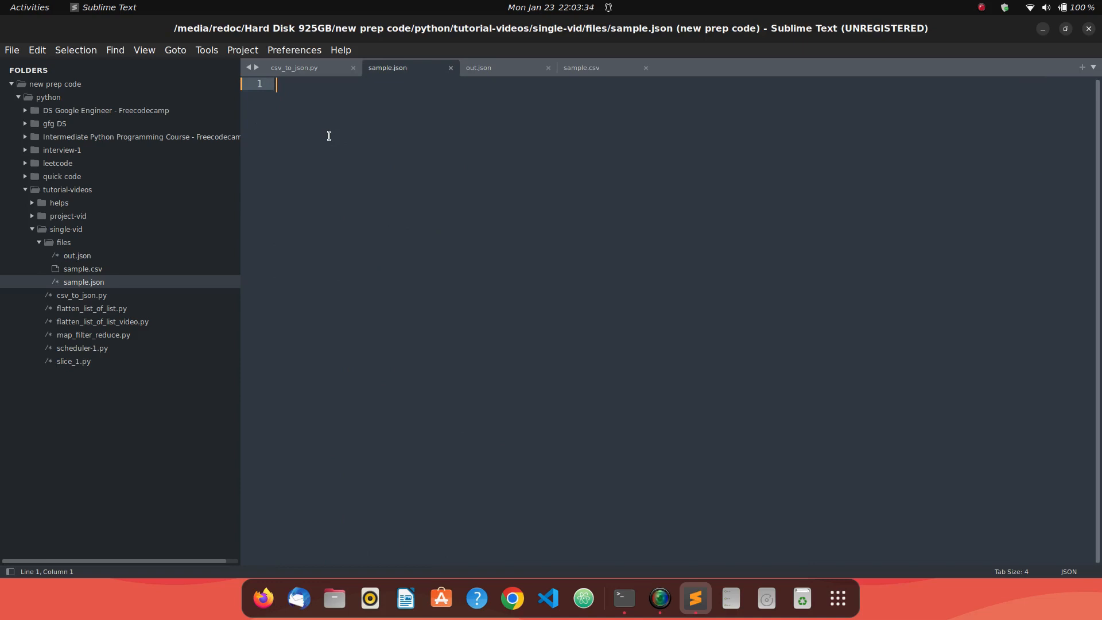
click(294, 67)
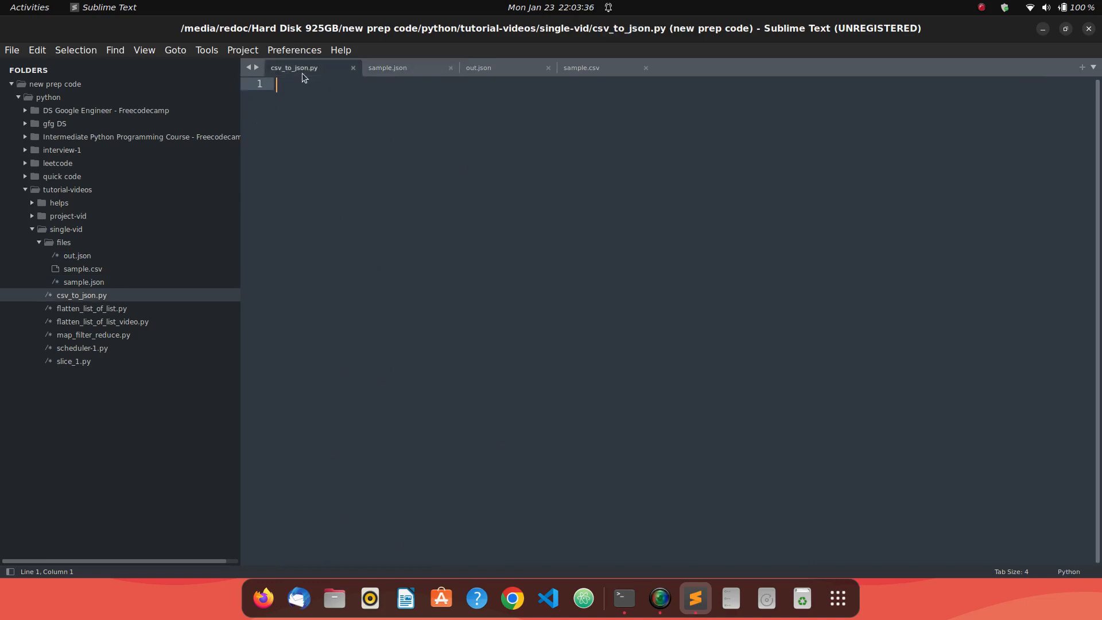
- Add the import csv, json line to csv_to_json.py and save
text(i)
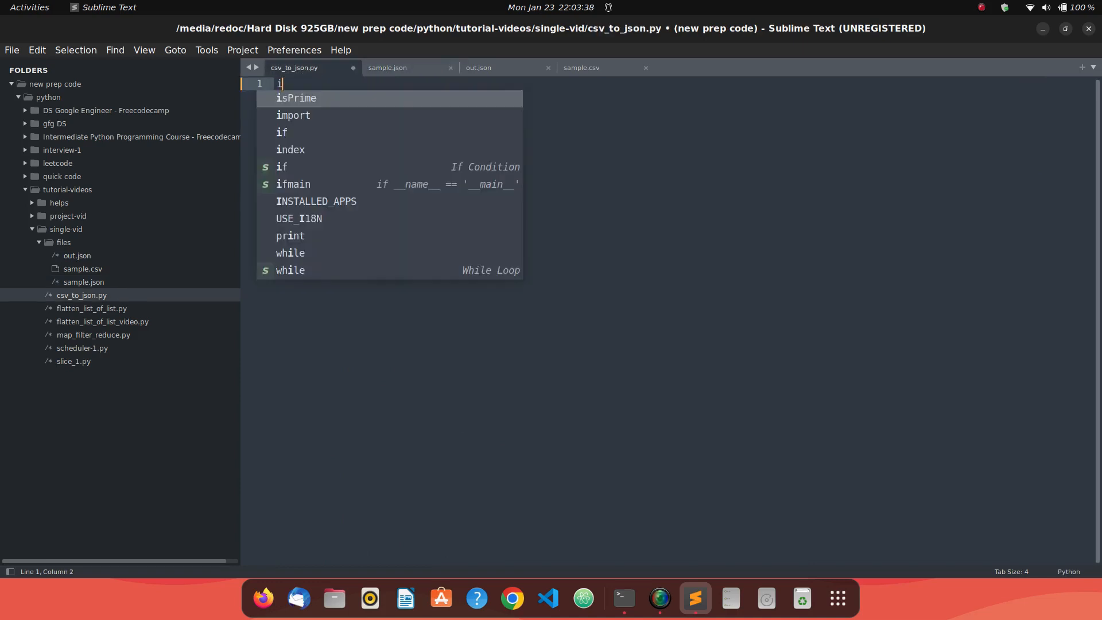
text(mport csv, json)
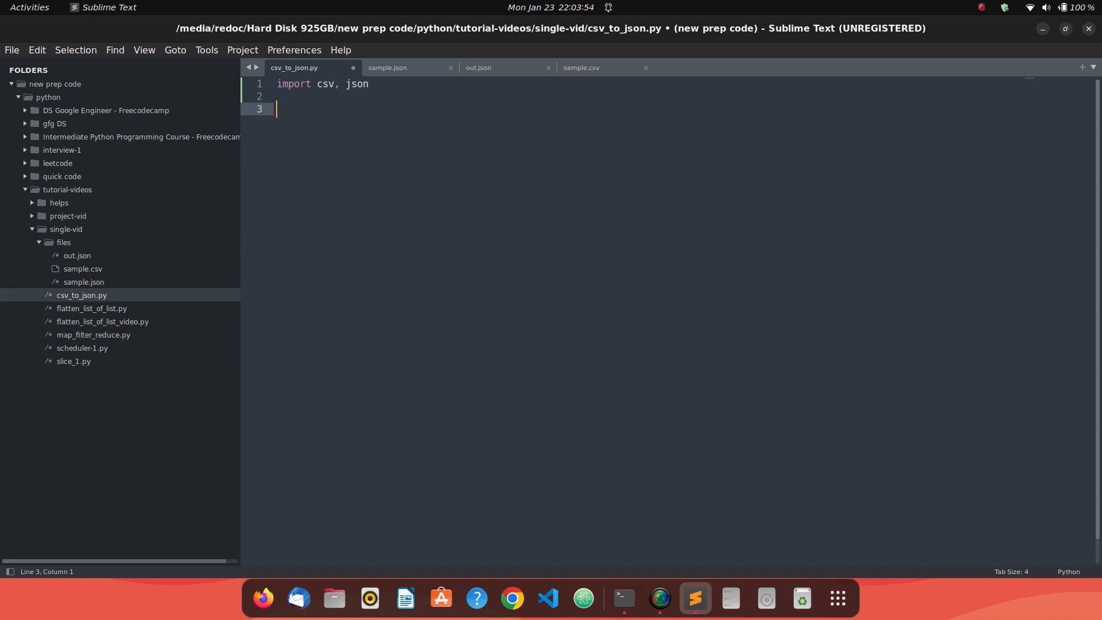
key(ctrl+s)
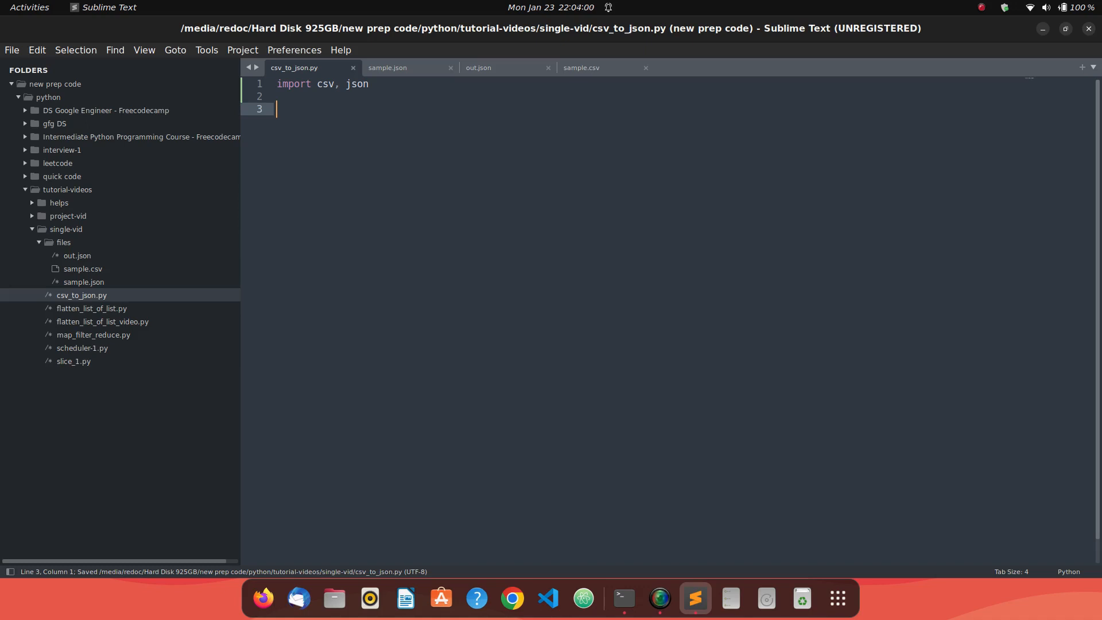
- Write a with open('files/sample.csv', 'r') as f block that prints f.read()
text(wit)
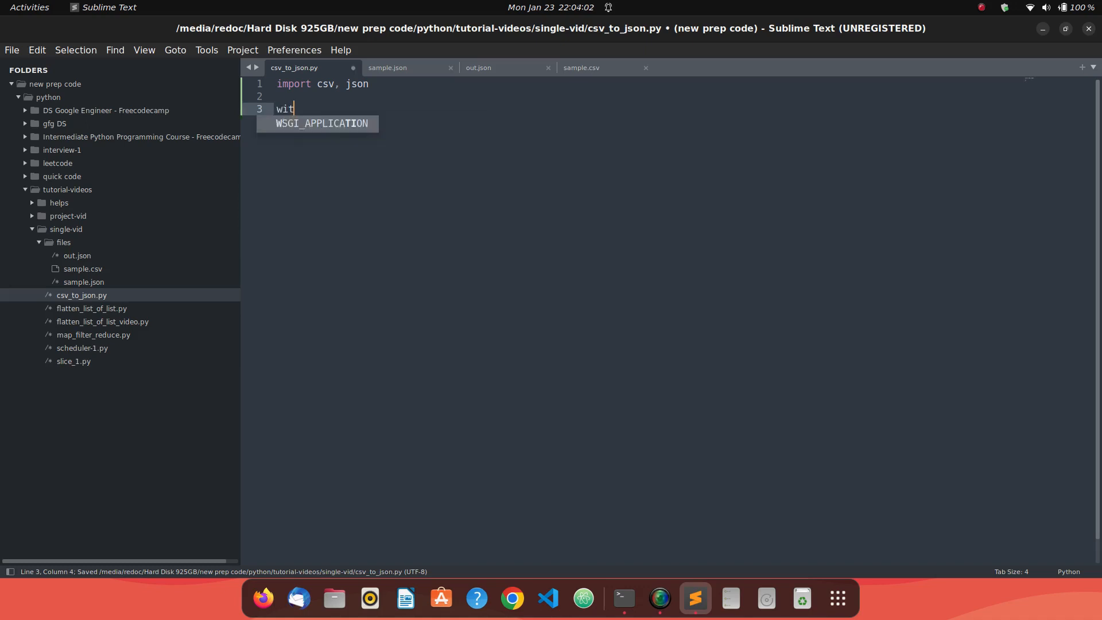
text(h open()
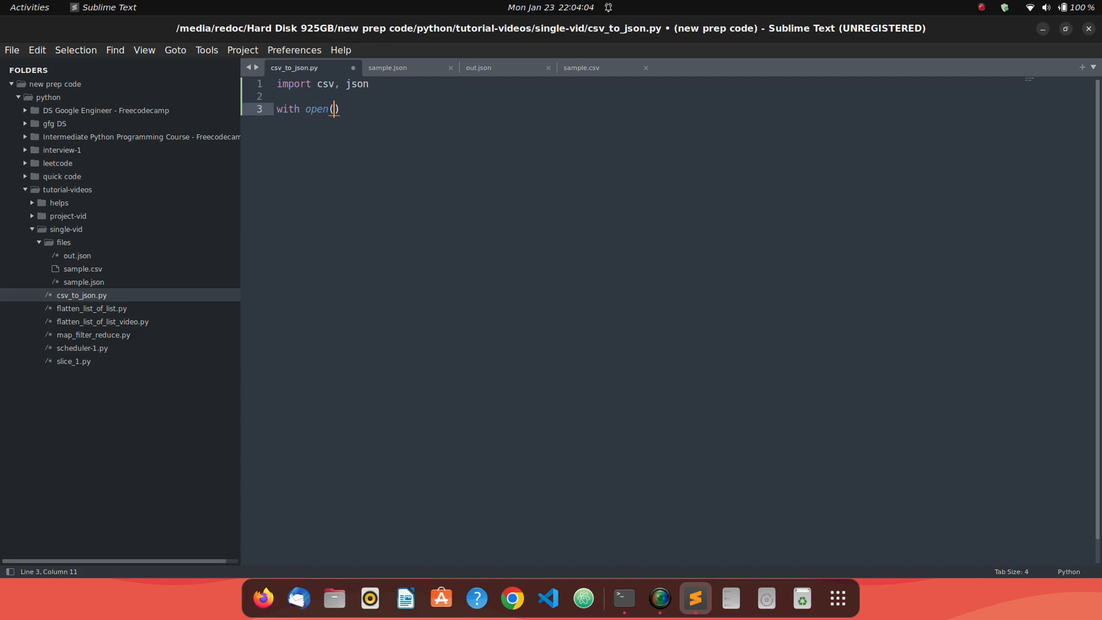
text('files')
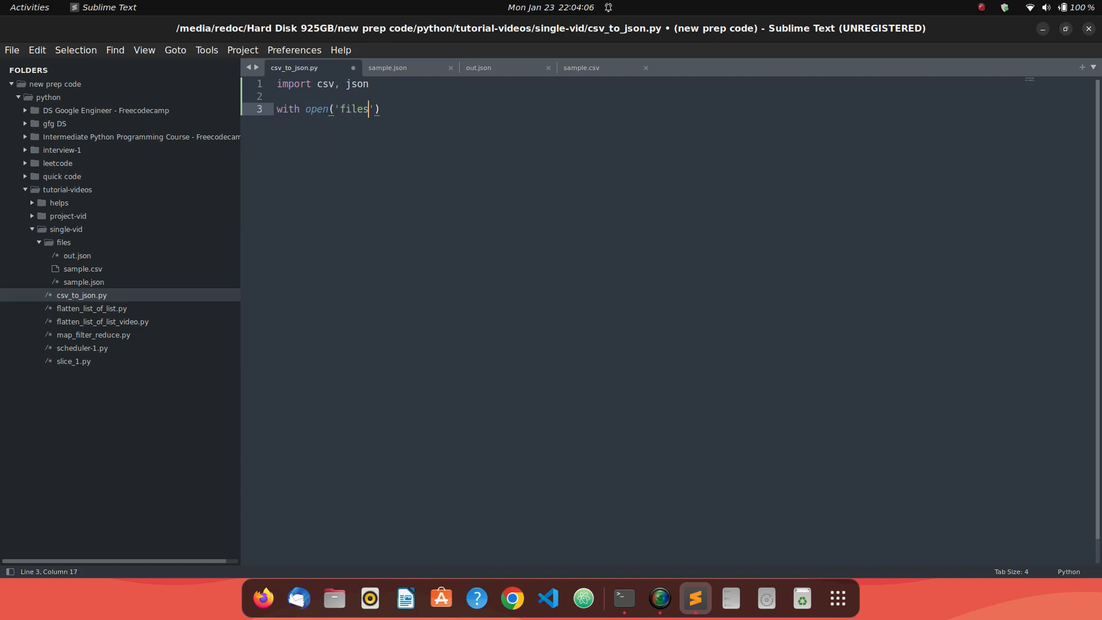
text(/)
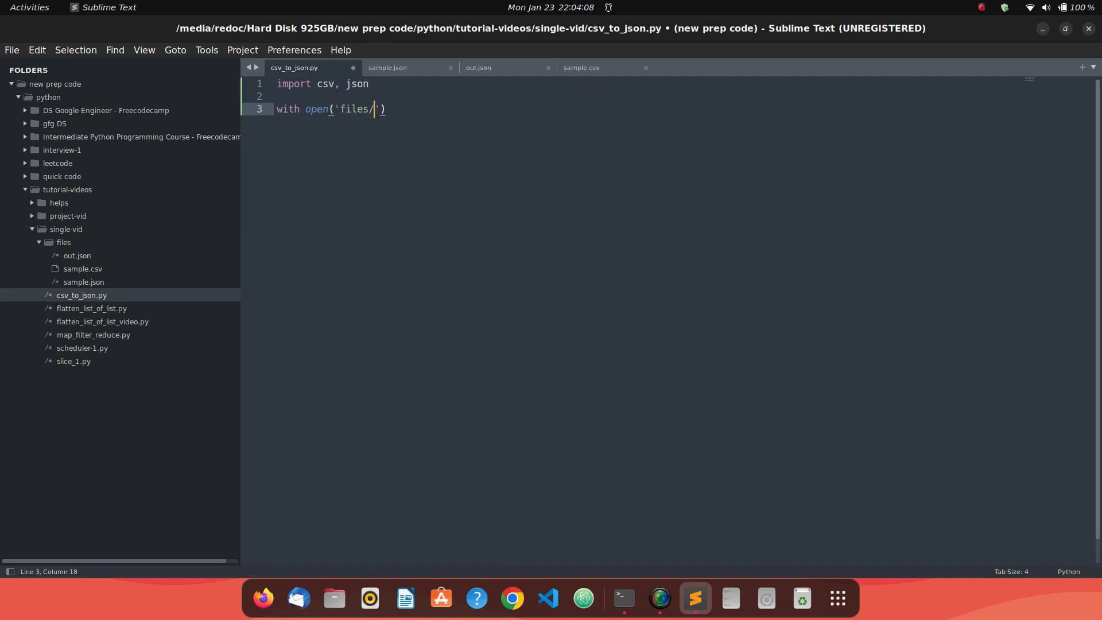
text(sample.csv)
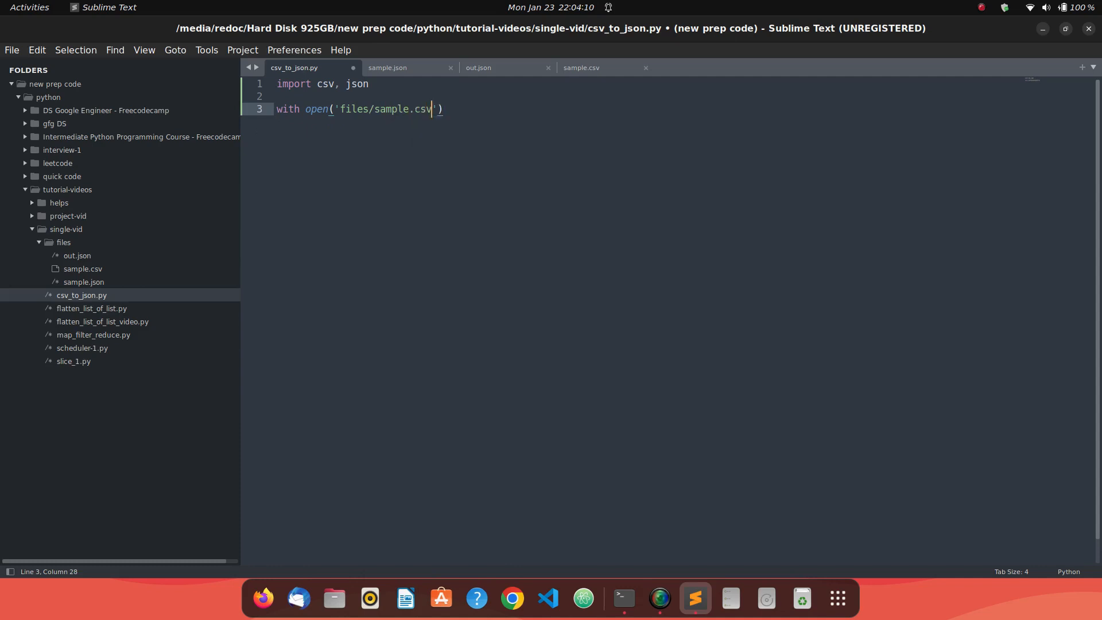
click(31, 228)
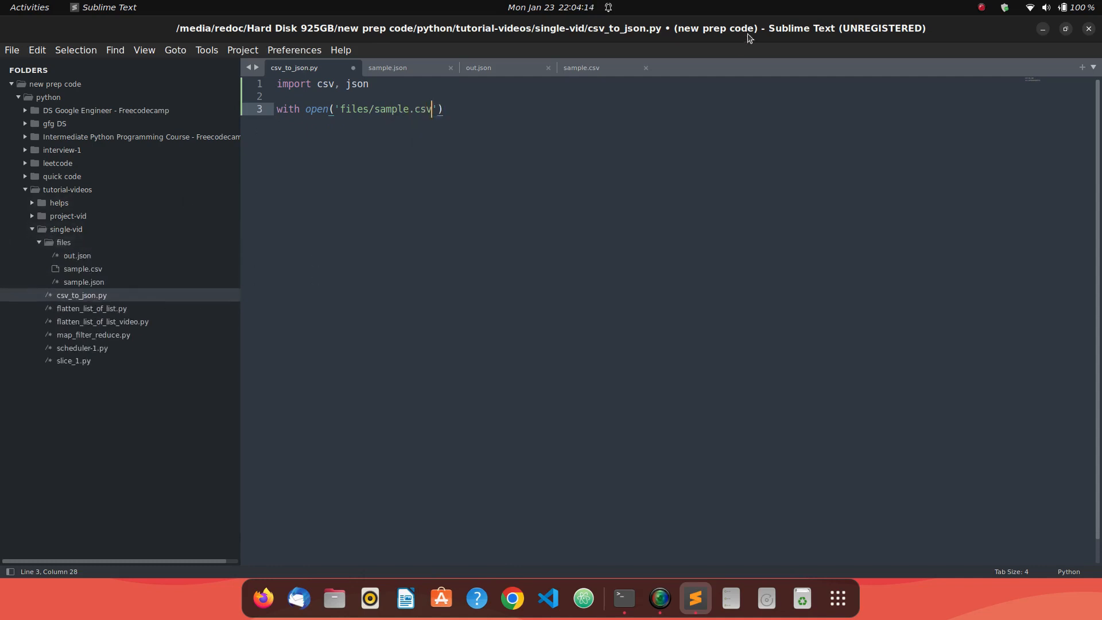
text(,)
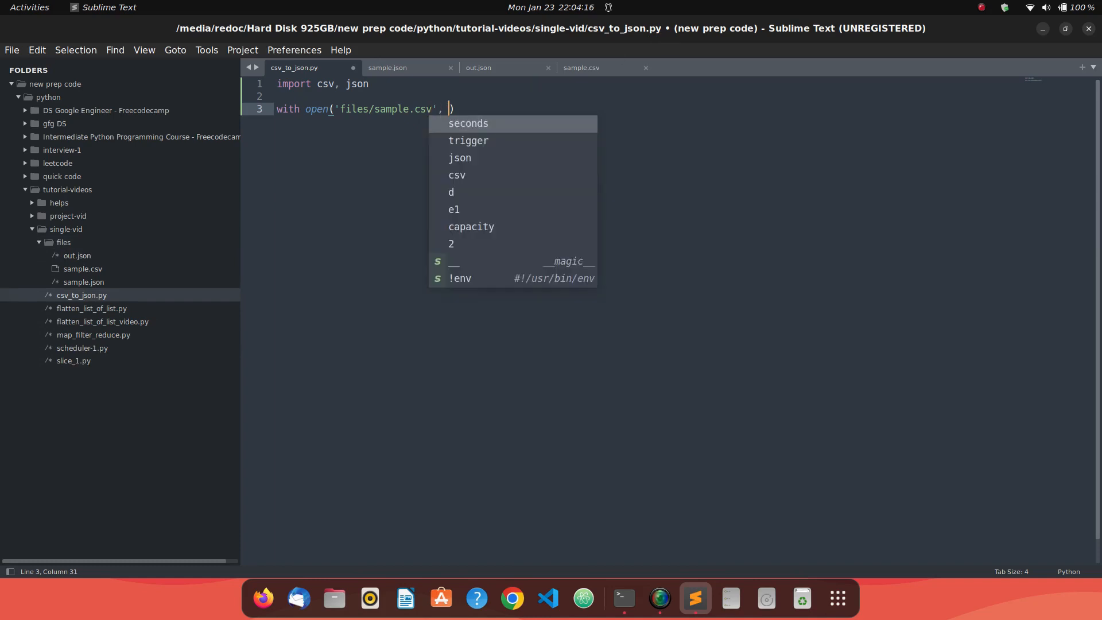
text('r'))
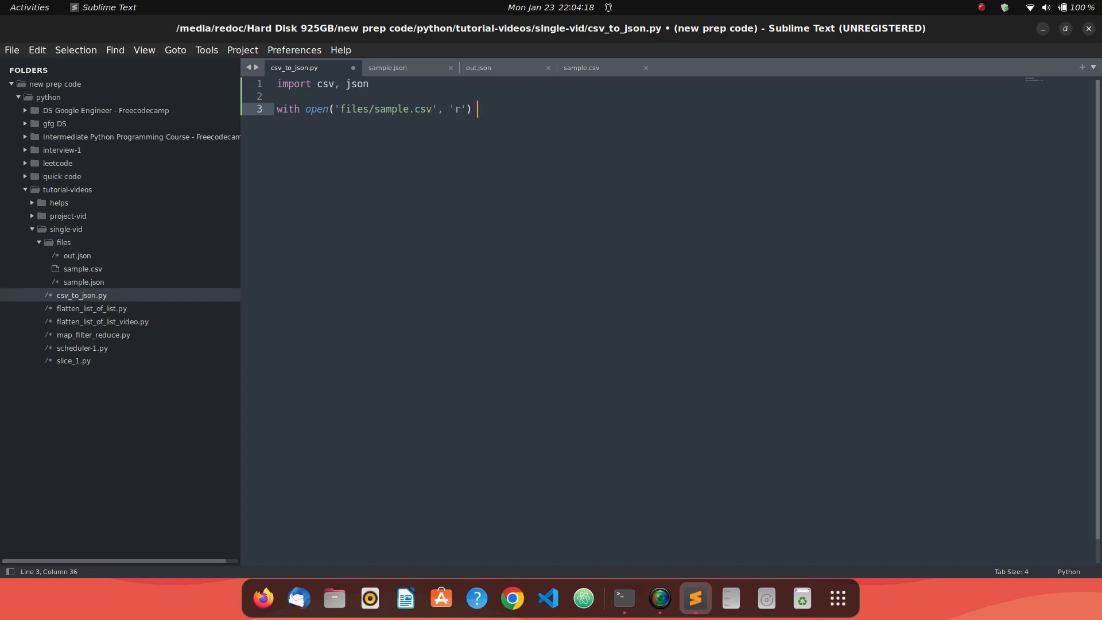
text(as f:)
text(print()
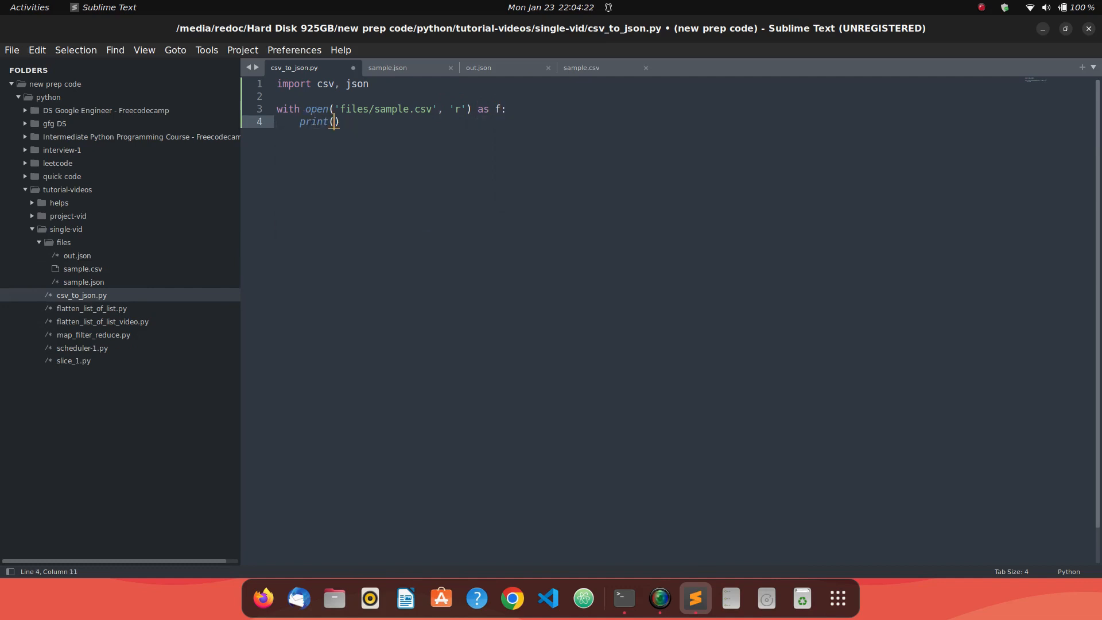
text(f.readr)
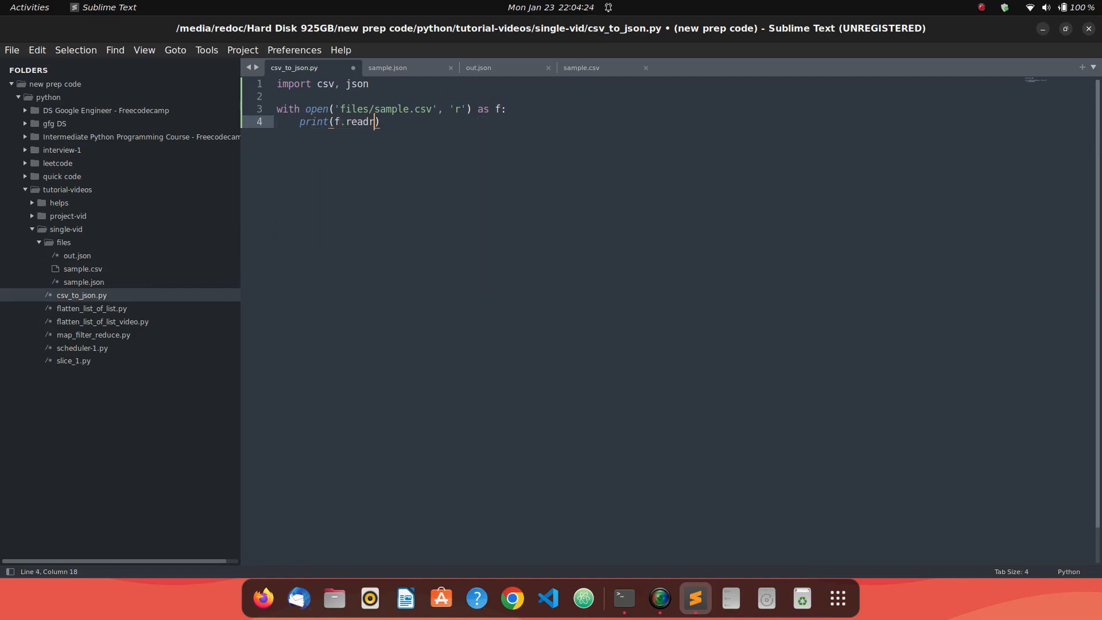
click(658, 598)
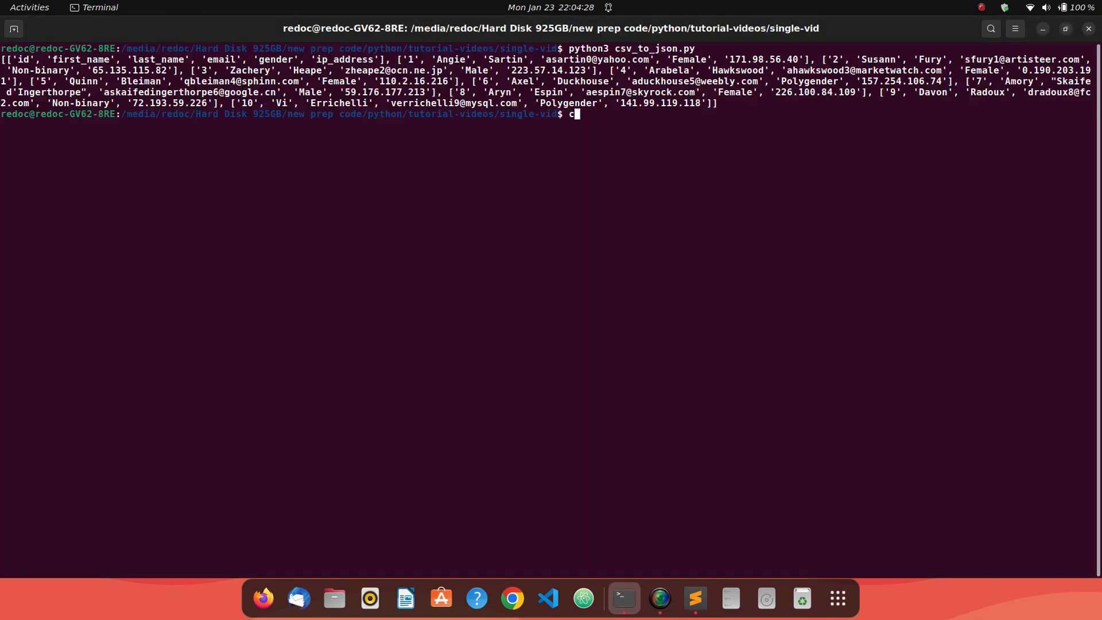
- Run python3 csv_to_json.py to print sample.csv as plain text, then return to the editor
key(Return)
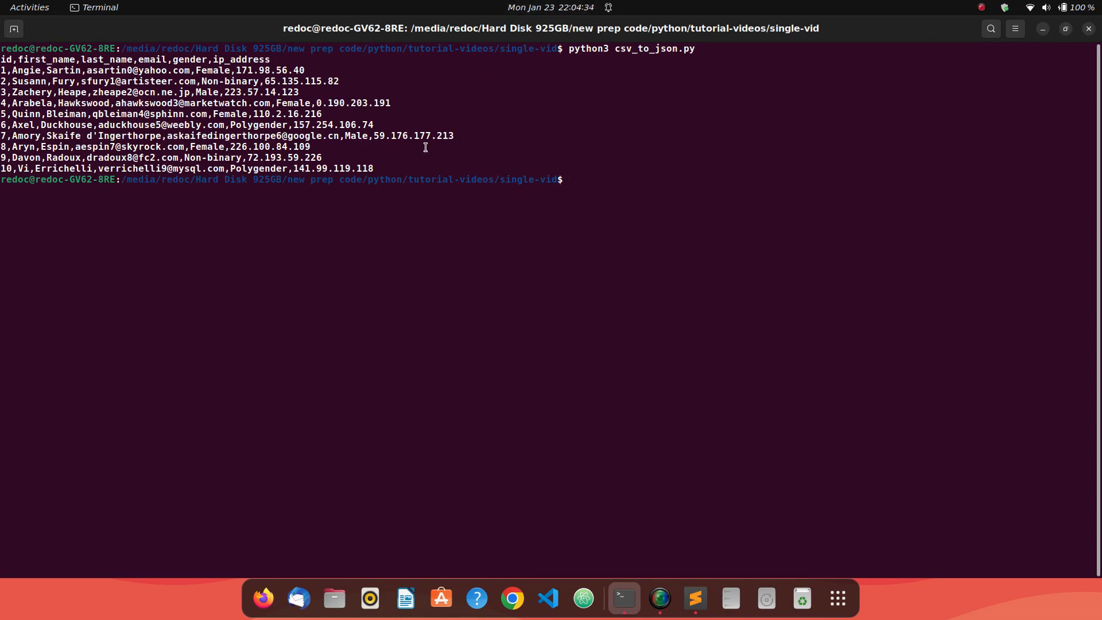
click(694, 598)
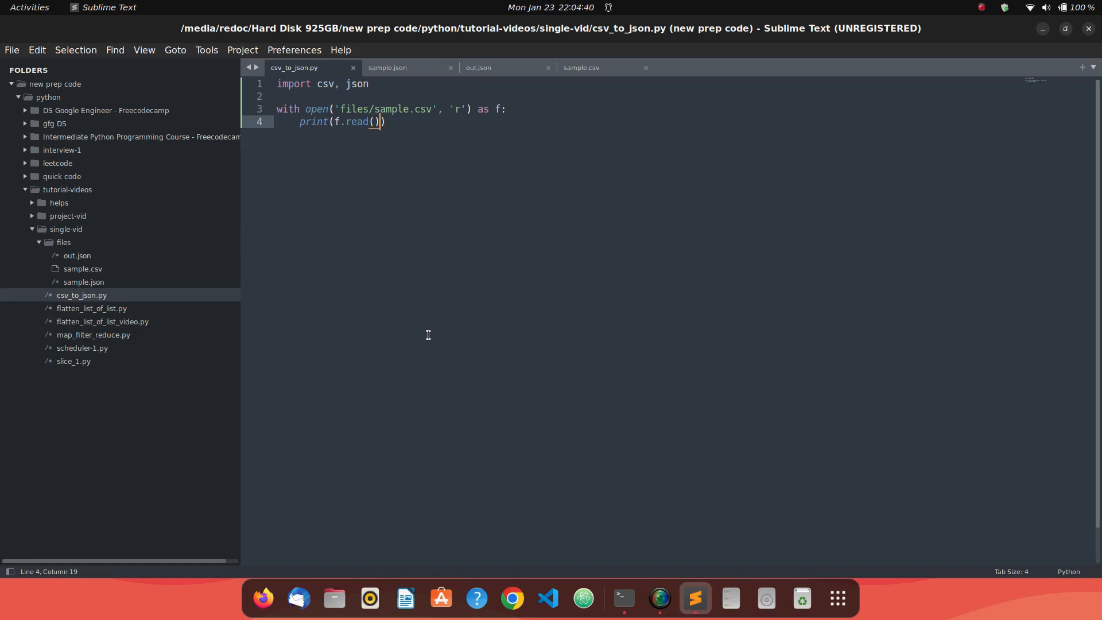
mouse_move(418, 141)
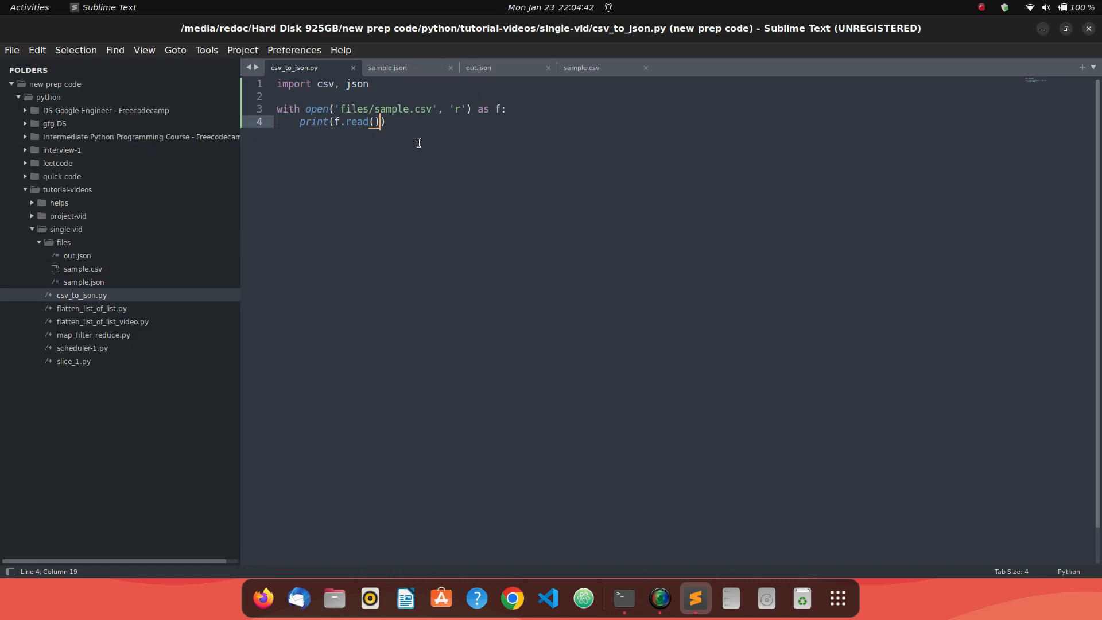
- Replace the print statement with data = csv.reader(f)
double_click(357, 121)
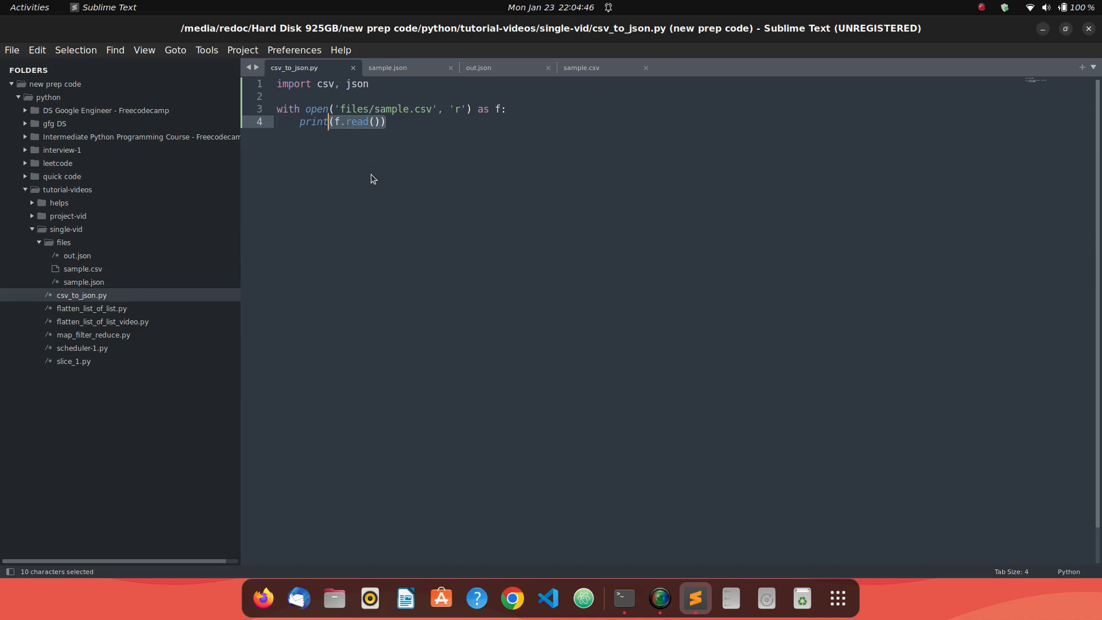
click(385, 121)
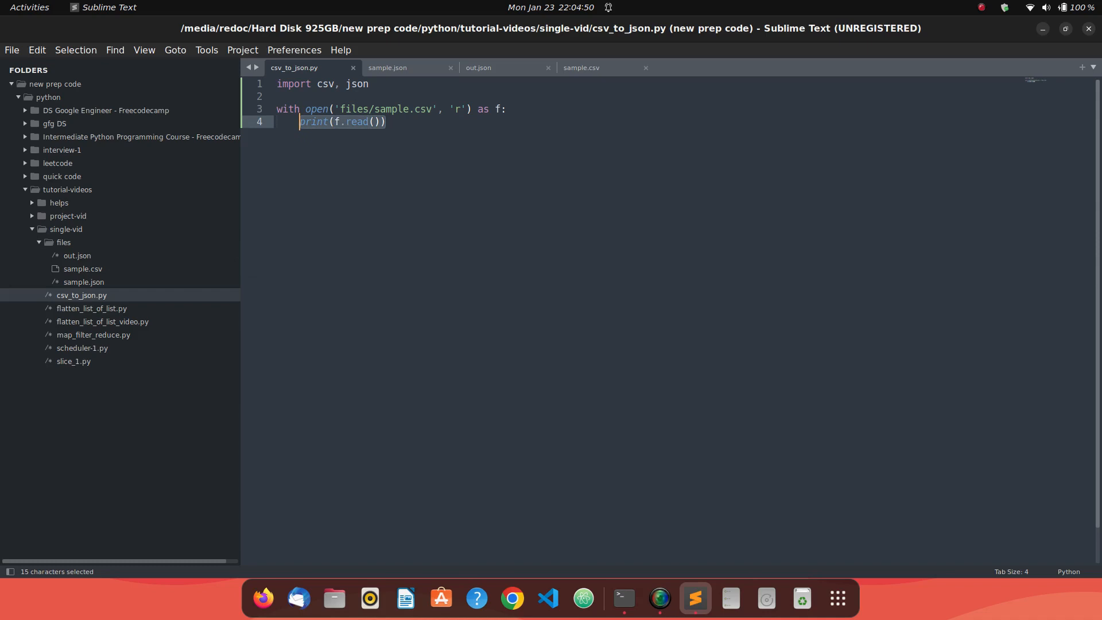
text(data = csv)
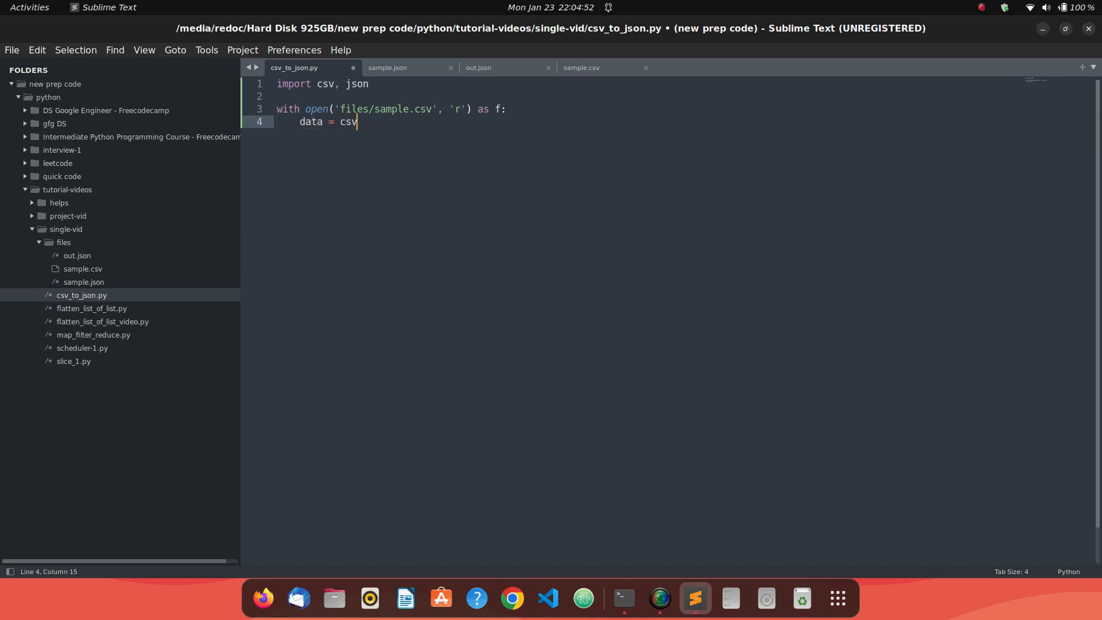
text(.reader())
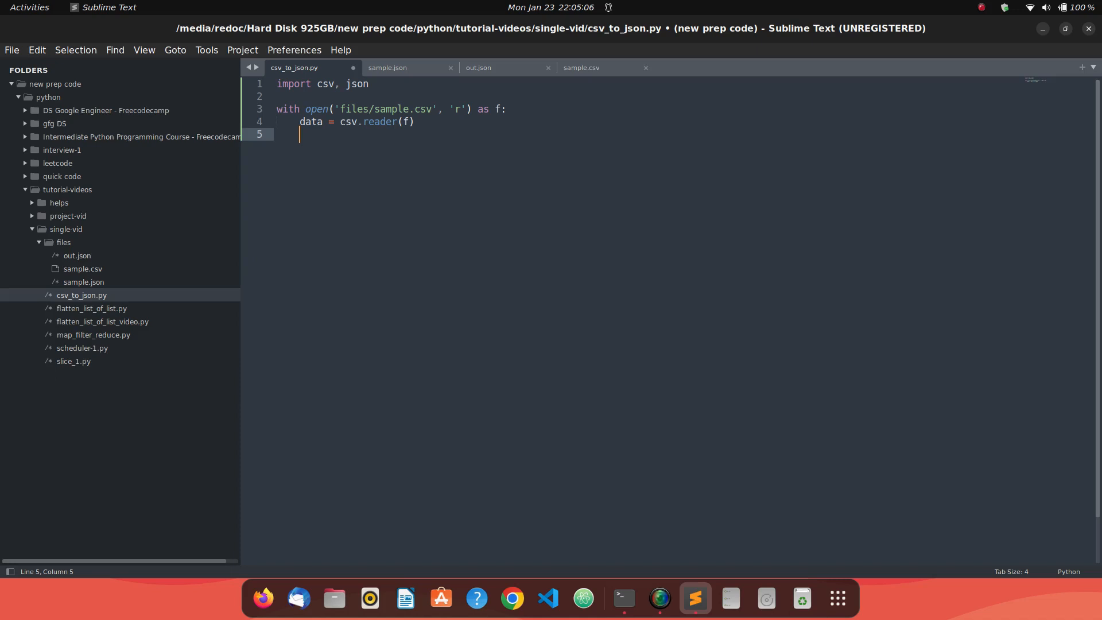
- Glance at sample.csv, add print(data), and run the script to see the reader object
click(580, 68)
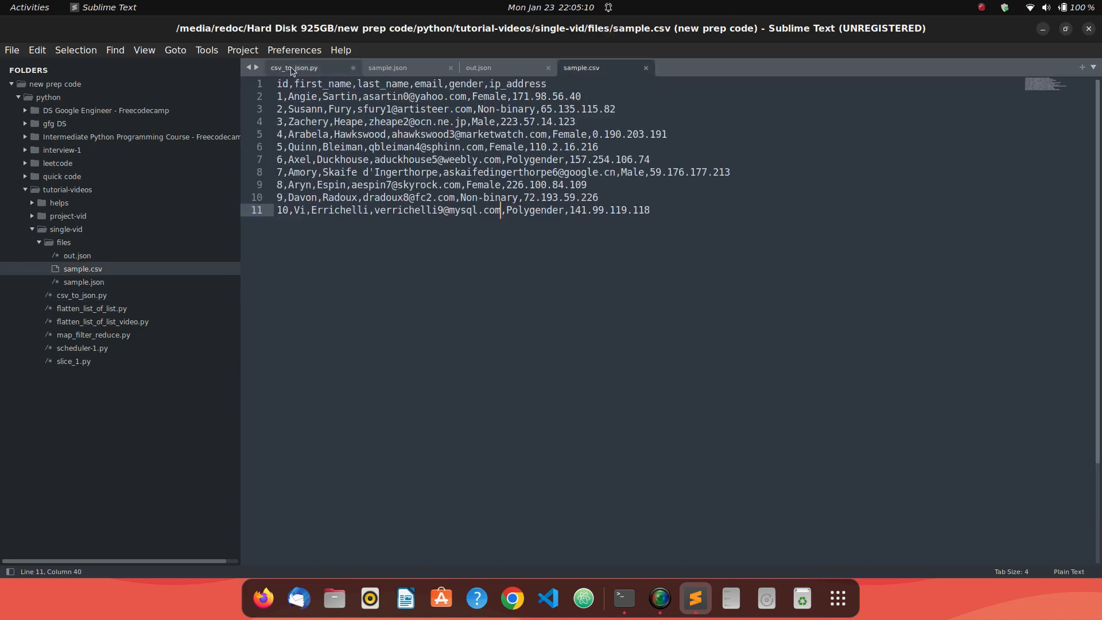
click(293, 67)
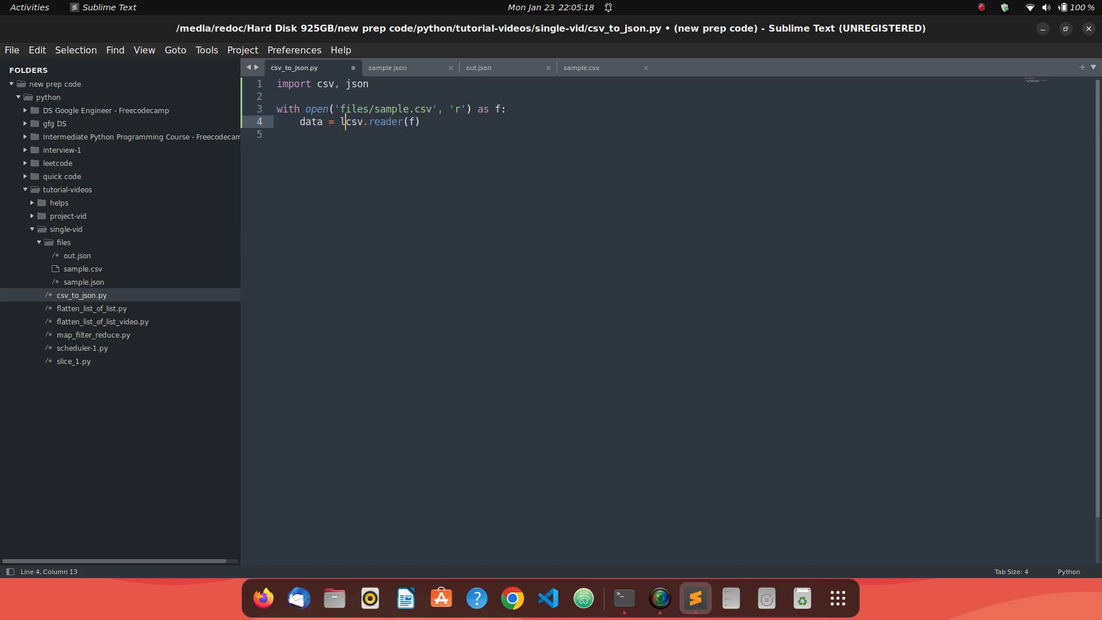
text(pri)
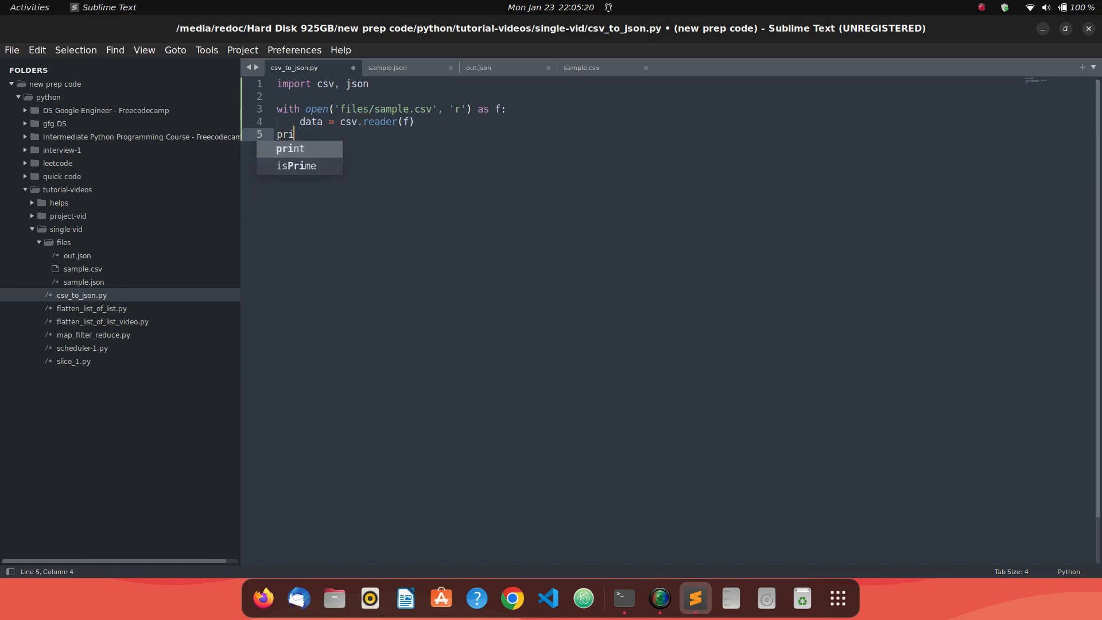
text(nt(data)
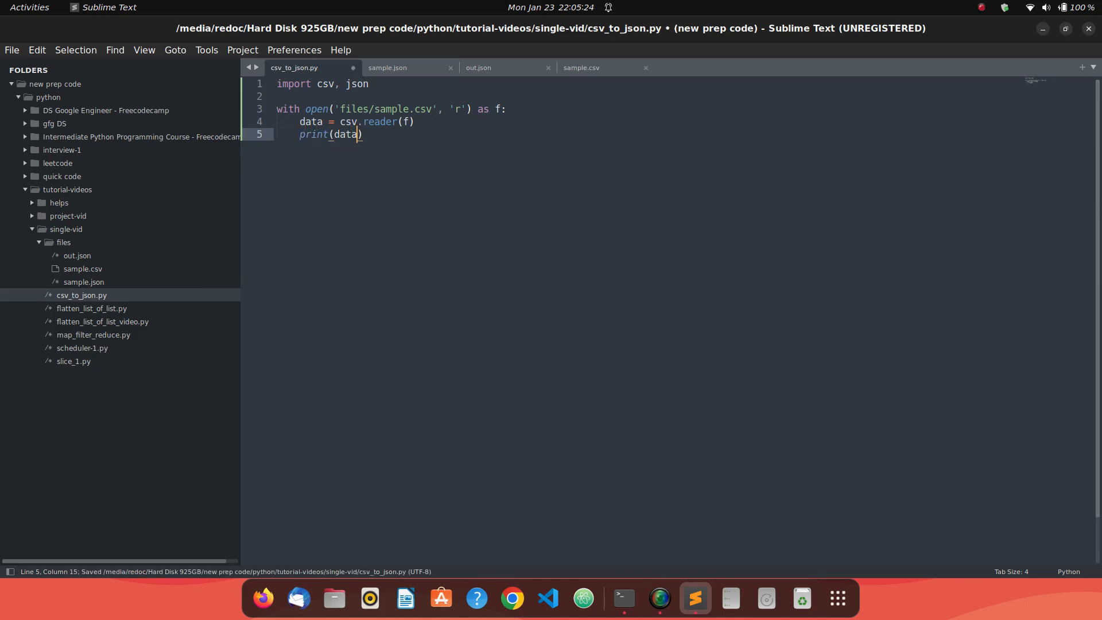
click(621, 598)
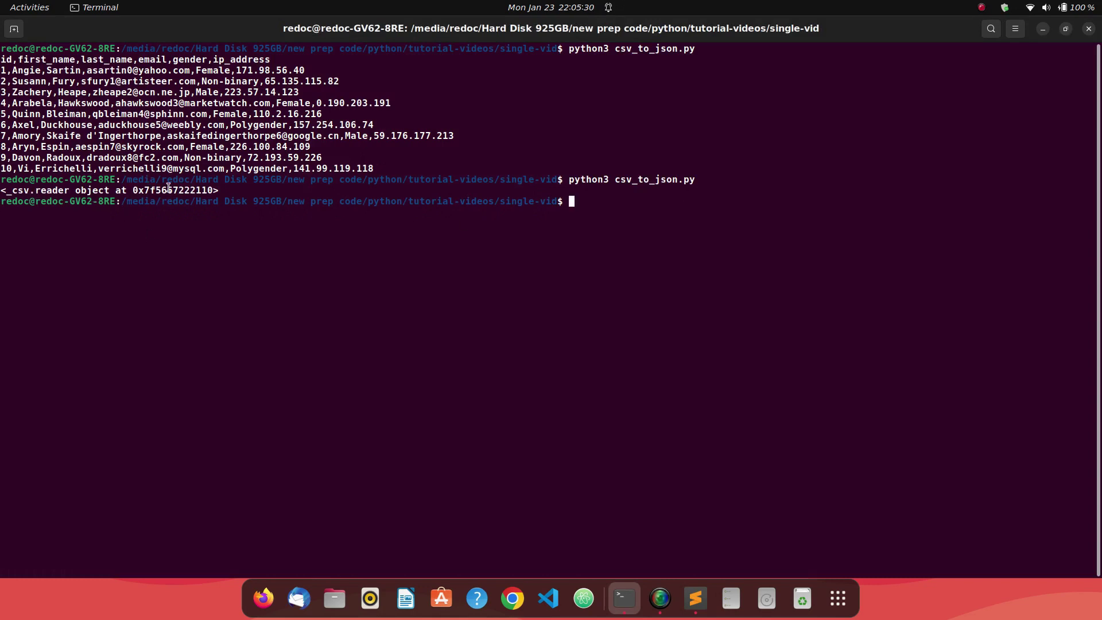
click(694, 598)
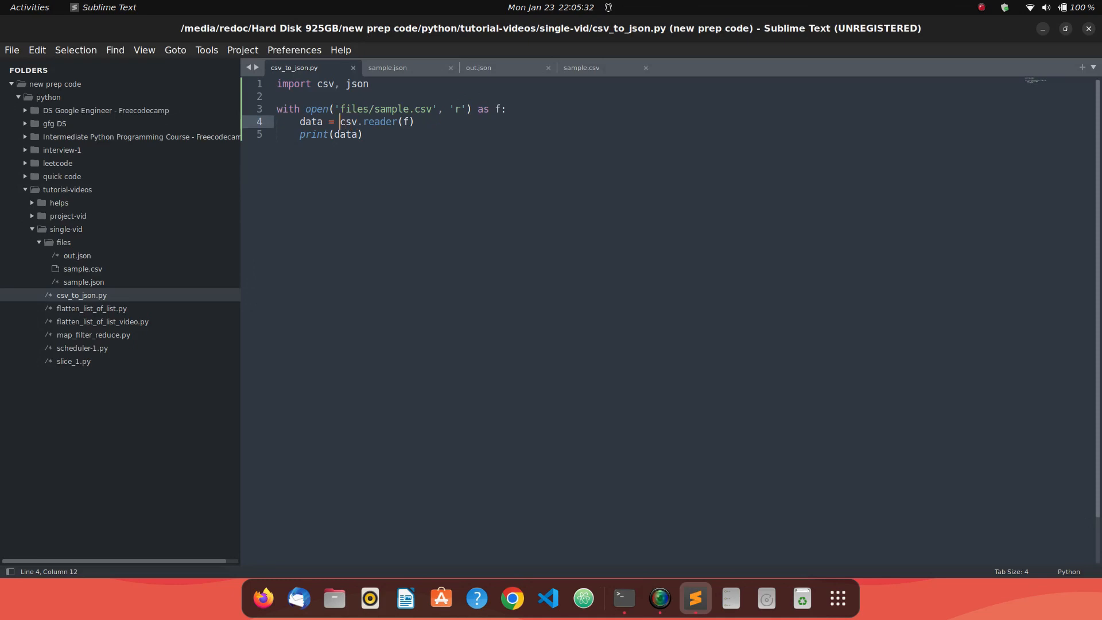
- Wrap csv.reader(f) in list() and rerun the script to print all rows as nested lists
text(list()
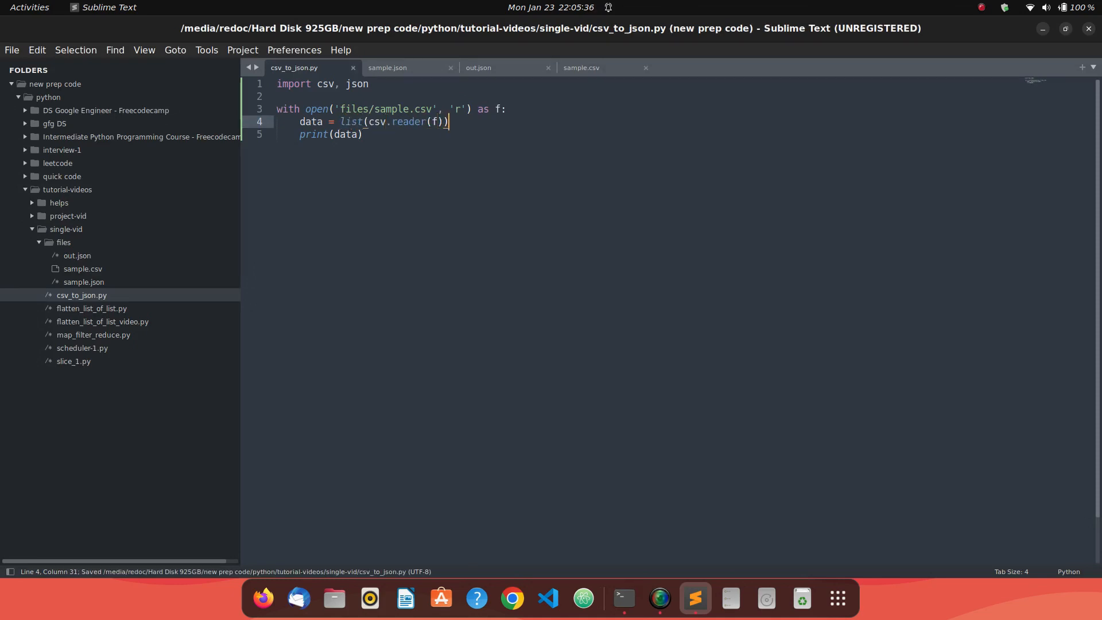
click(621, 598)
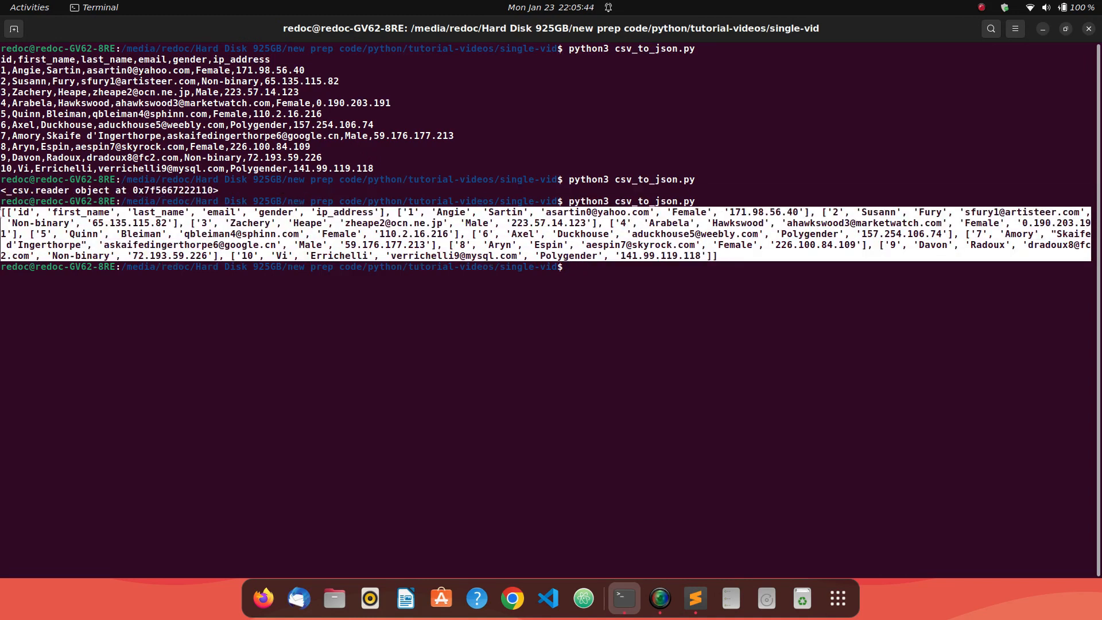
mouse_move(74, 320)
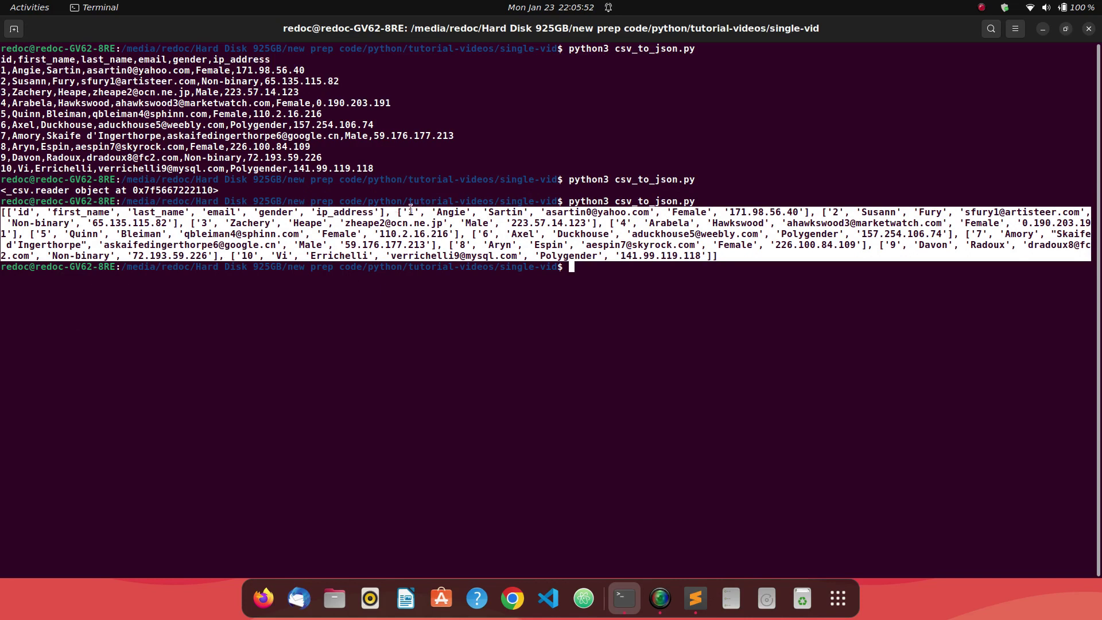
mouse_move(594, 316)
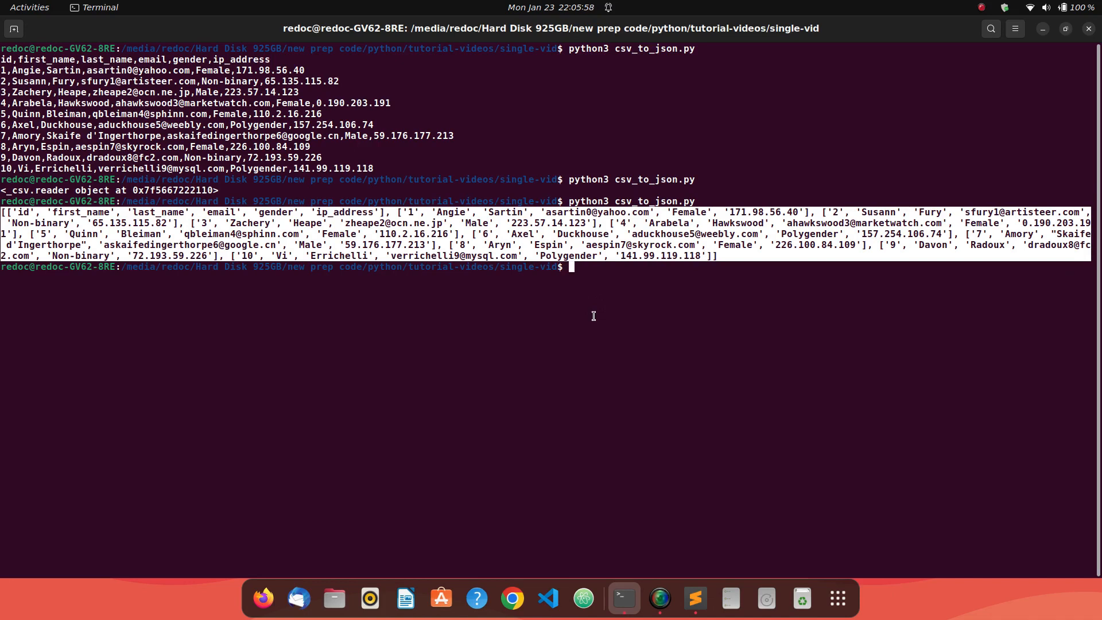
click(695, 598)
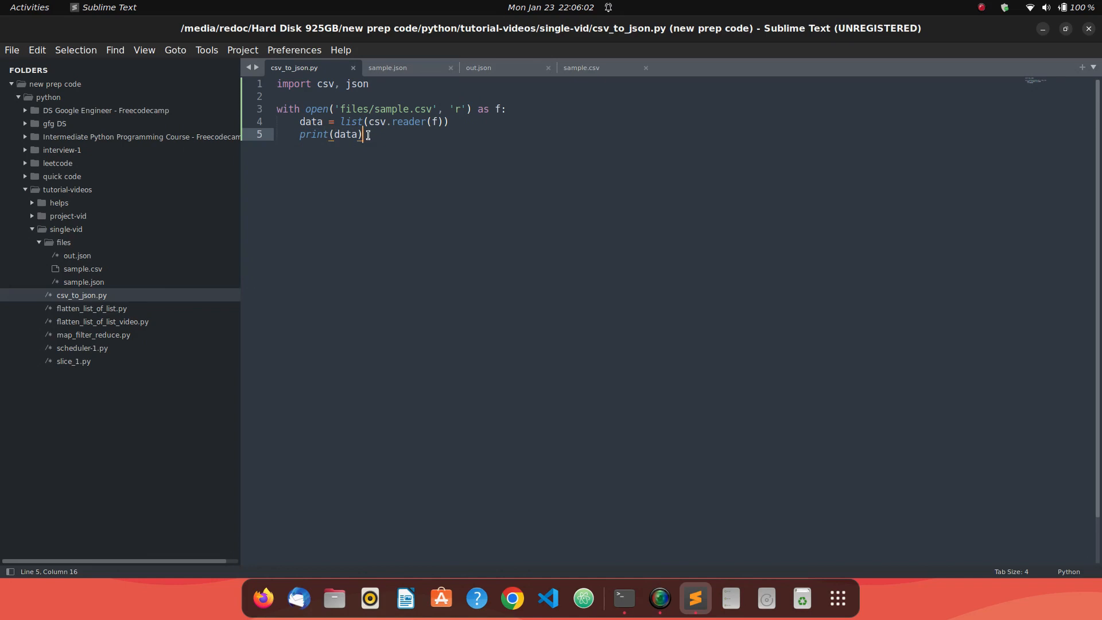
- Print data[0], then data[1], rerunning the script to see the header and first record
text([0)
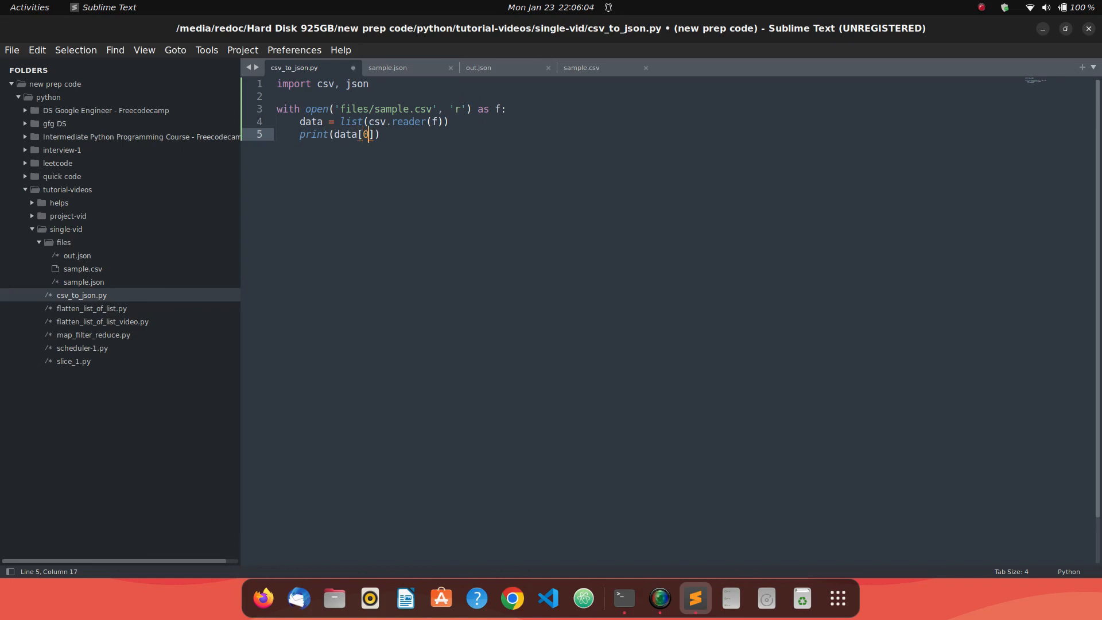
click(621, 598)
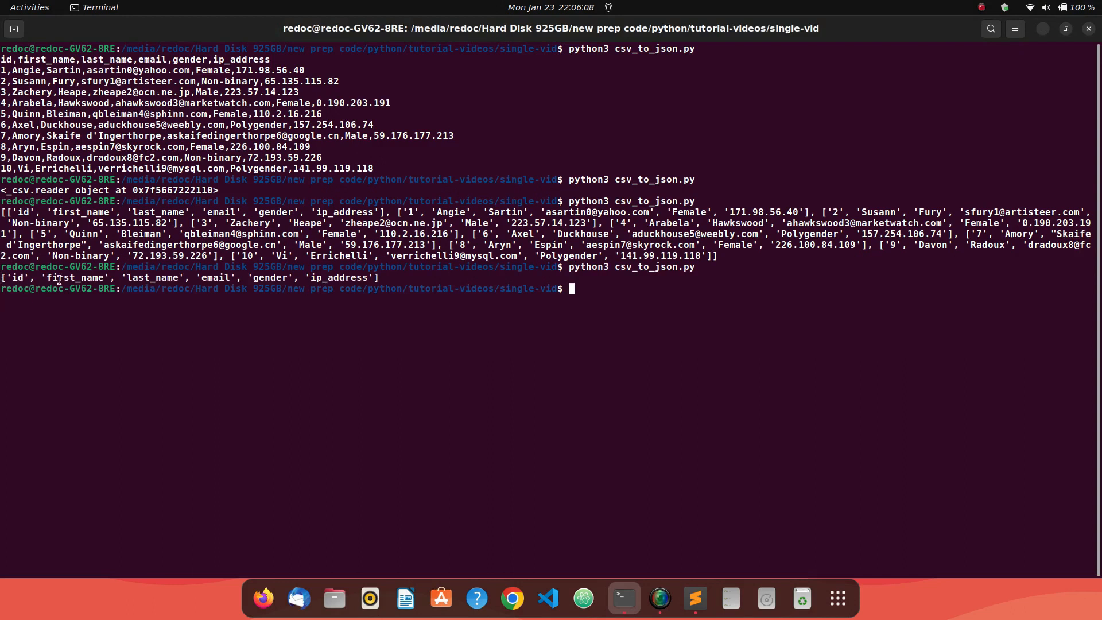
click(694, 598)
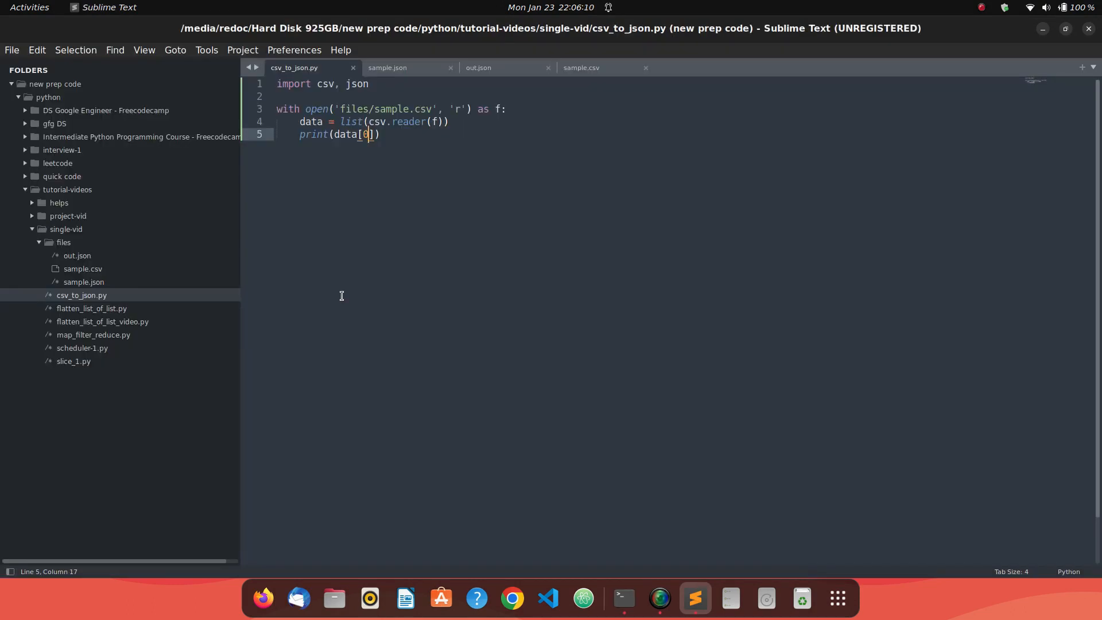
click(620, 598)
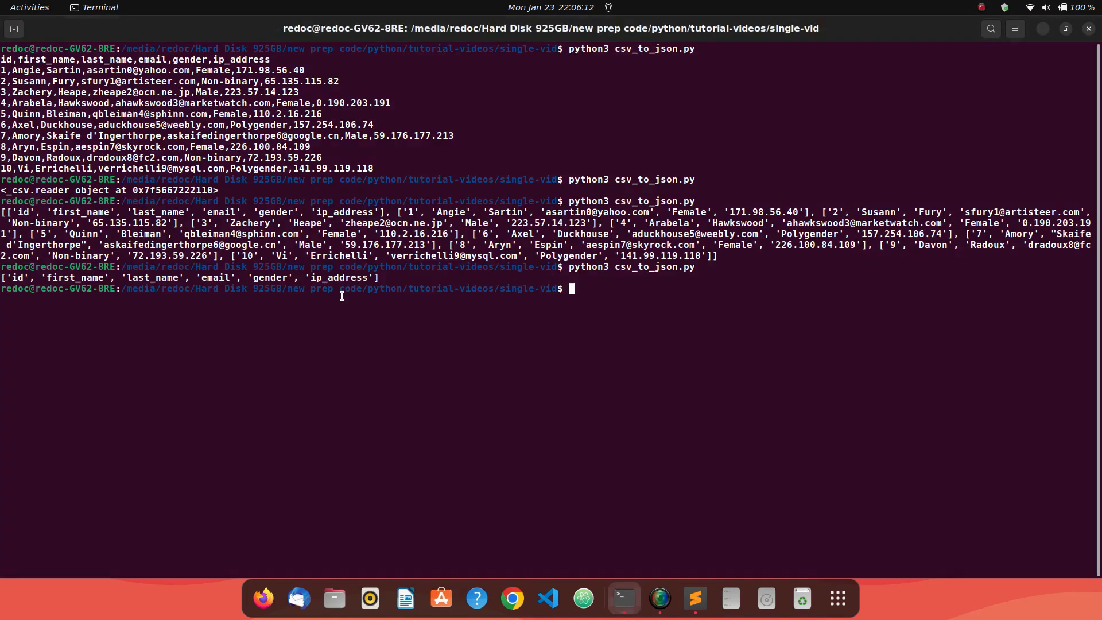
key(Return)
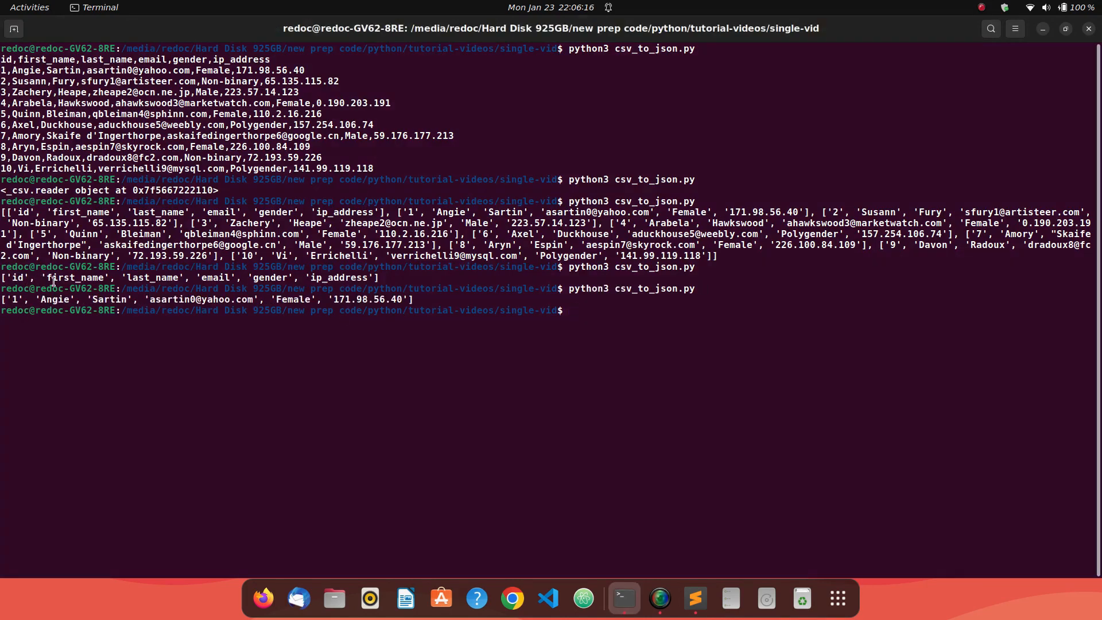
mouse_move(87, 407)
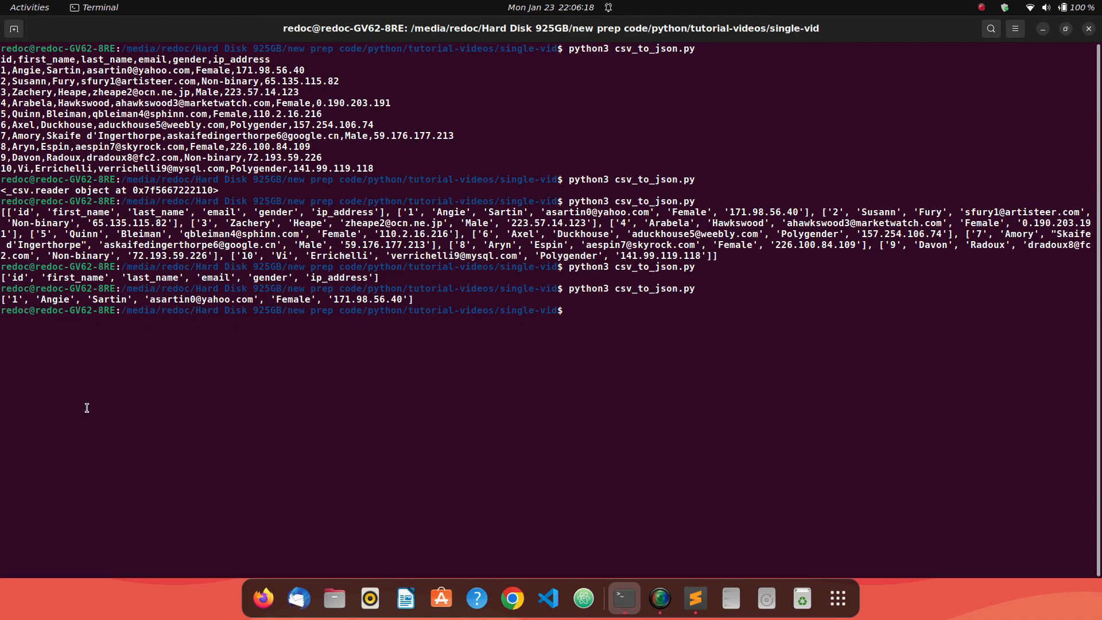
click(693, 603)
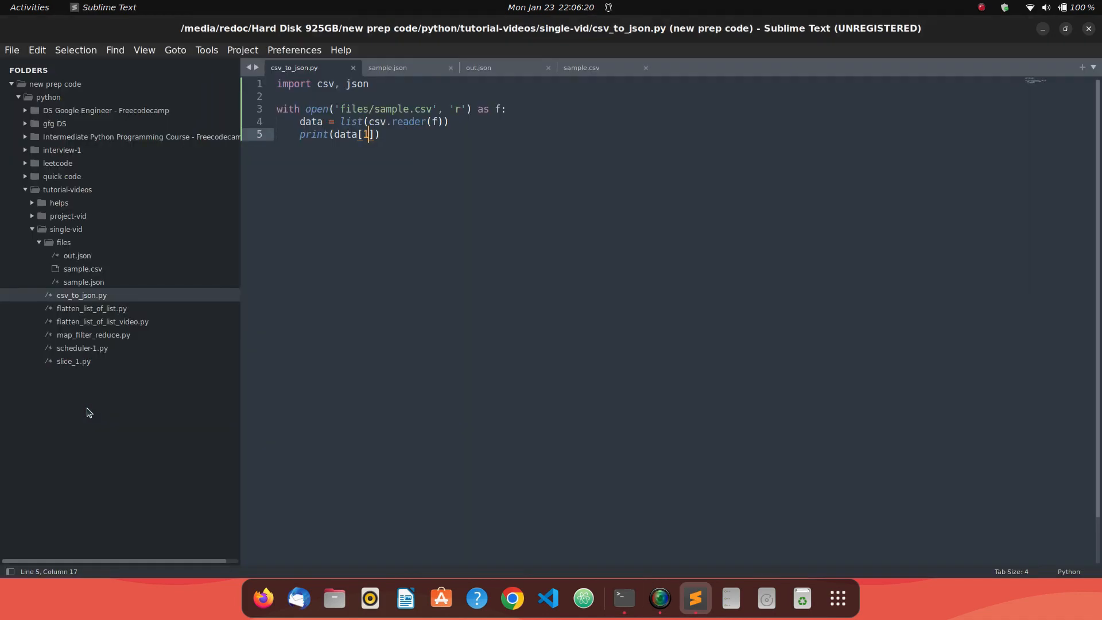
key(Right)
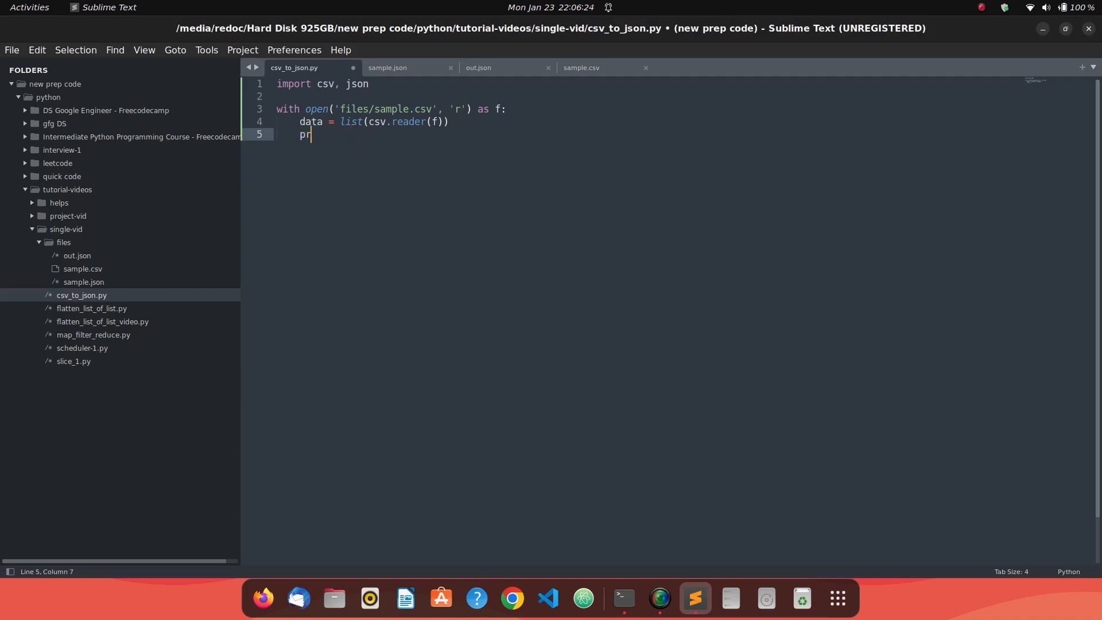
- Add columns = data[0] and a for row in data[1:] loop printing each row, then run it
text(columns = data[0)
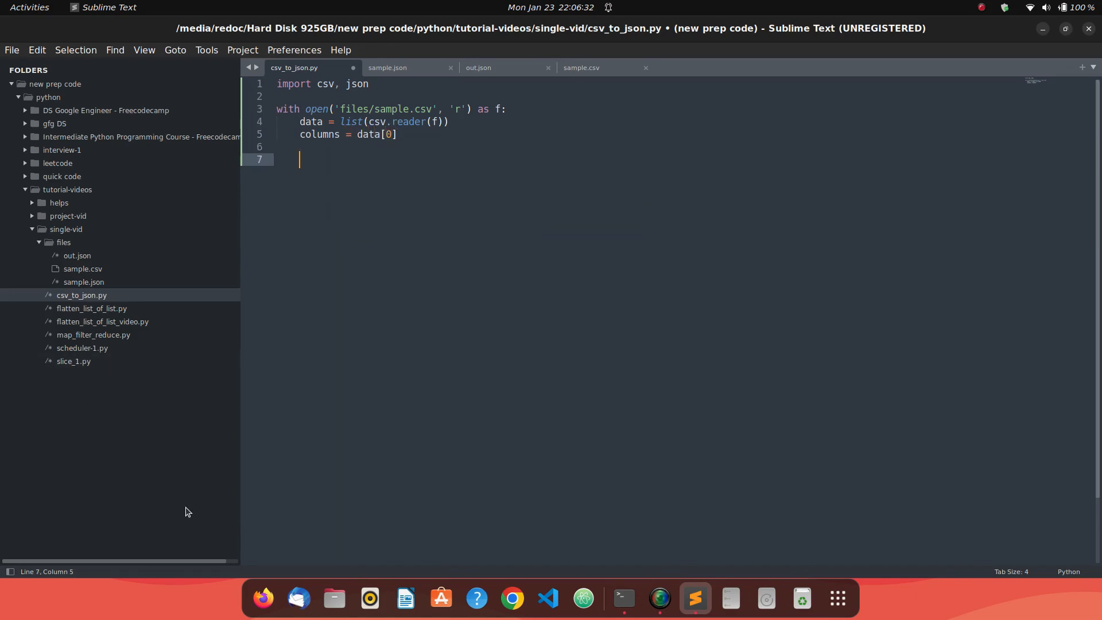
mouse_move(245, 506)
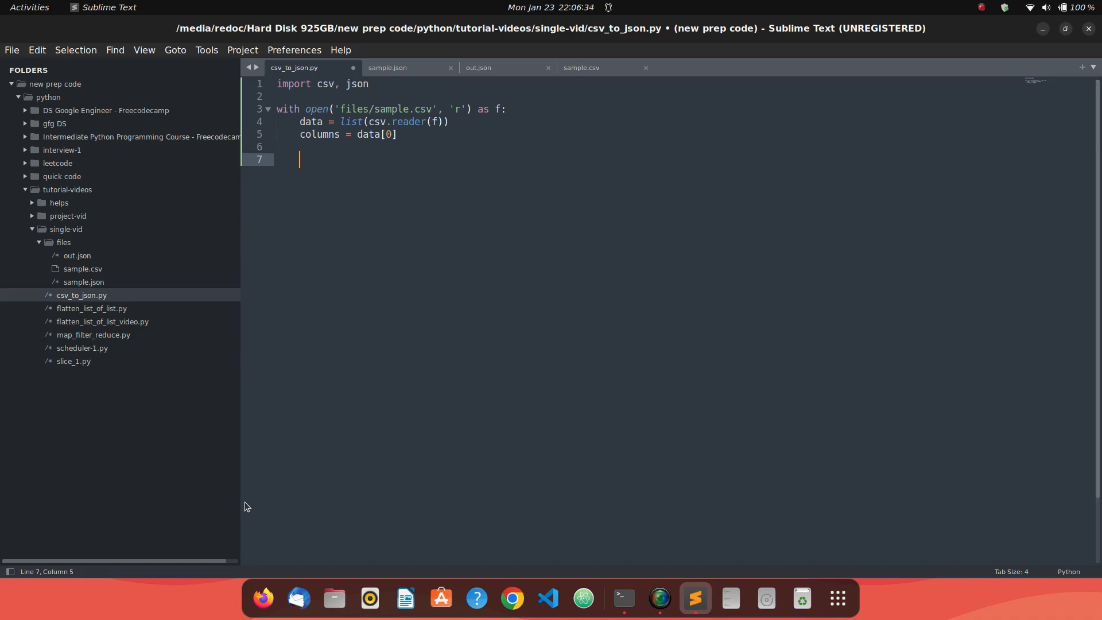
text(for r)
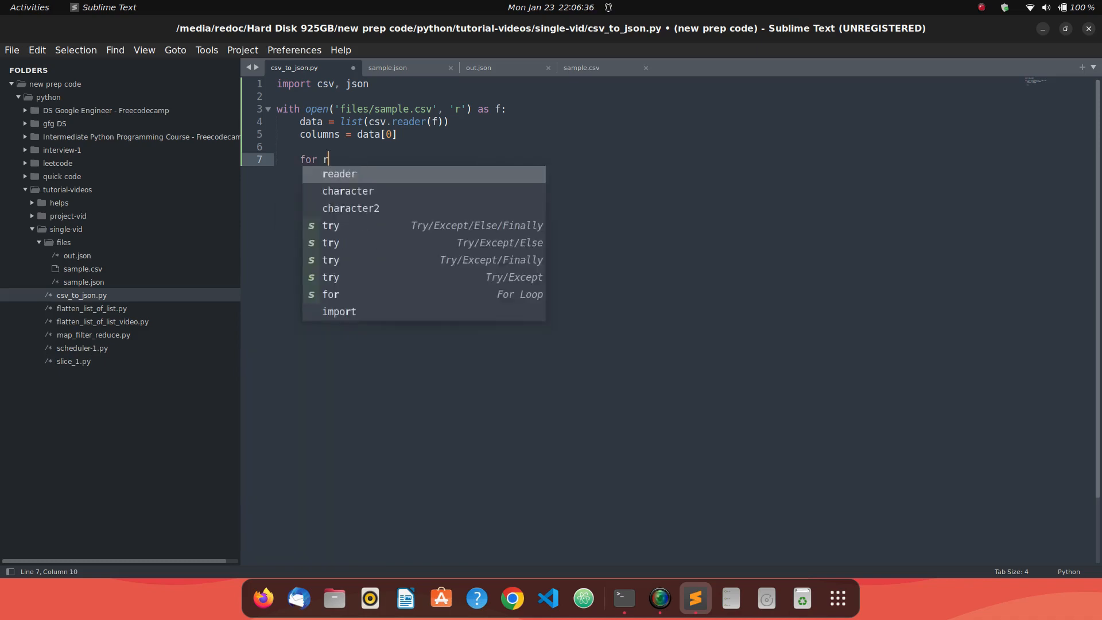
text(ow in data)
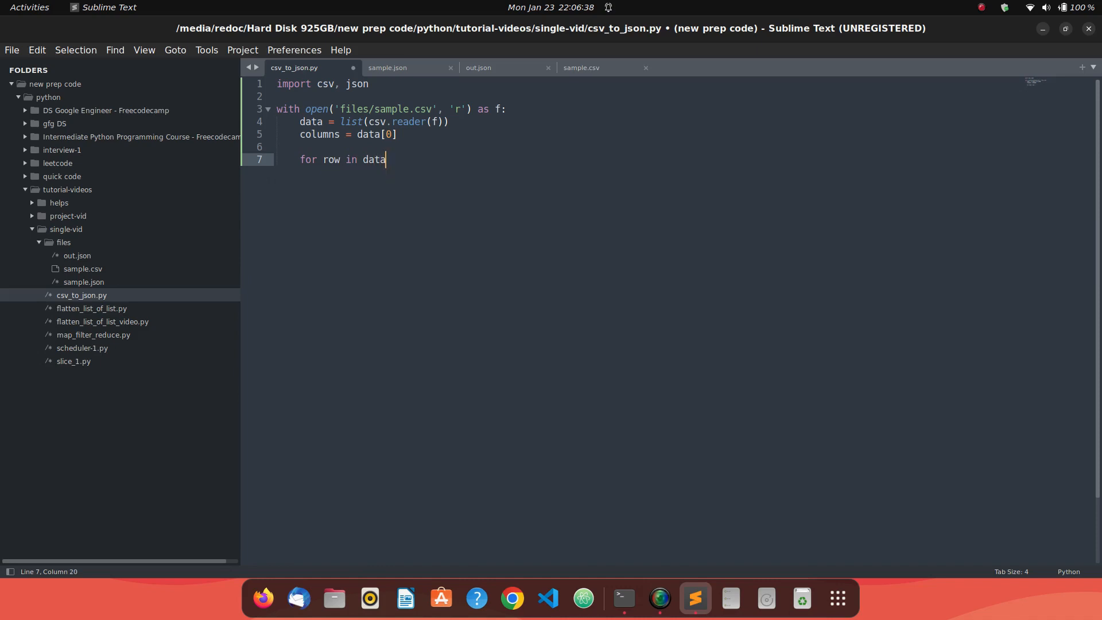
text([1])
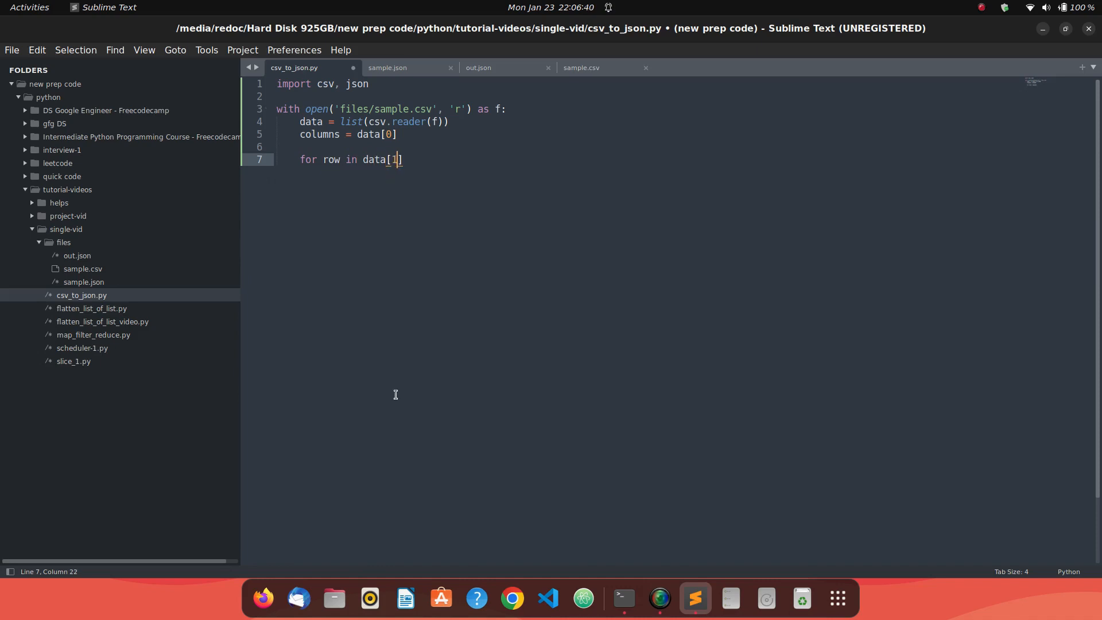
text(:)
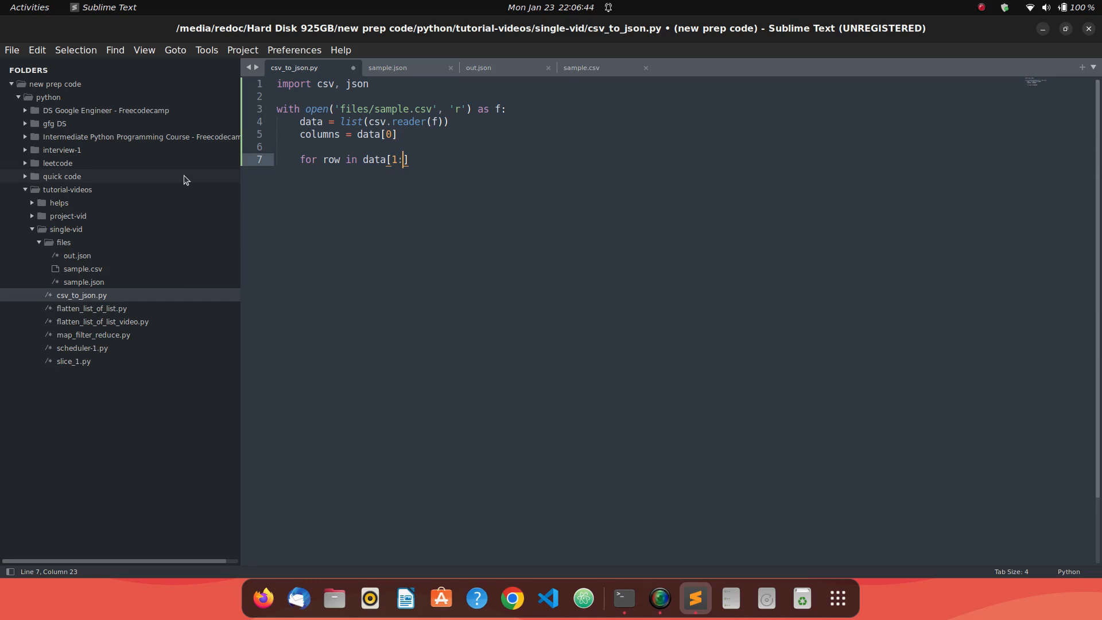
text(")
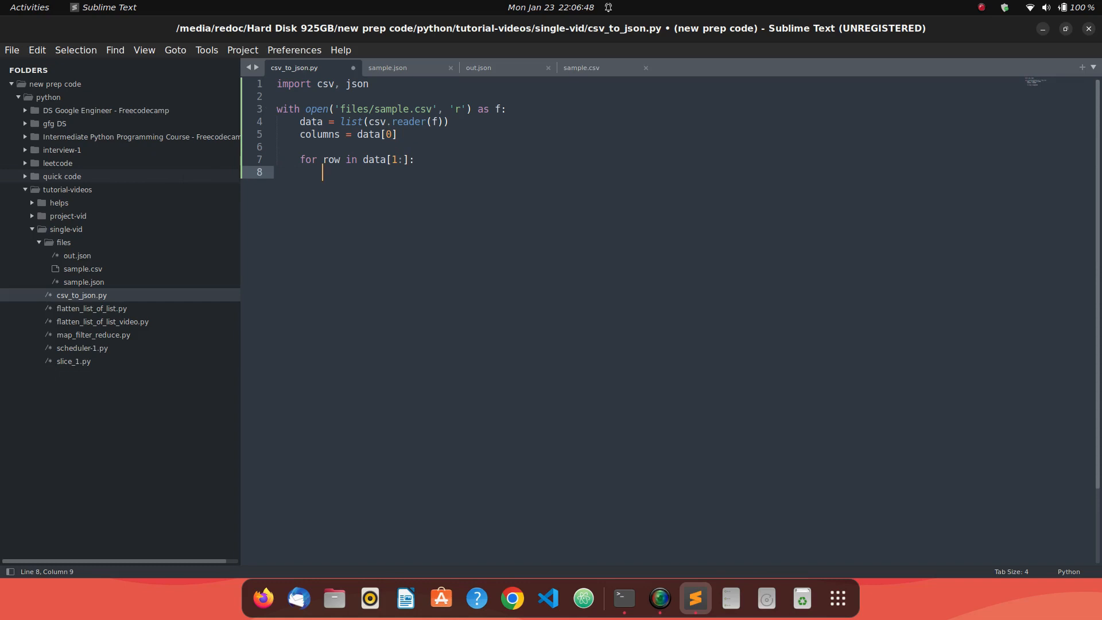
text(print(ro)
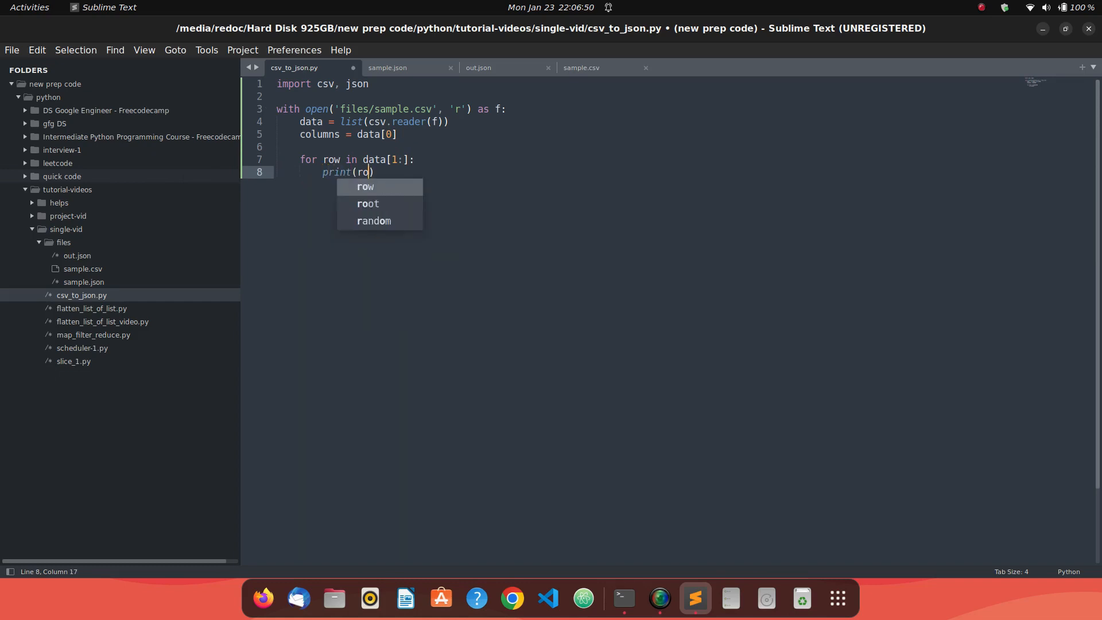
click(621, 598)
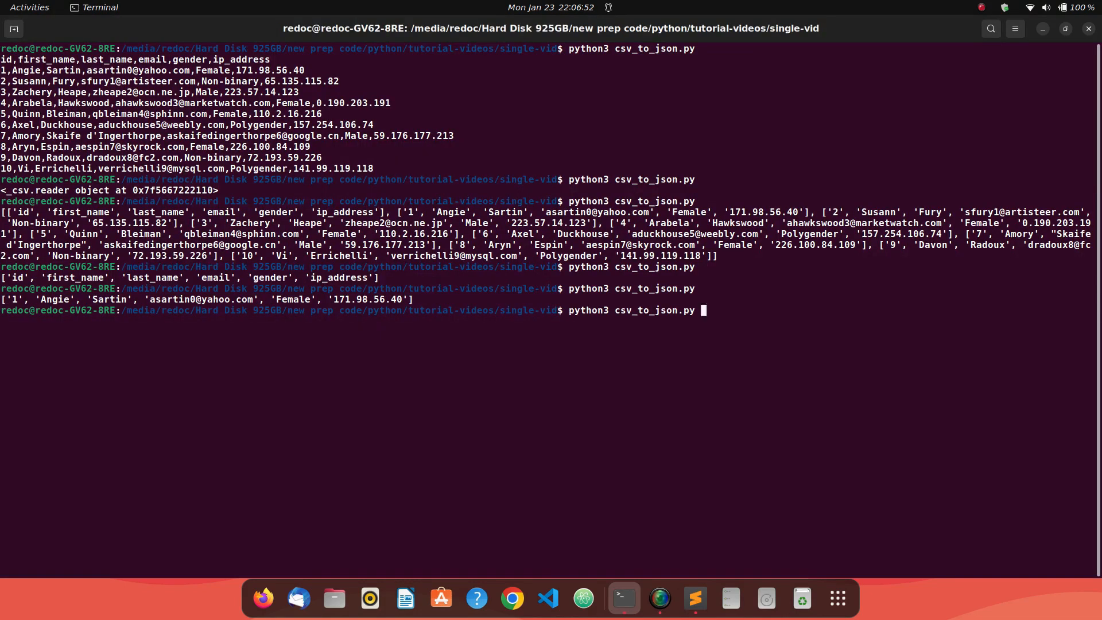
key(Return)
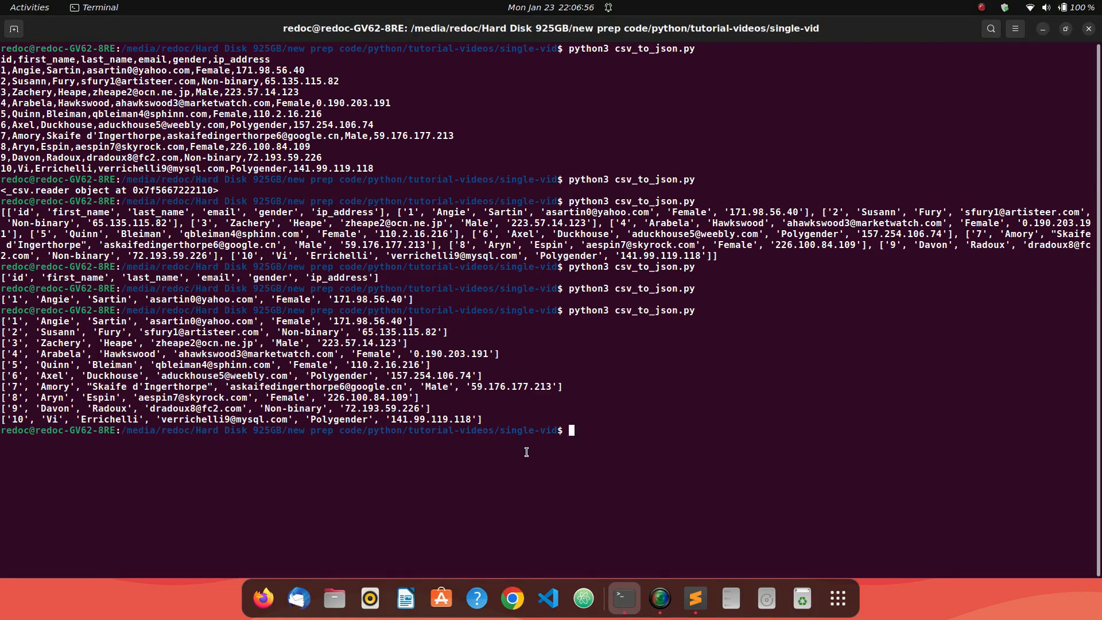
click(694, 598)
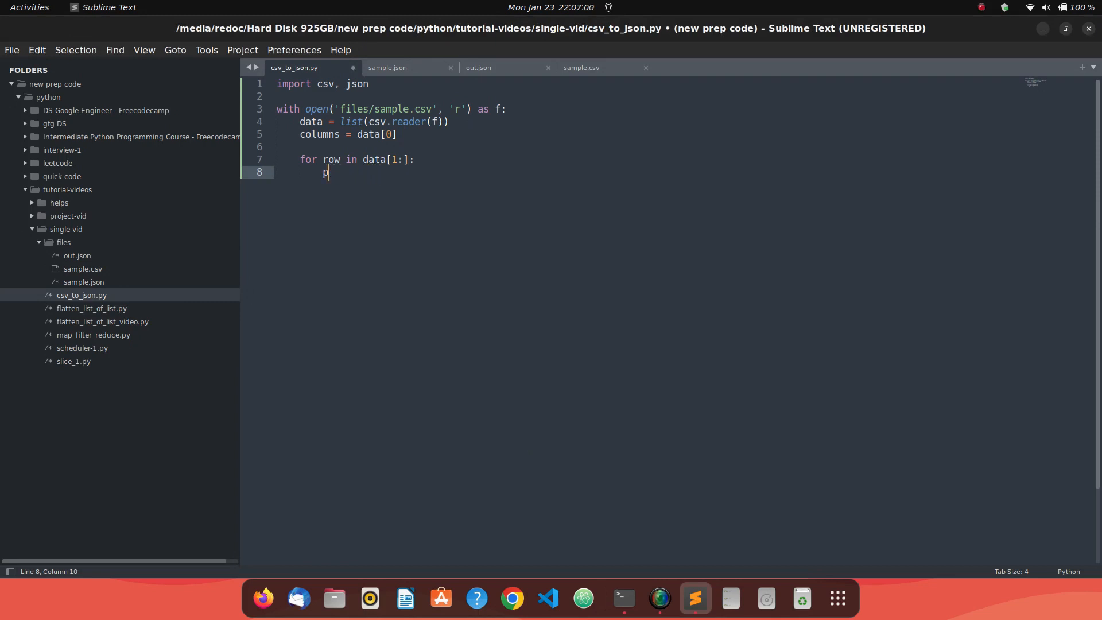
- Create an empty allrows = dict() inside the row loop
key(Backspace)
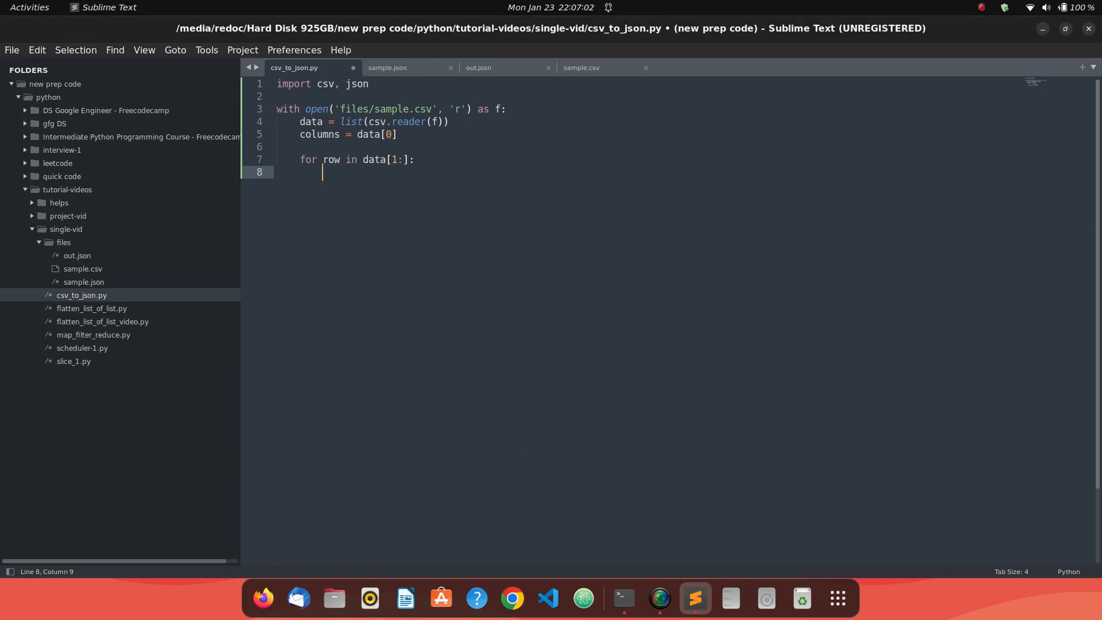
text(allrow)
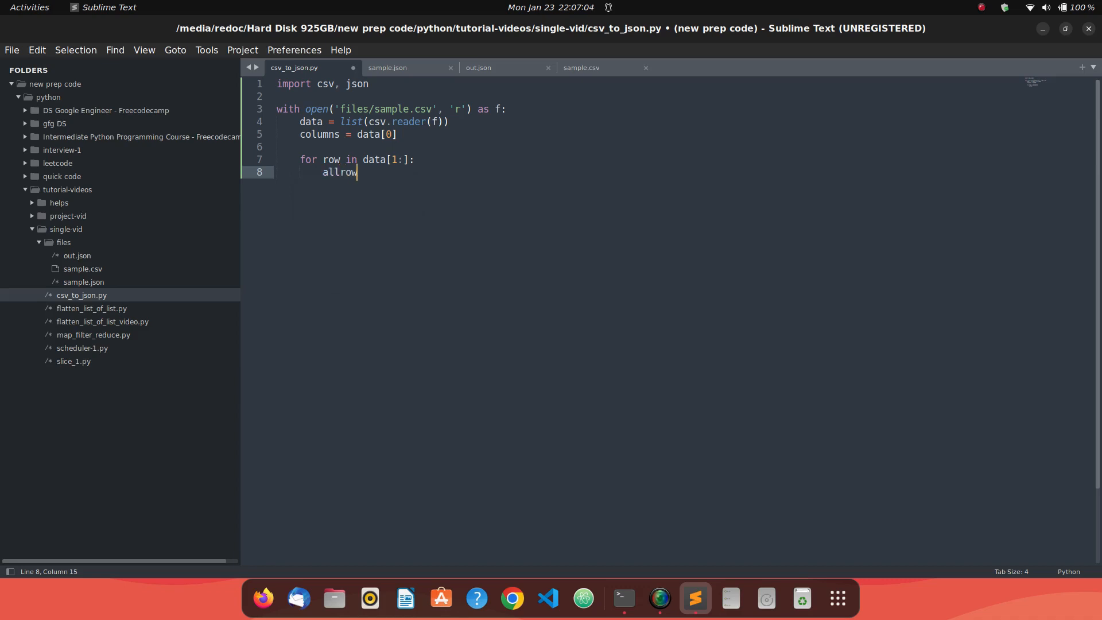
text(s = dic)
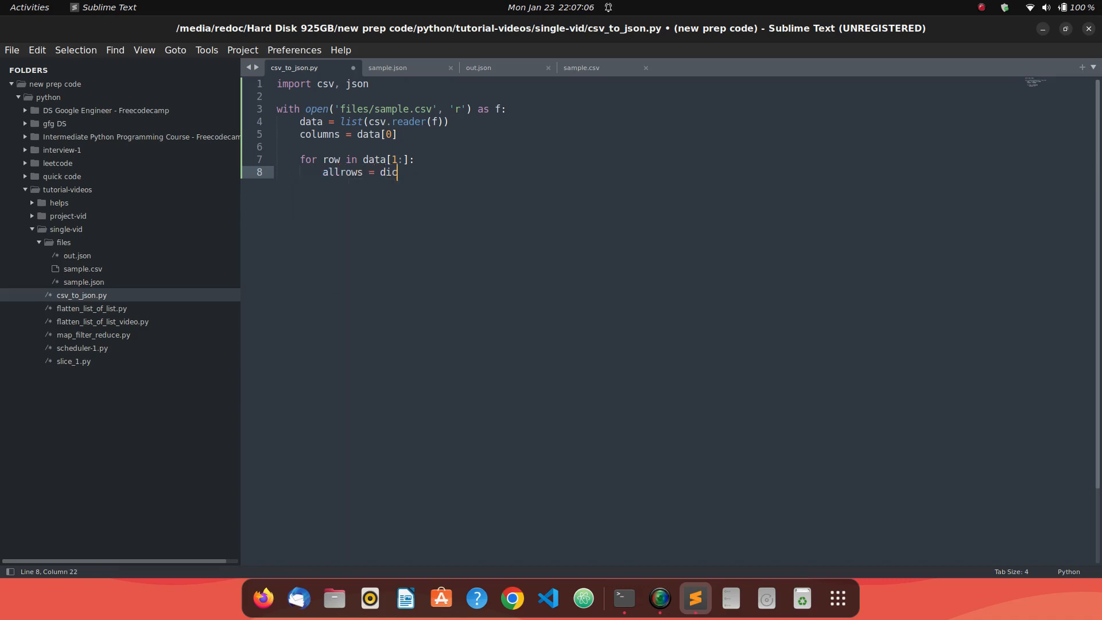
text(t())
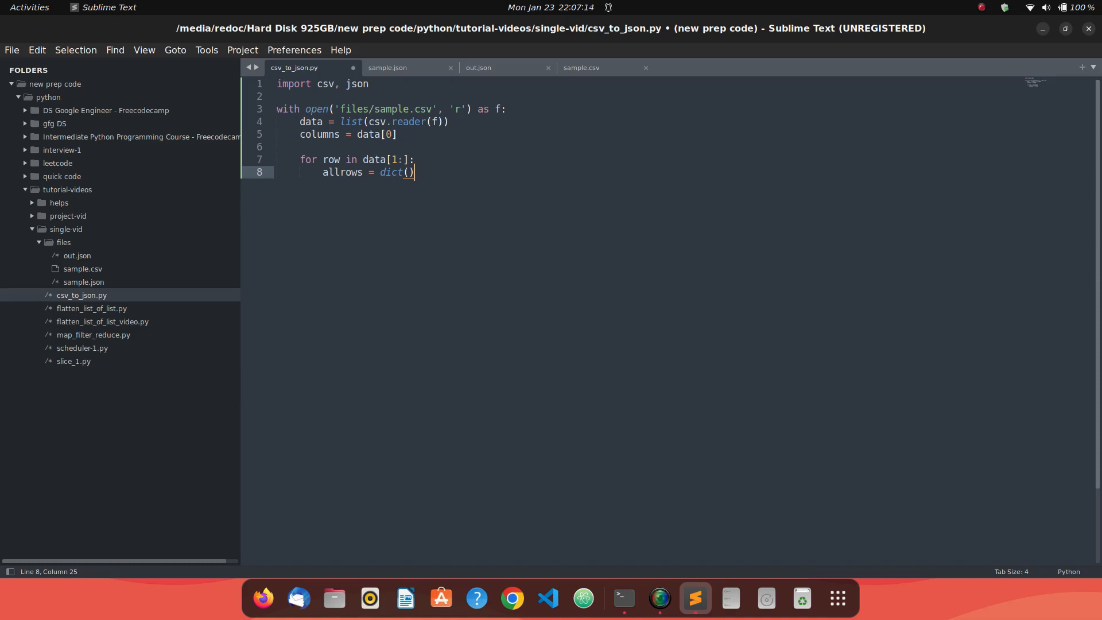
- Add an inner for value in row loop printing each value, and run to confirm one field per line
key(Return)
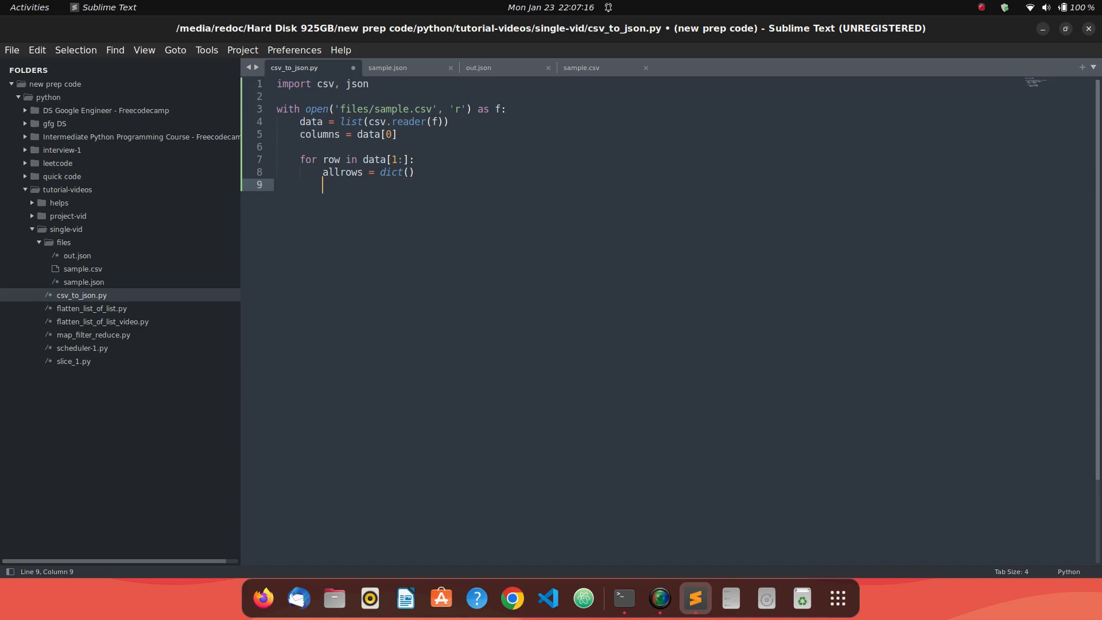
text(for)
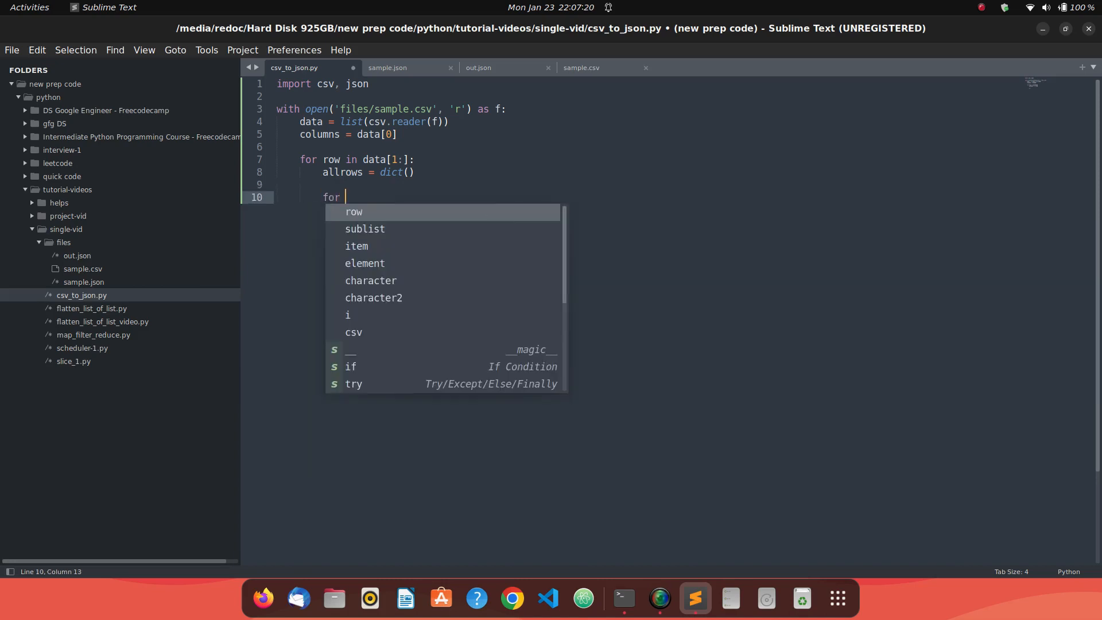
text(value in row:)
text(print())
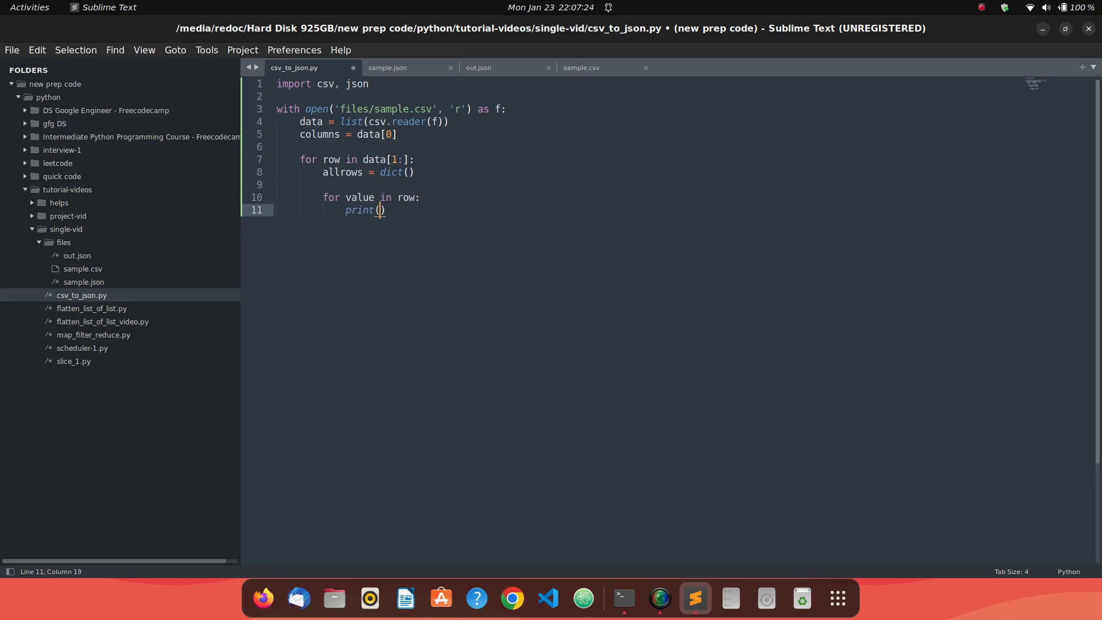
click(621, 598)
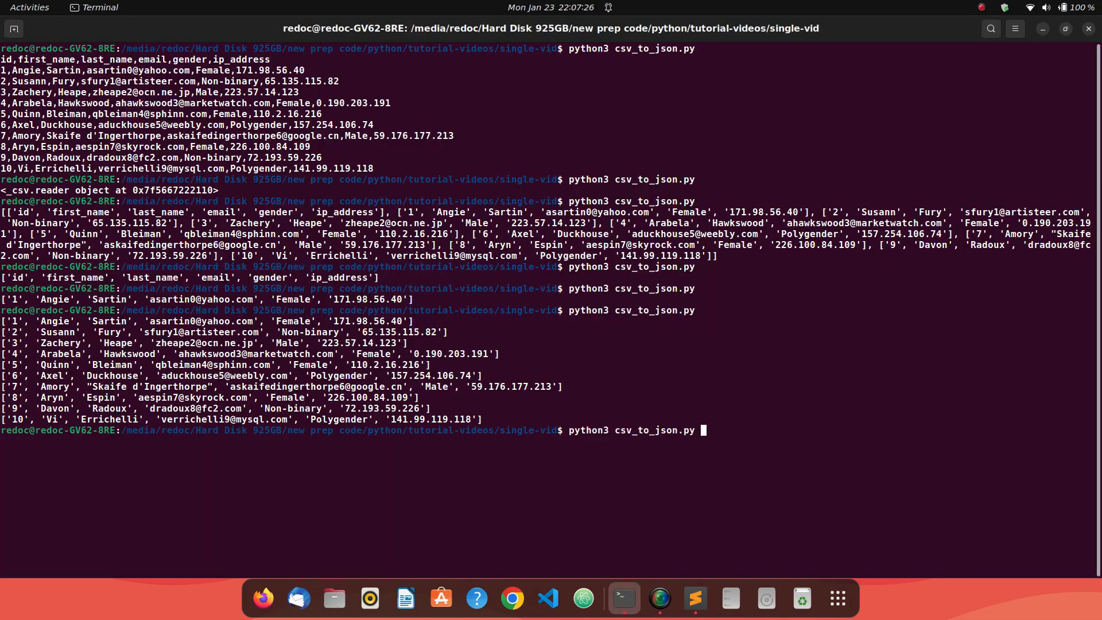
key(Return)
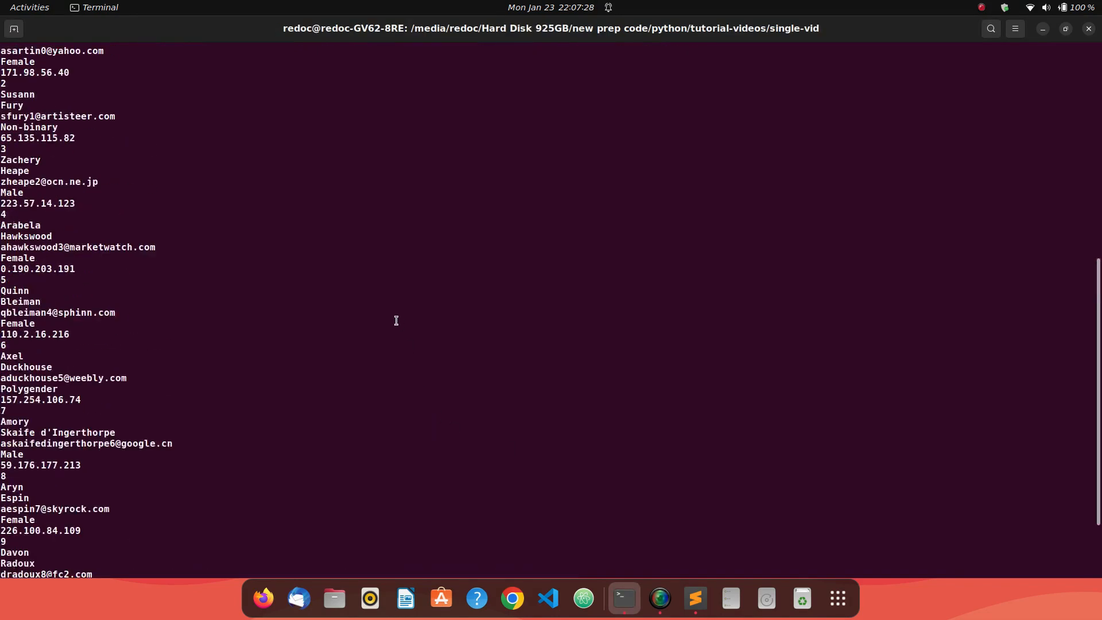
key(Return)
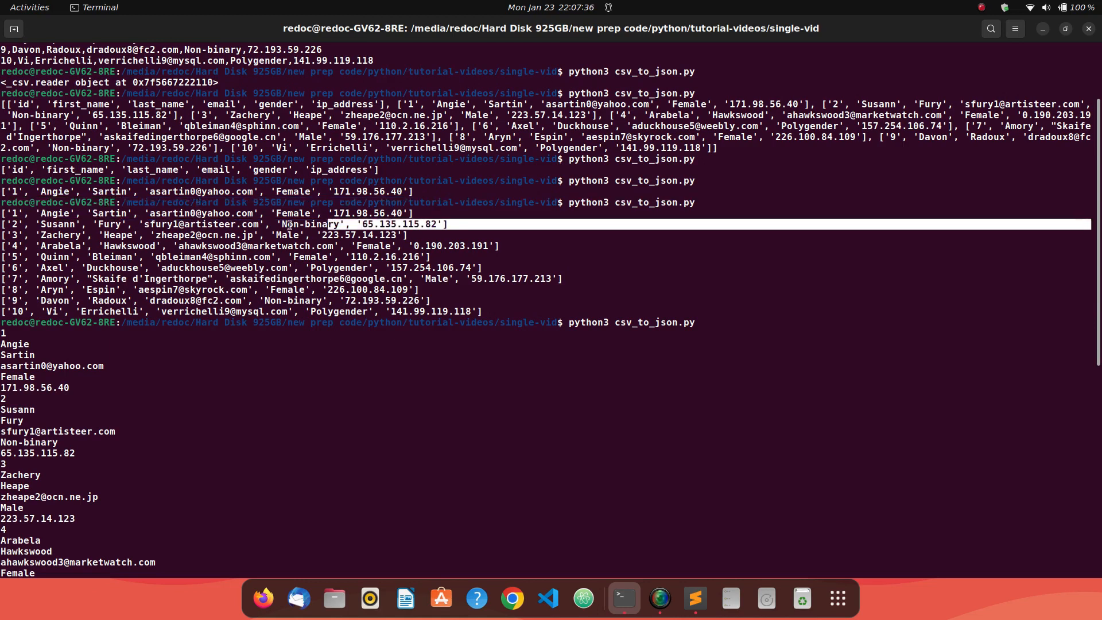
mouse_move(53, 386)
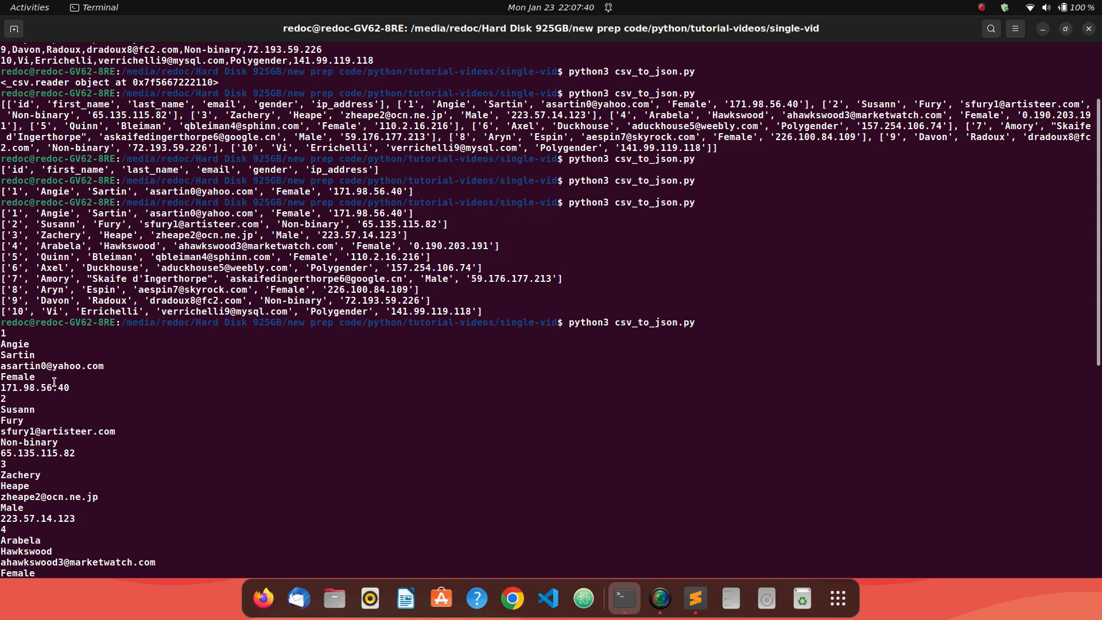
click(694, 598)
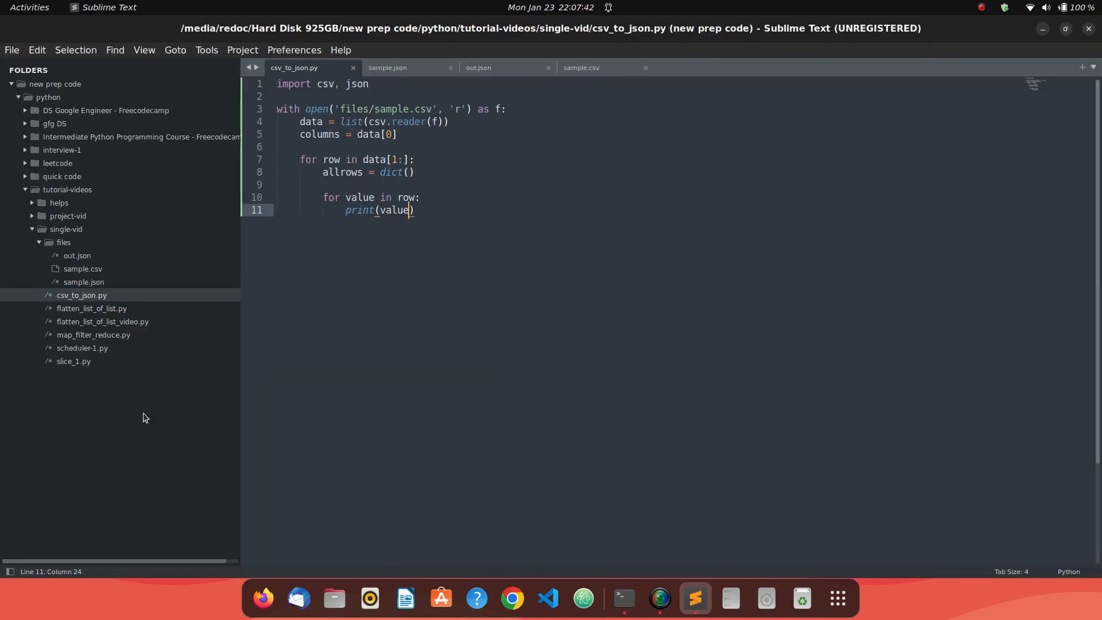
key(BackSpace)
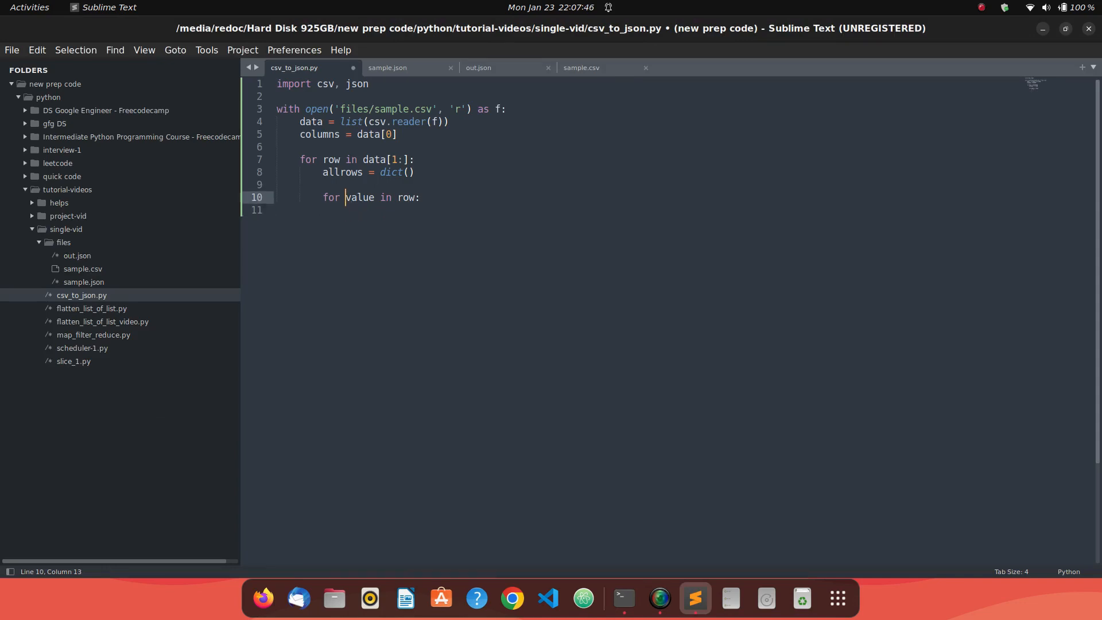
- Change the inner loop to for index, value in enumerate(row) storing allrows[index] = value
text(index,)
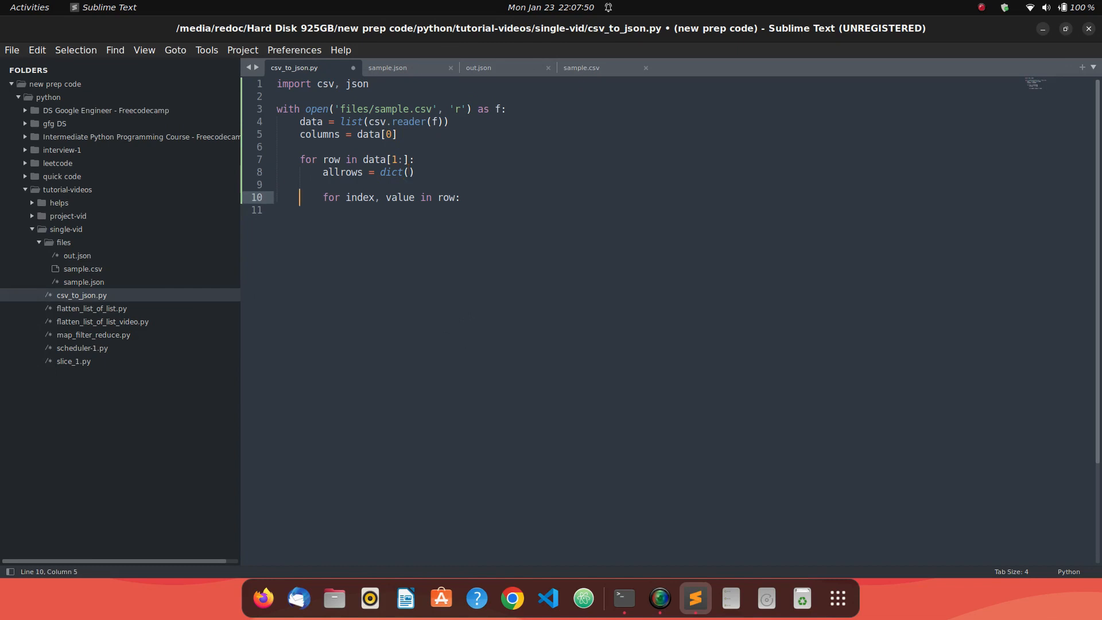
text(e)
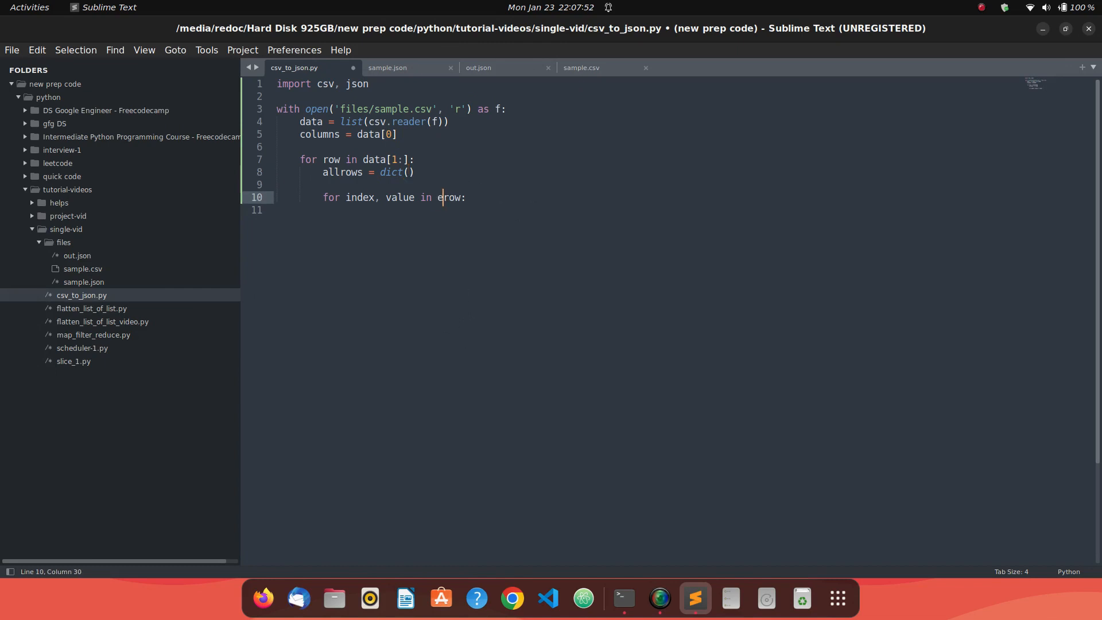
text(numerate()
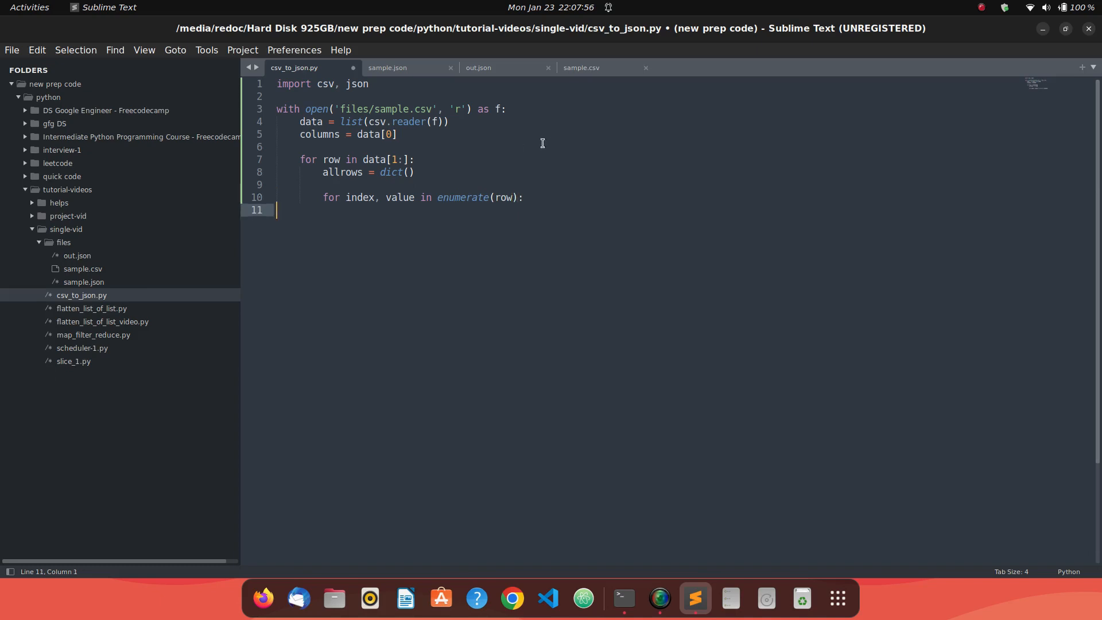
double_click(400, 197)
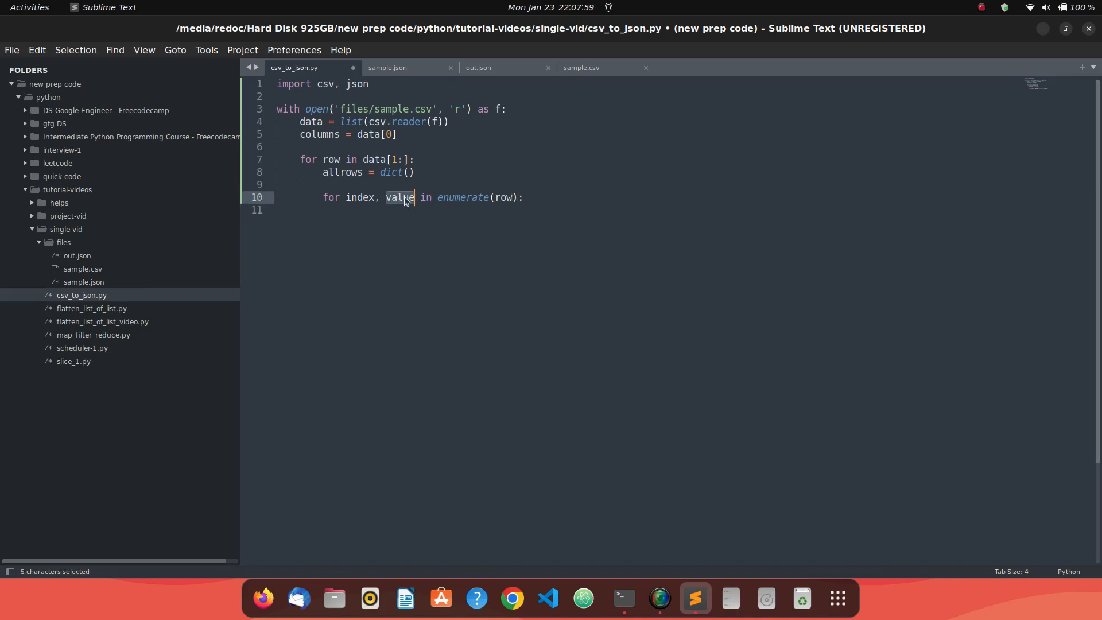
double_click(360, 197)
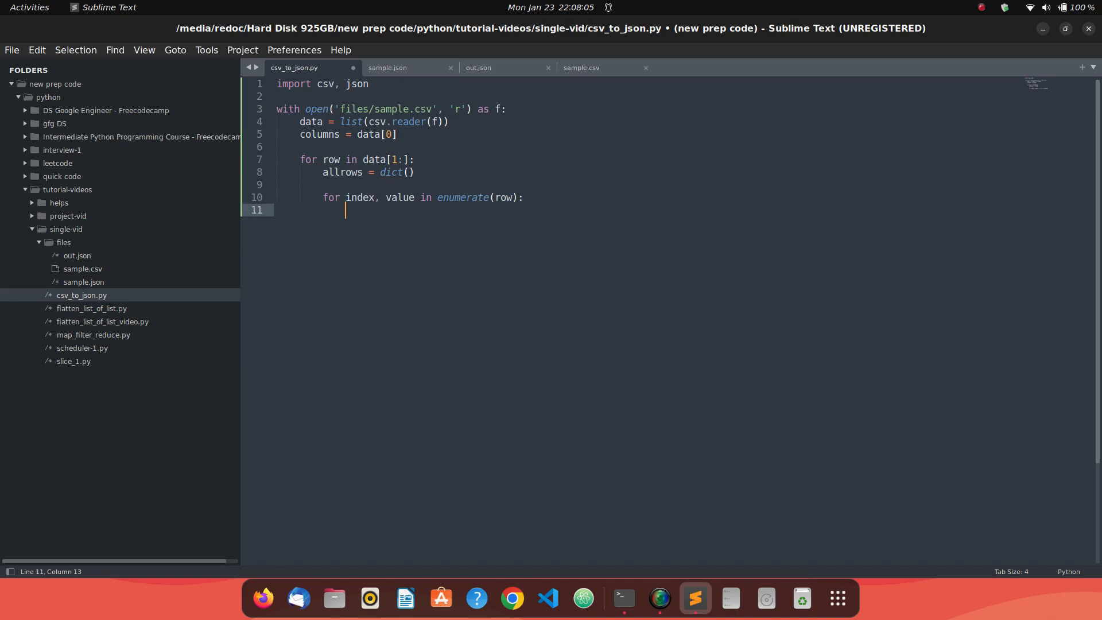
text(allrows[])
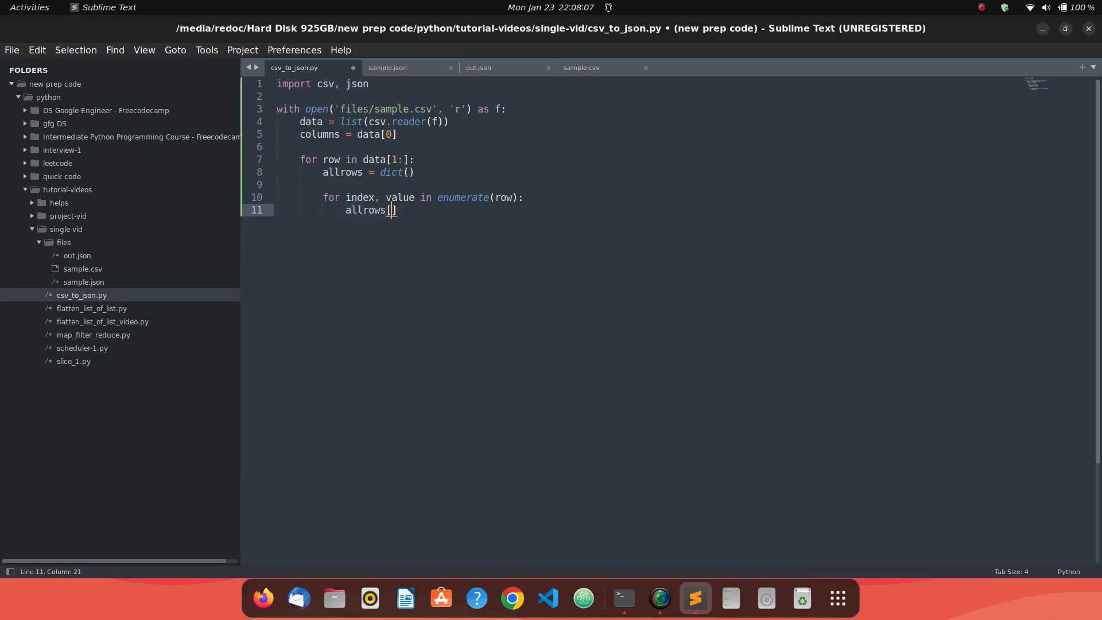
text(index)
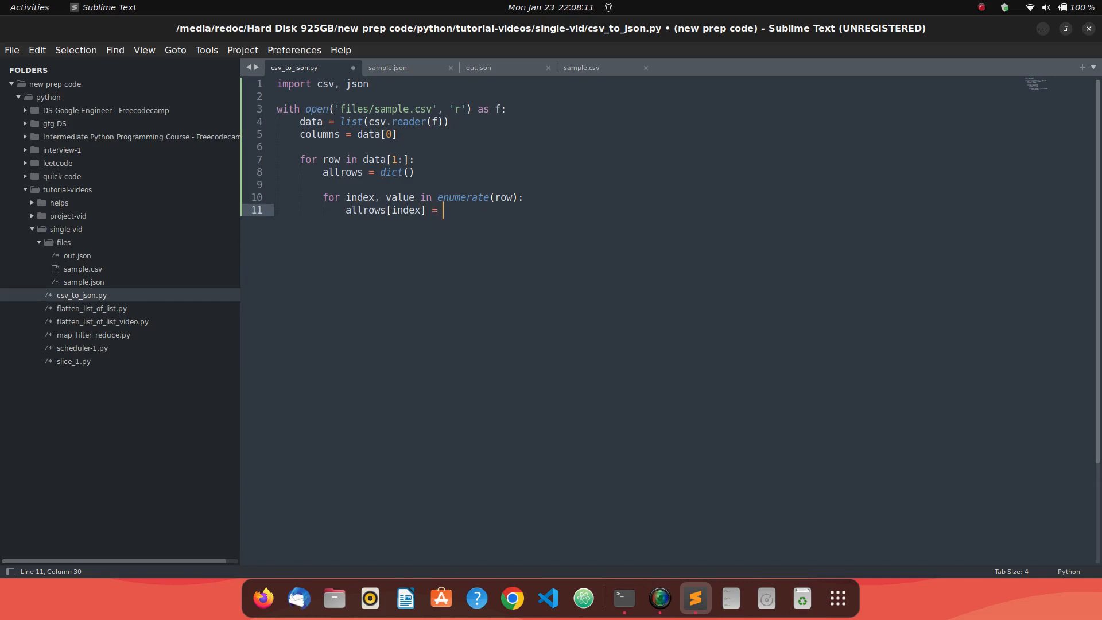
text(value)
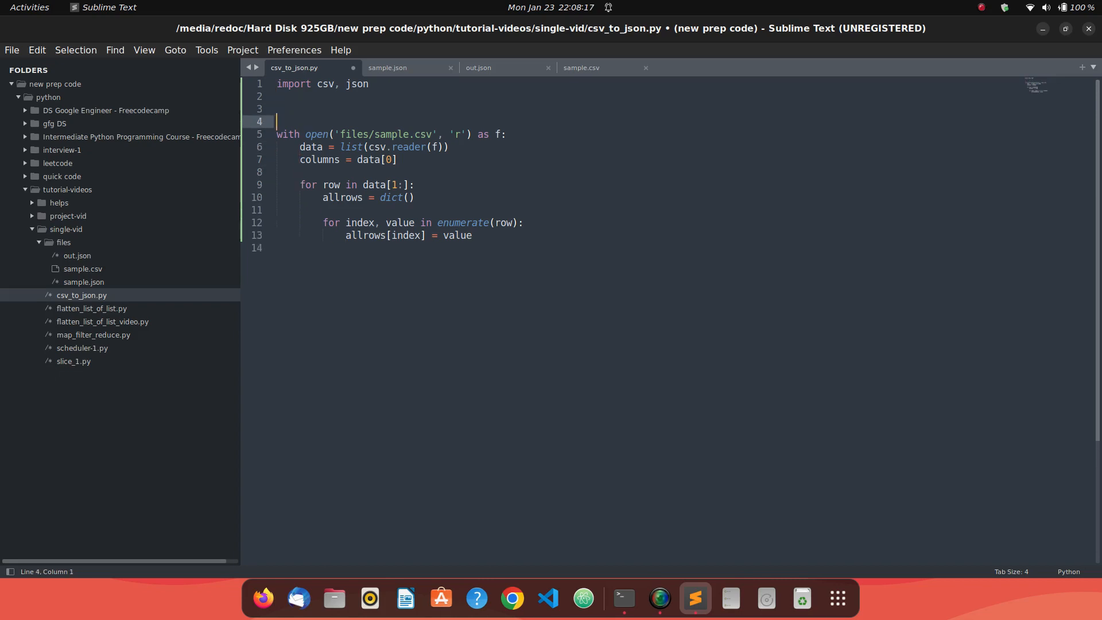
- Add a jsondata = [] list and append each row's allrows dictionary to it after the inner loop
text(jsondat)
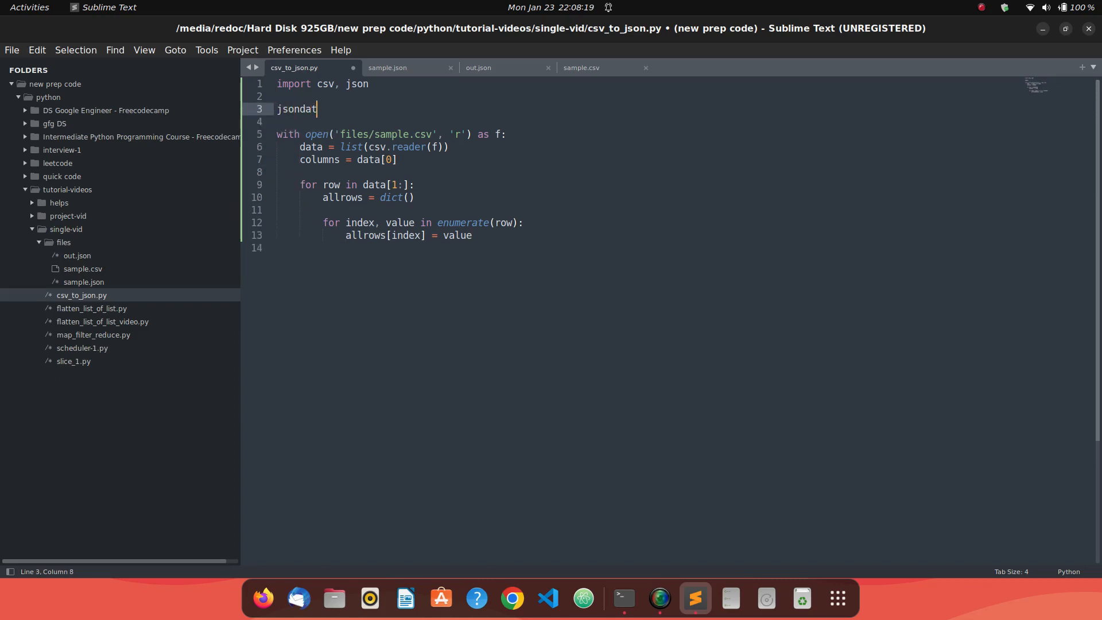
text(a = [])
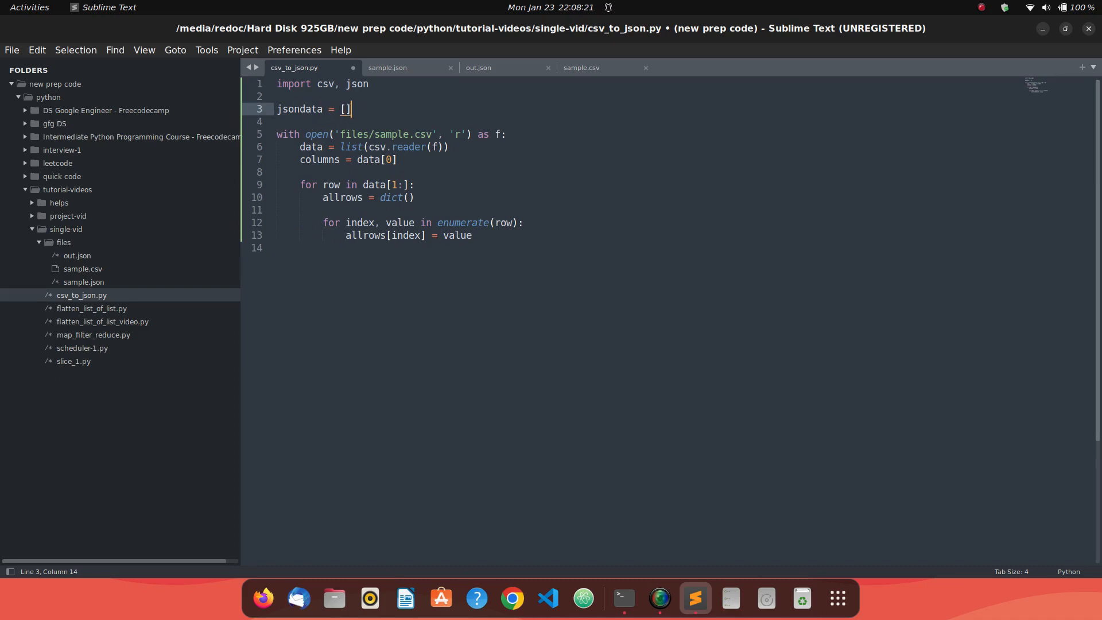
click(276, 247)
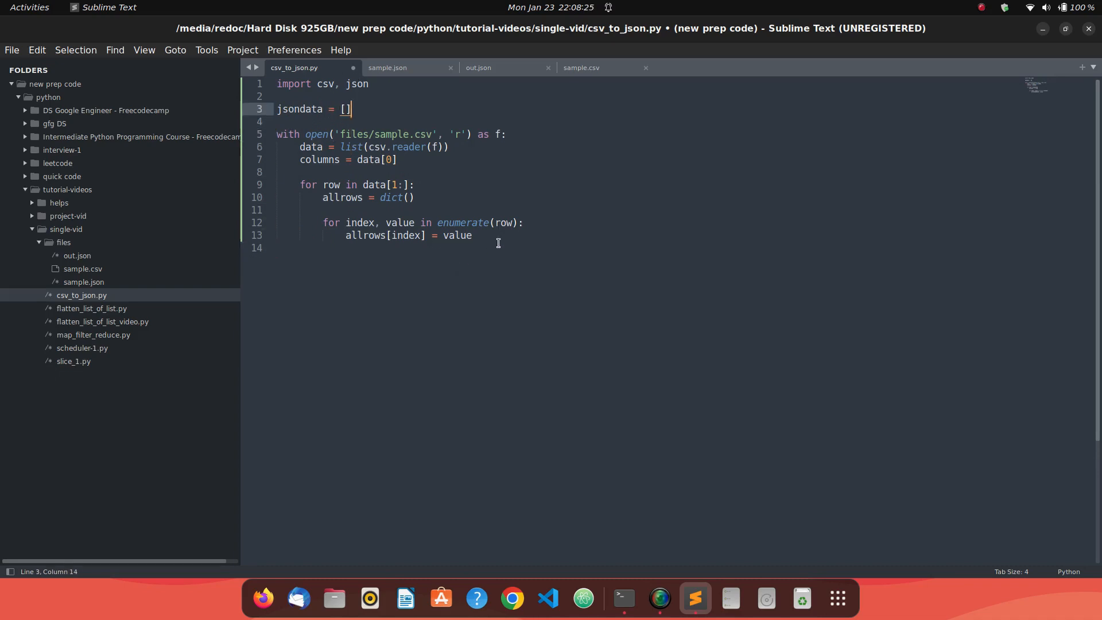
key(Return)
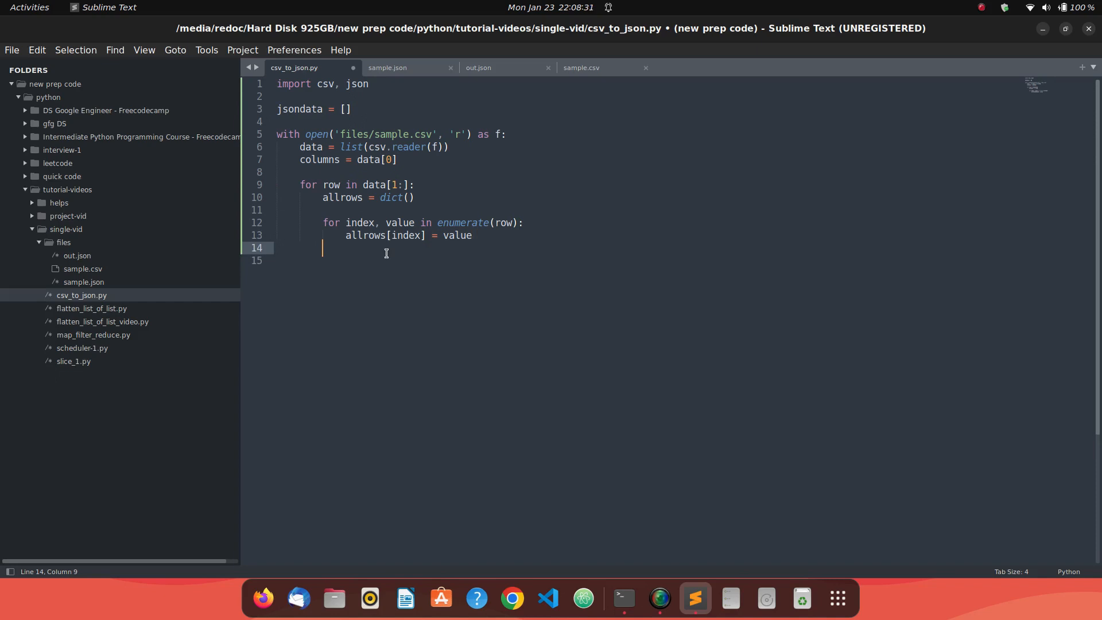
text(jsondata/)
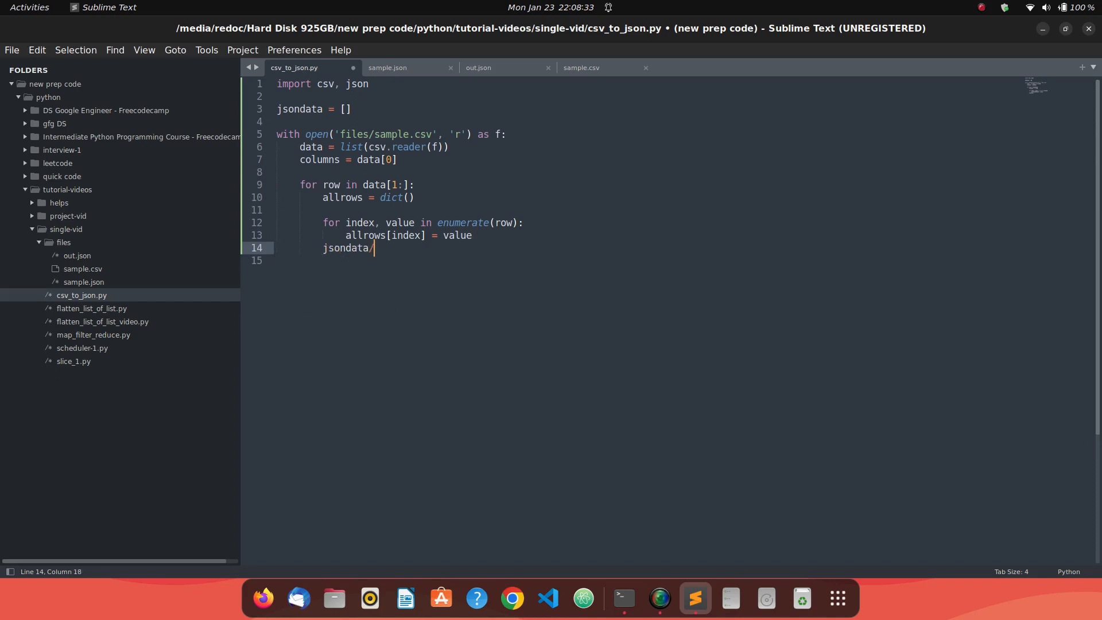
text(.append())
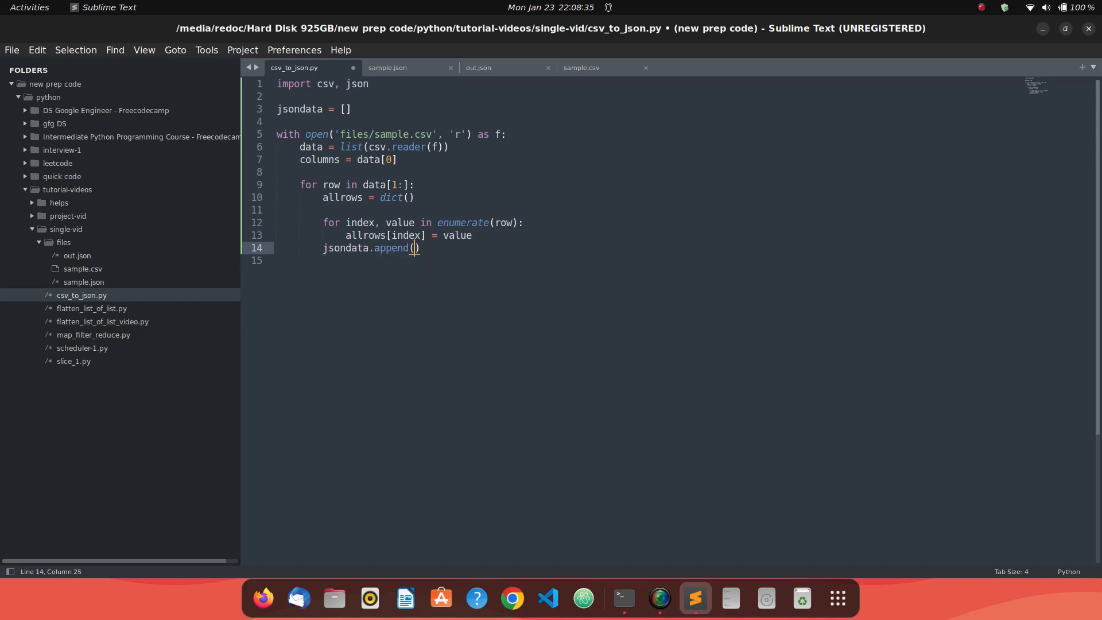
text(allrows)
text(print(j))
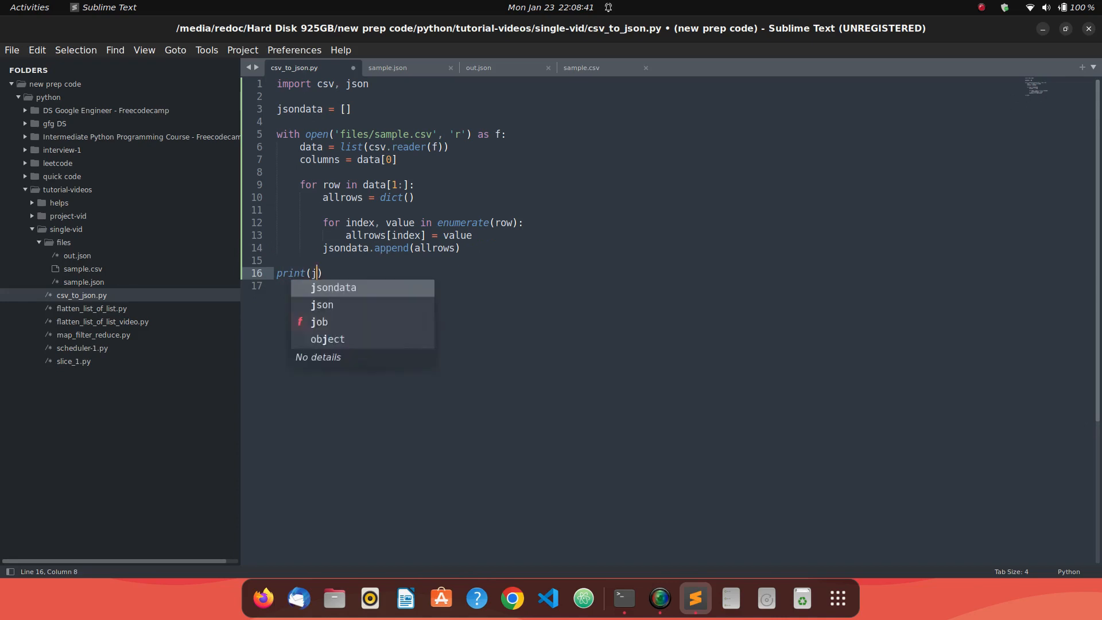
- Run python3 csv_to_json.py in Terminal to see rows printed as index-keyed dictionaries
click(621, 598)
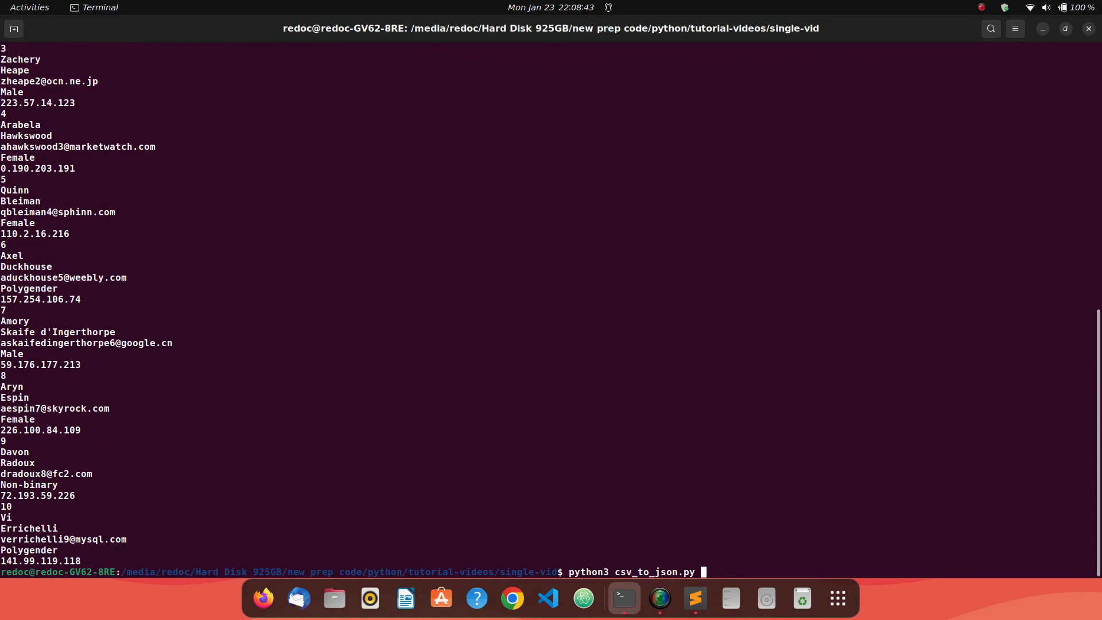
key(Return)
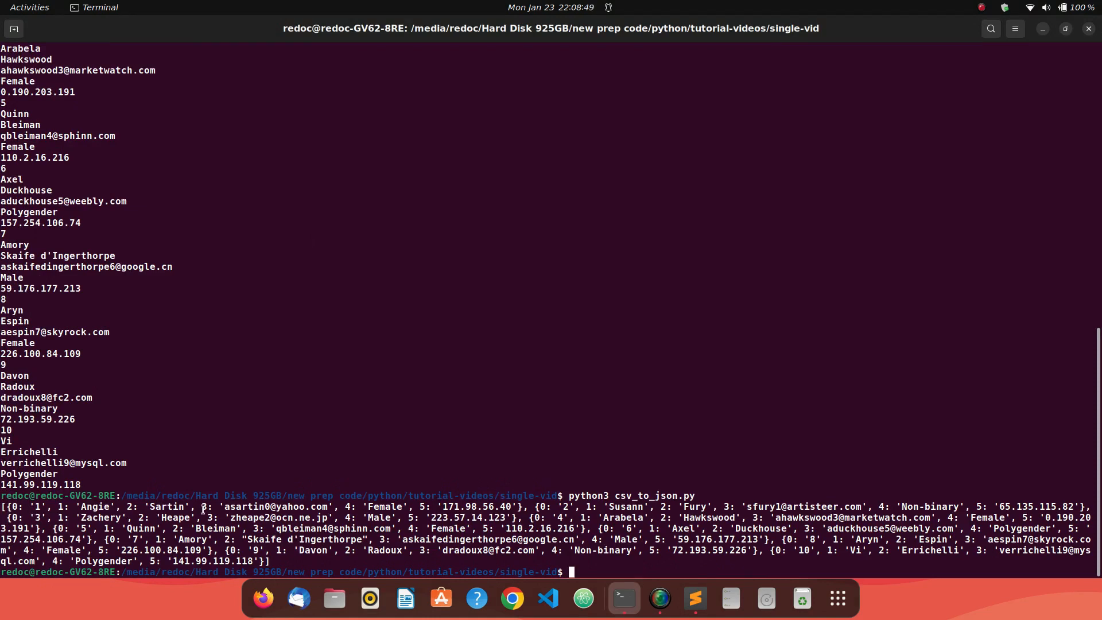
click(695, 598)
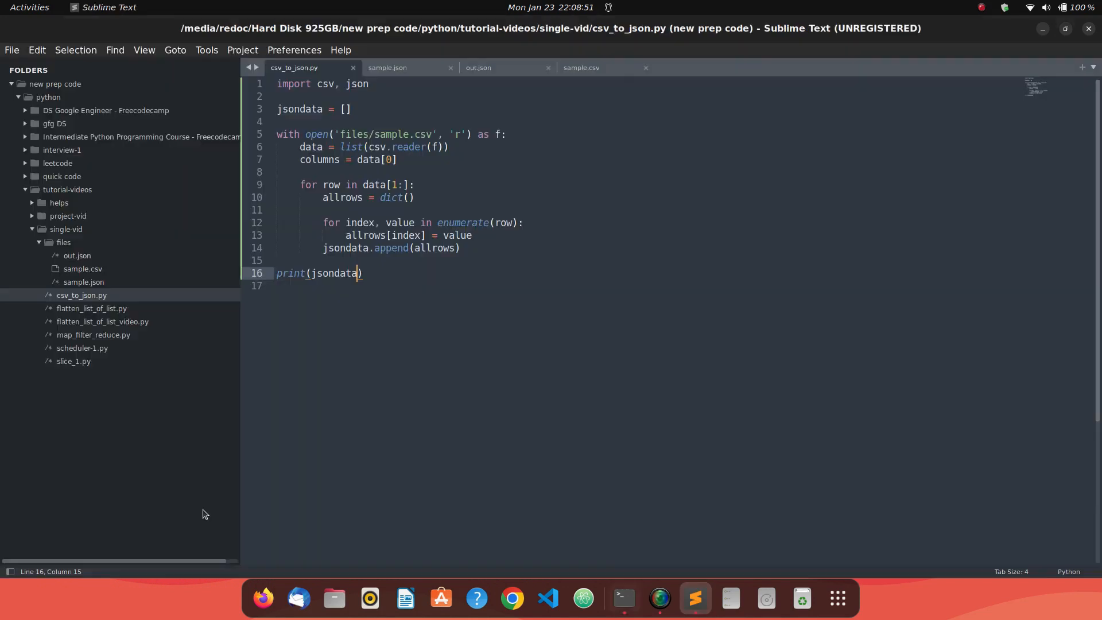
mouse_move(401, 238)
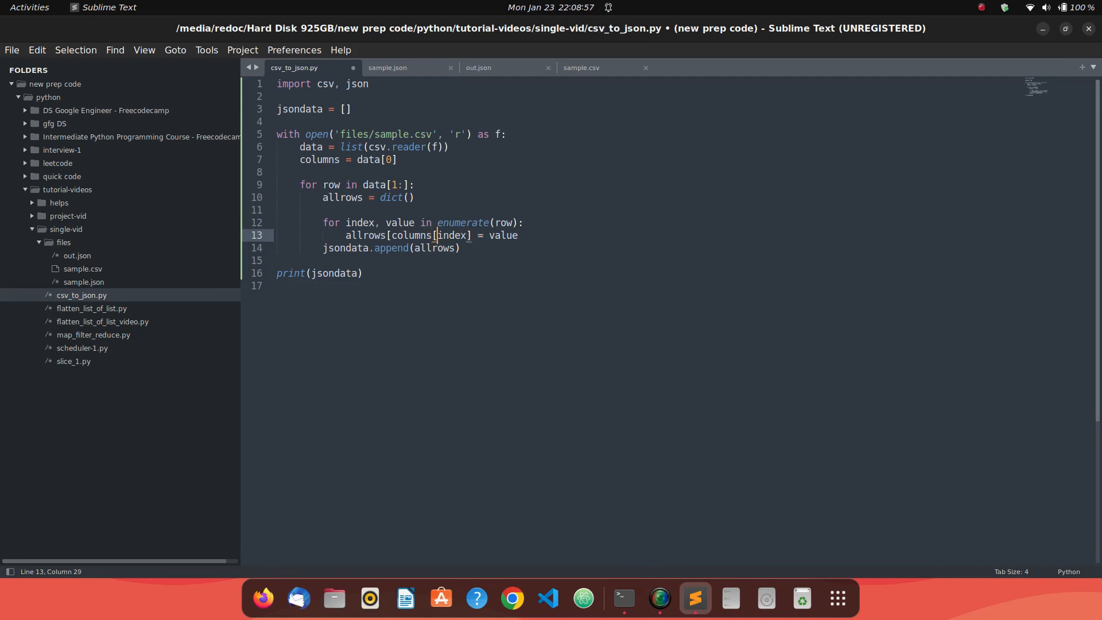
- Save the allrows[columns[index]] change and rerun csv_to_json.py to see header-named keys
key(ctrl+s)
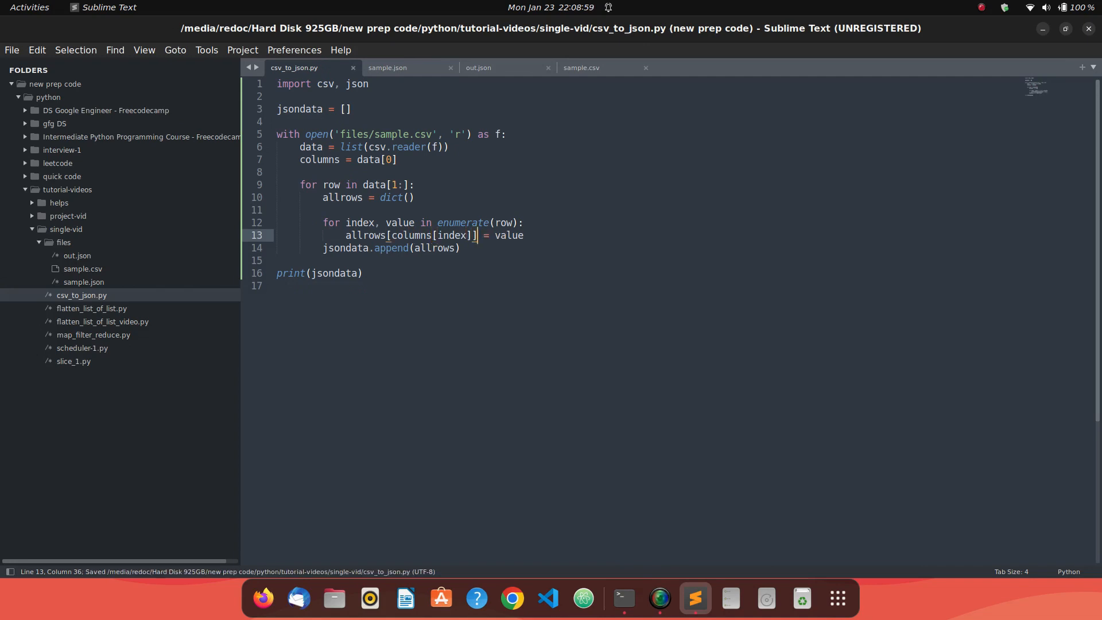
click(622, 598)
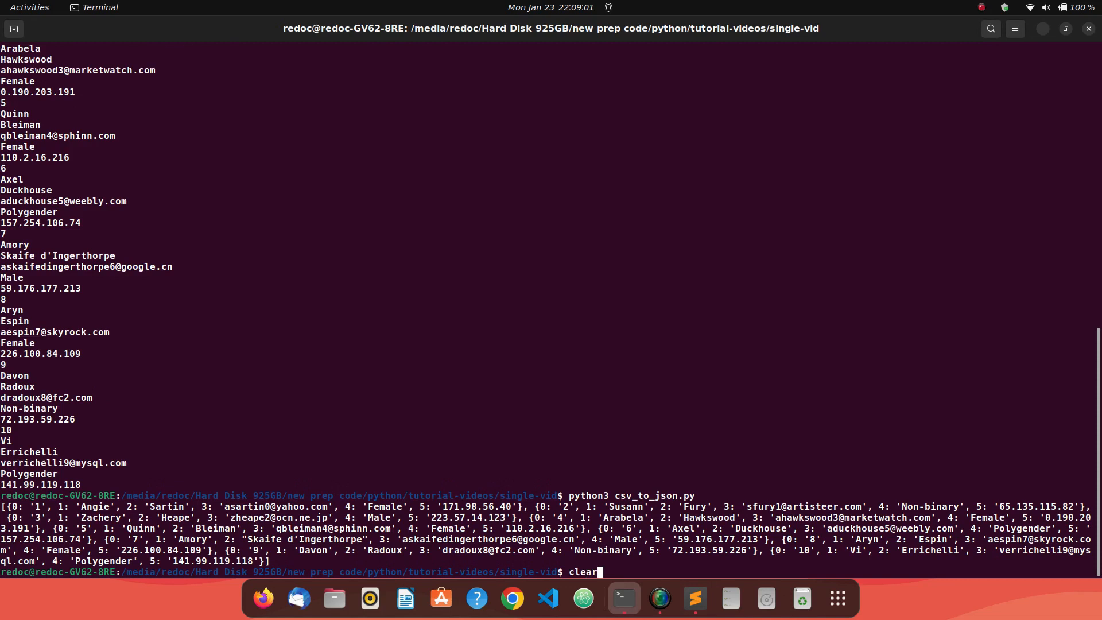
key(Return)
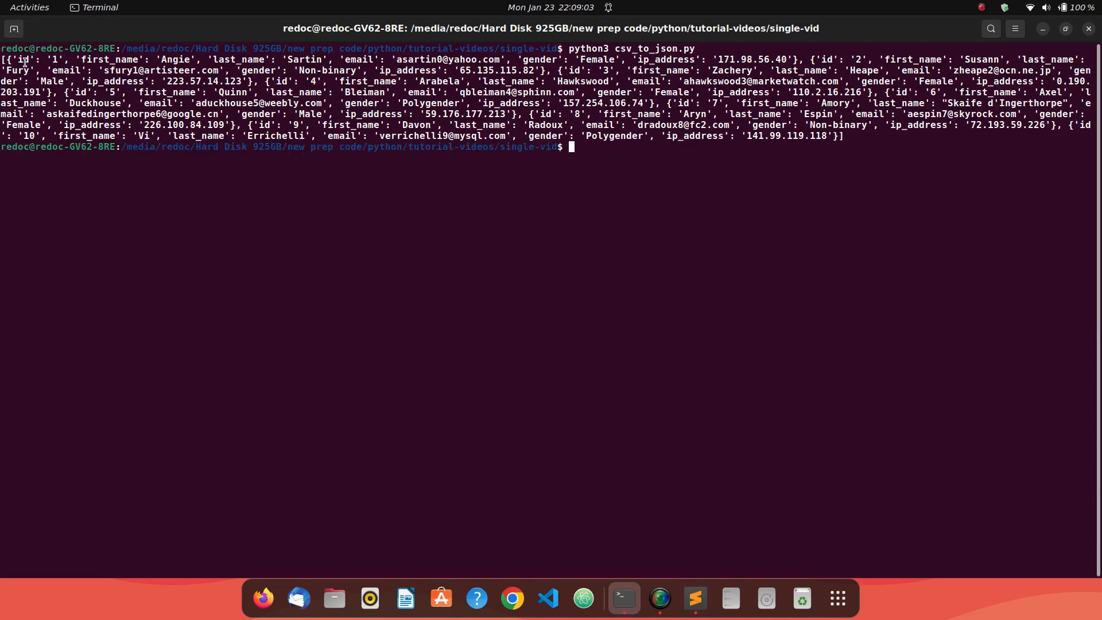
mouse_move(407, 165)
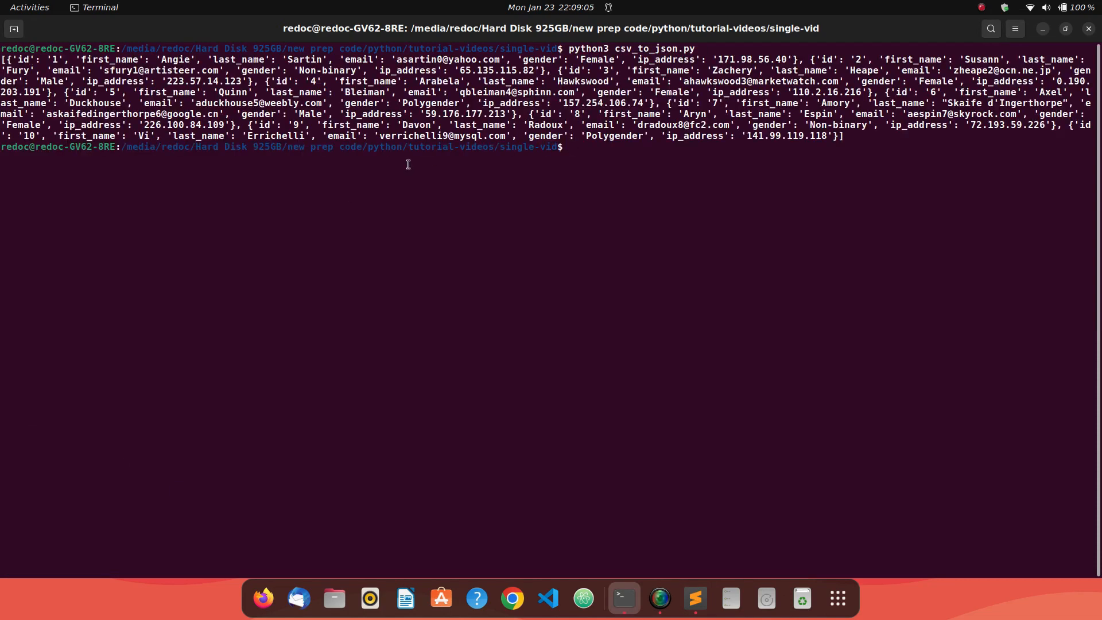
click(693, 598)
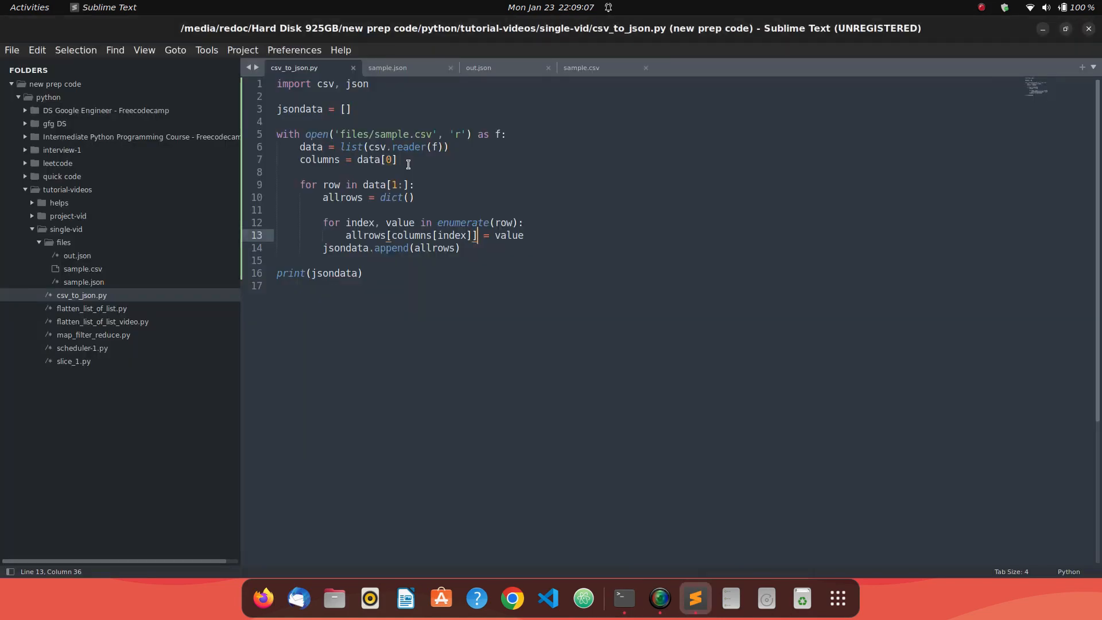
click(478, 68)
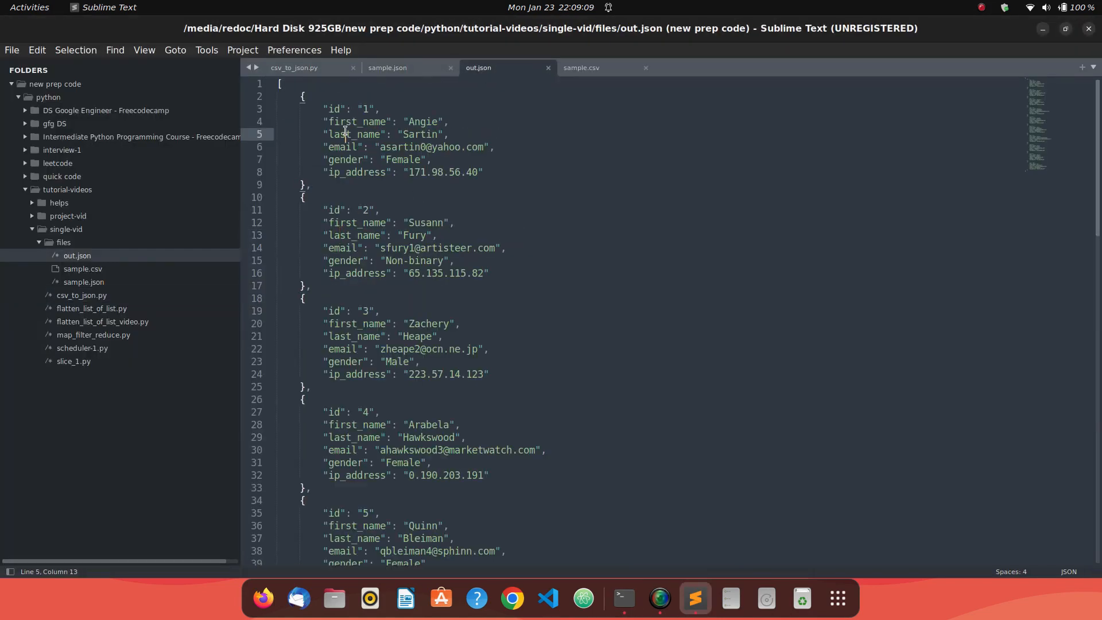
mouse_move(294, 67)
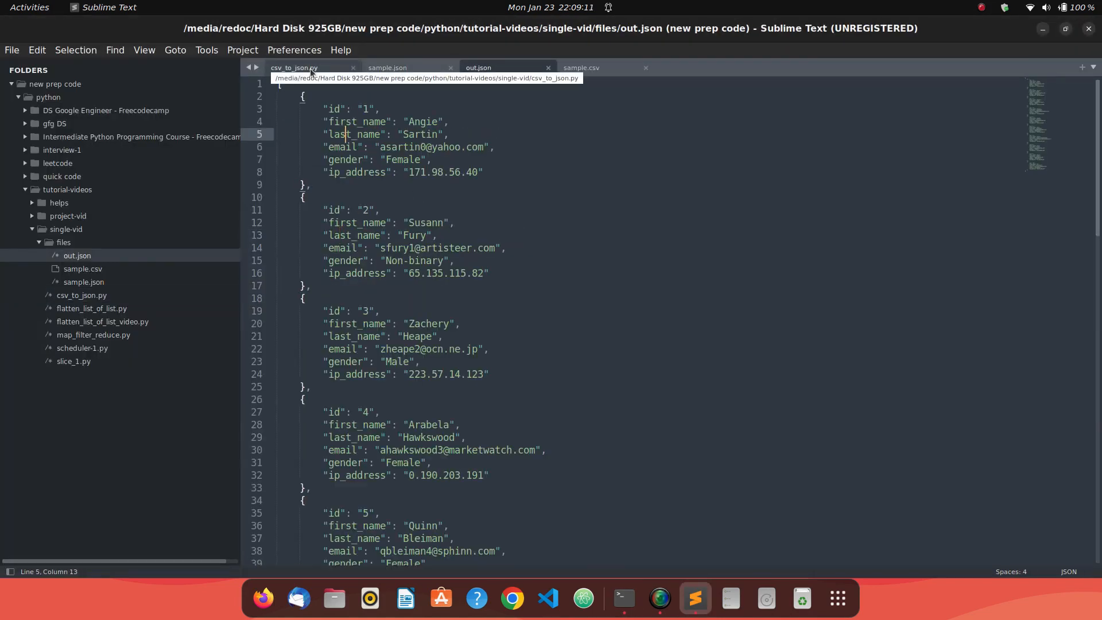
click(388, 68)
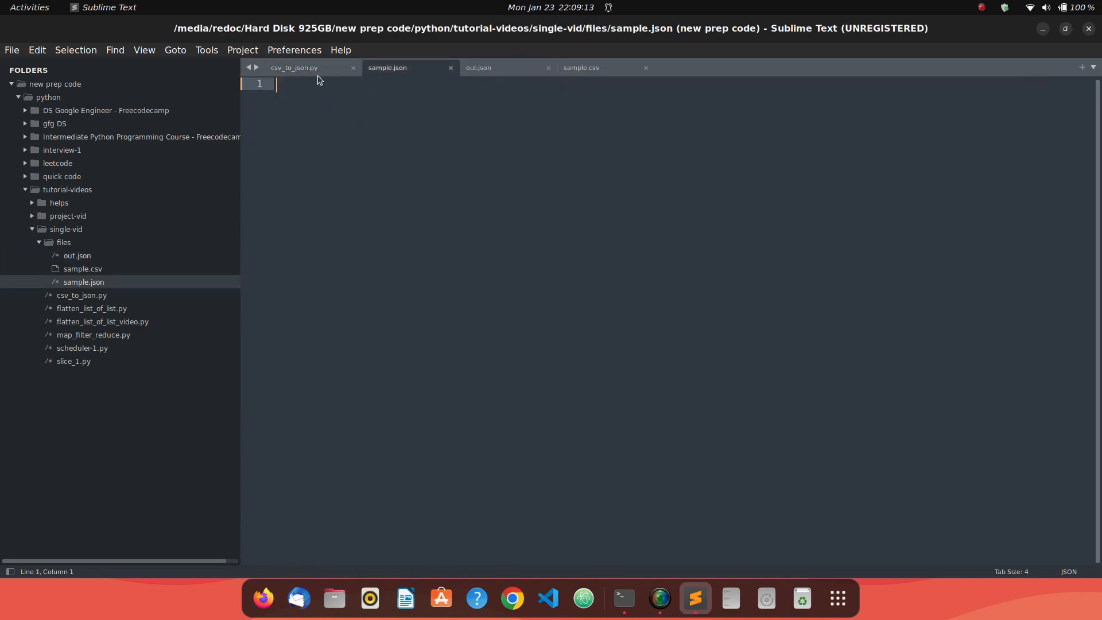
click(294, 68)
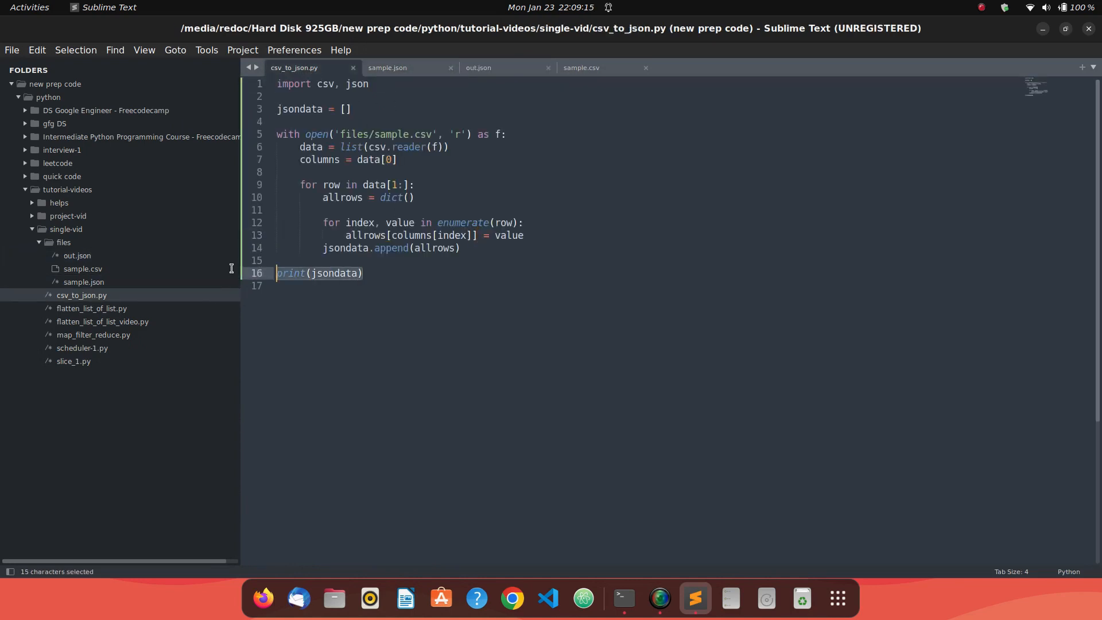
- Write jsondata to files/sample.json using with open('files/sample.json', 'w') as f: f.write(jsondata)
text(with)
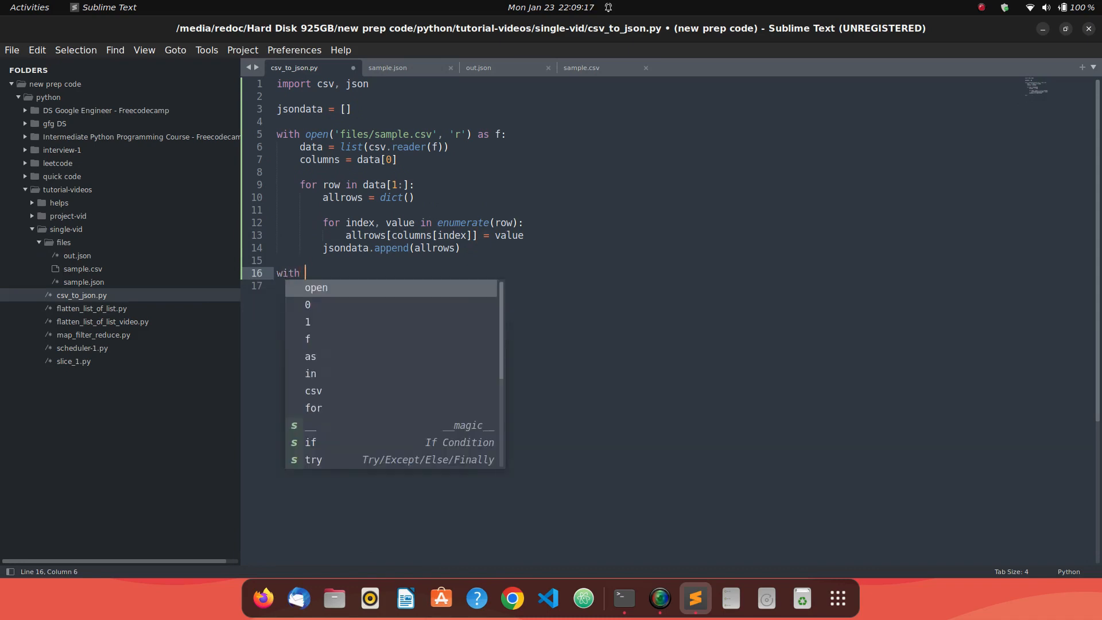
text(open('f')
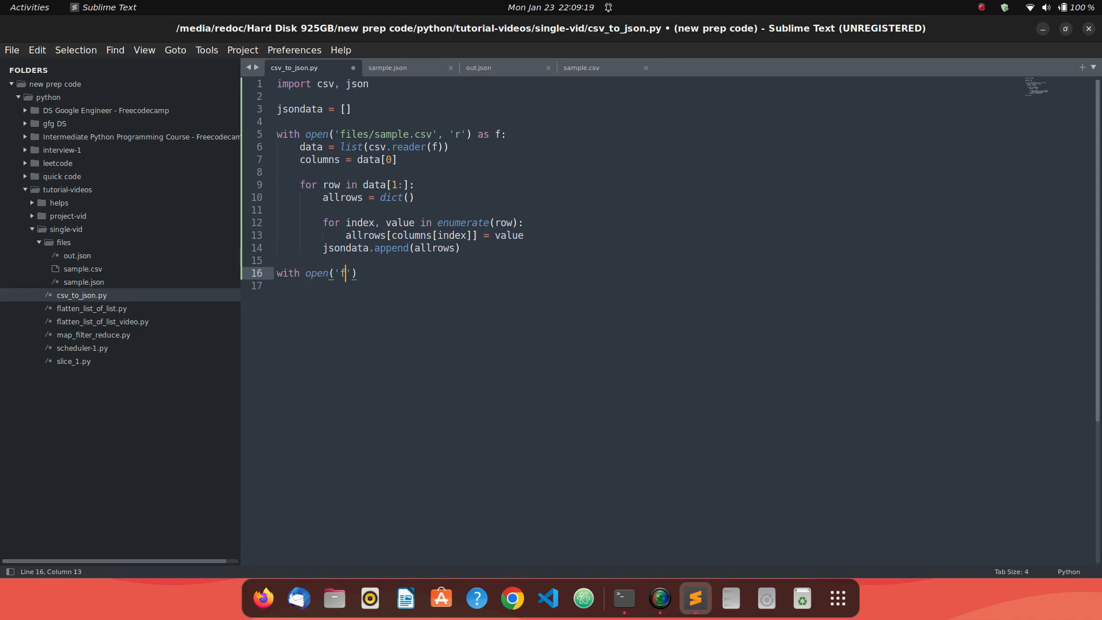
text(iles/sample.)
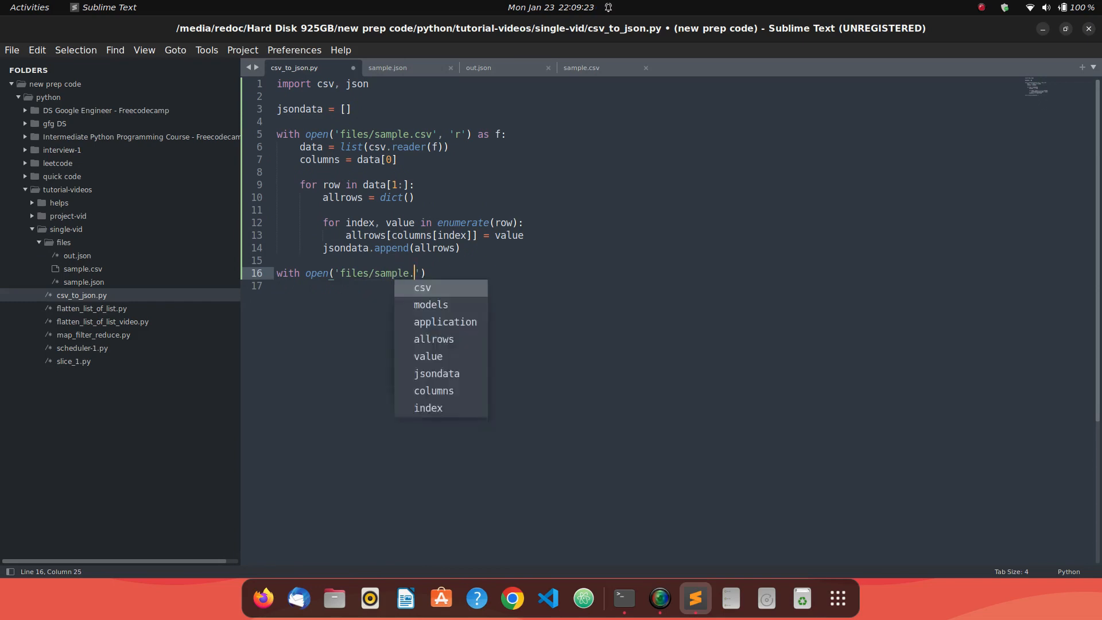
text(json',)
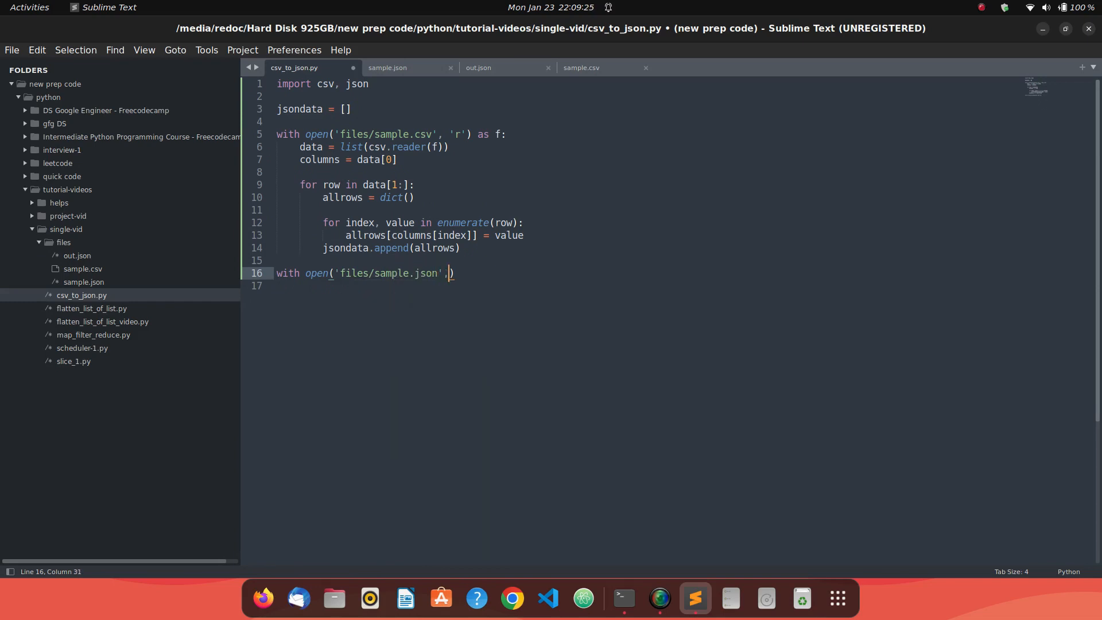
text(, 'w')
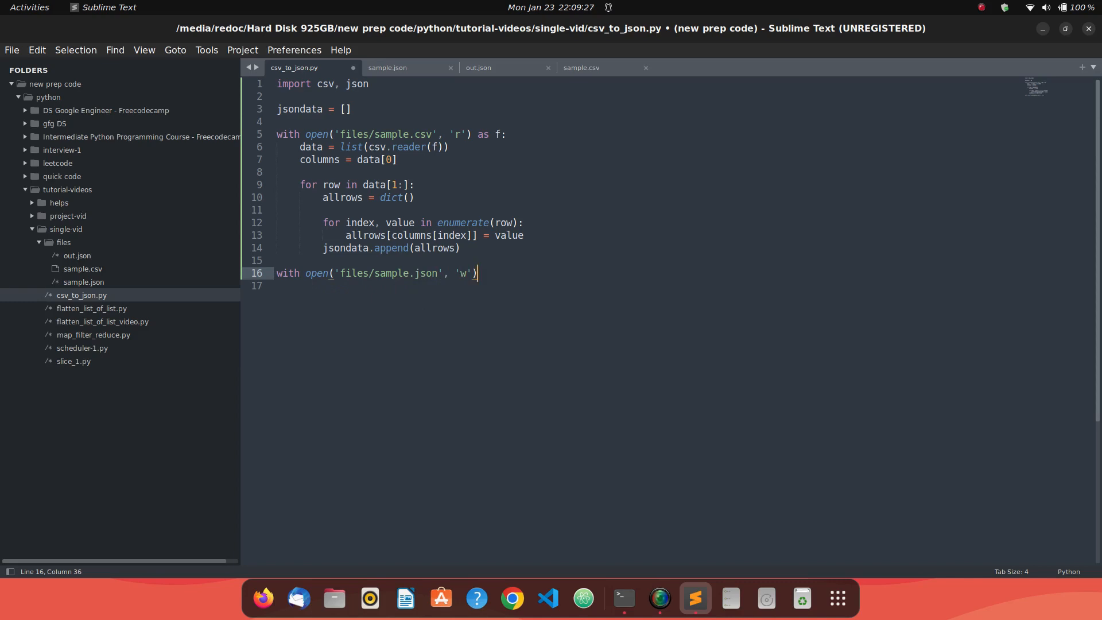
text(as f:)
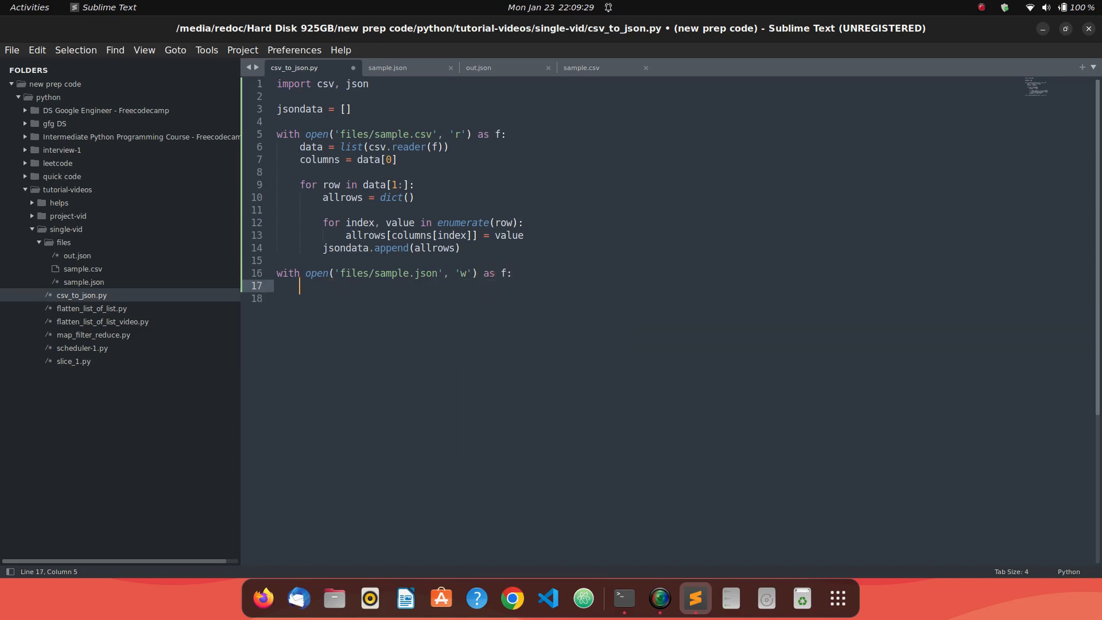
text(f.)
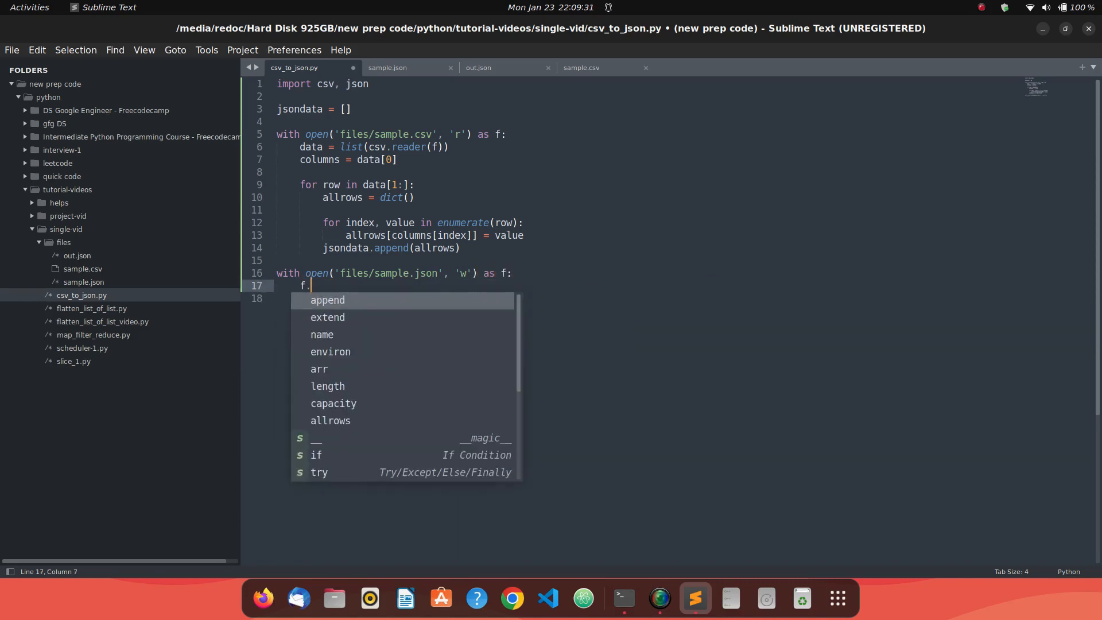
text(wri)
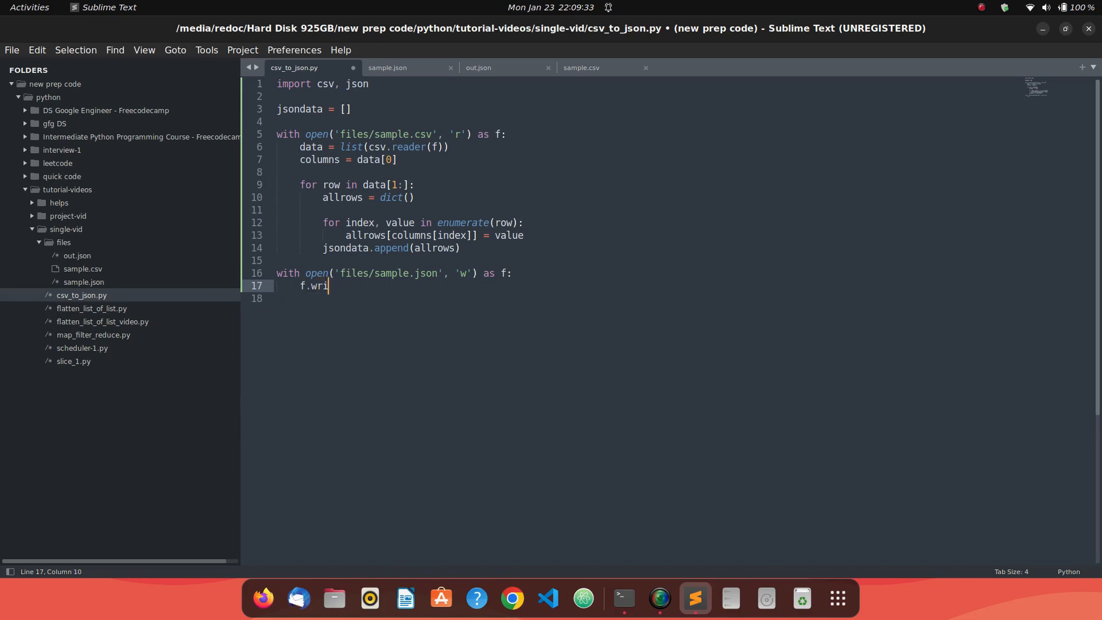
text(te())
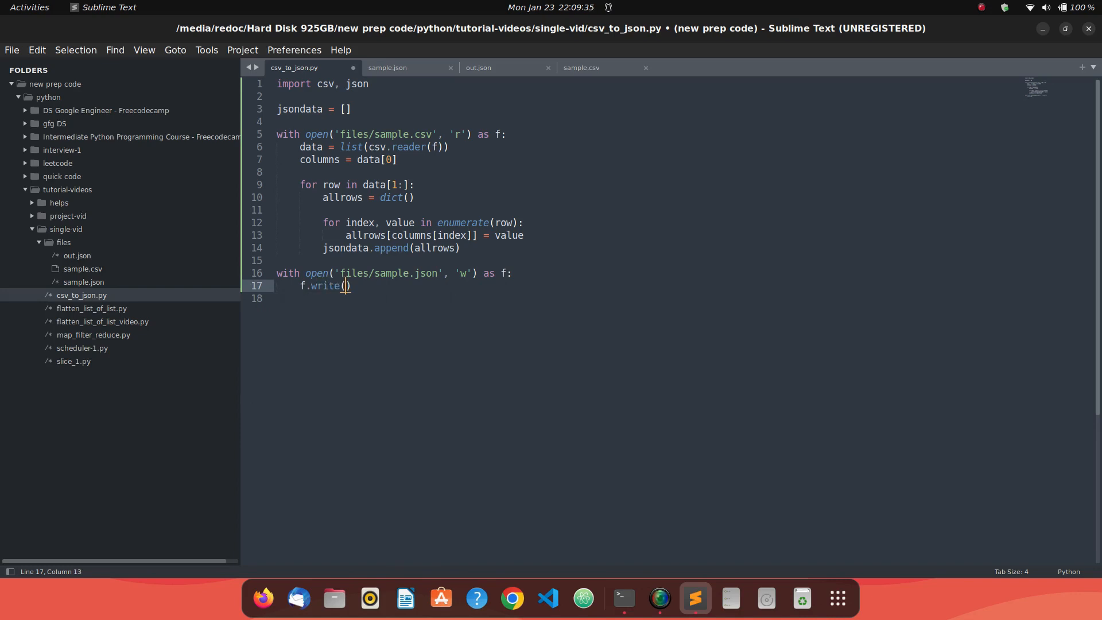
text(json)
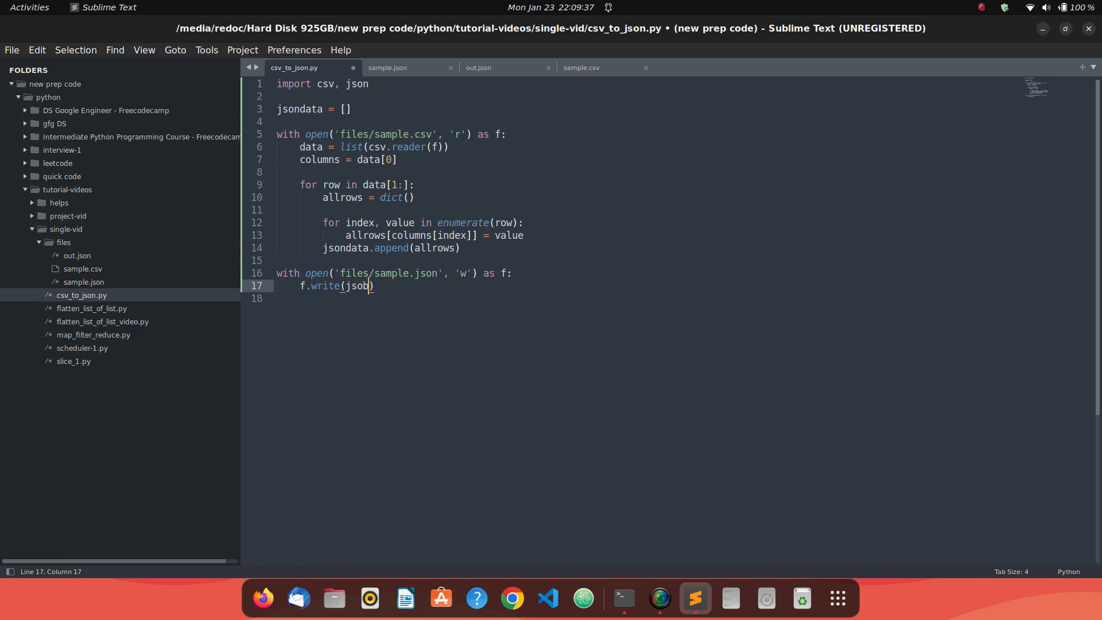
text(ndata)
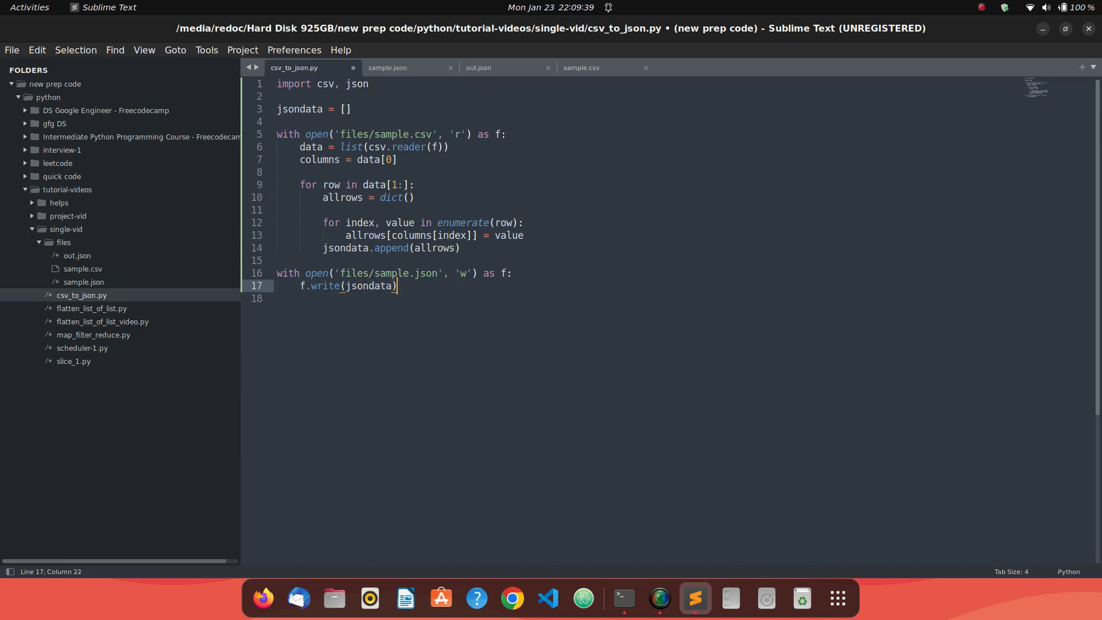
- Save and run the script in Terminal, revealing the TypeError that write needs a string
key(ctrl+s)
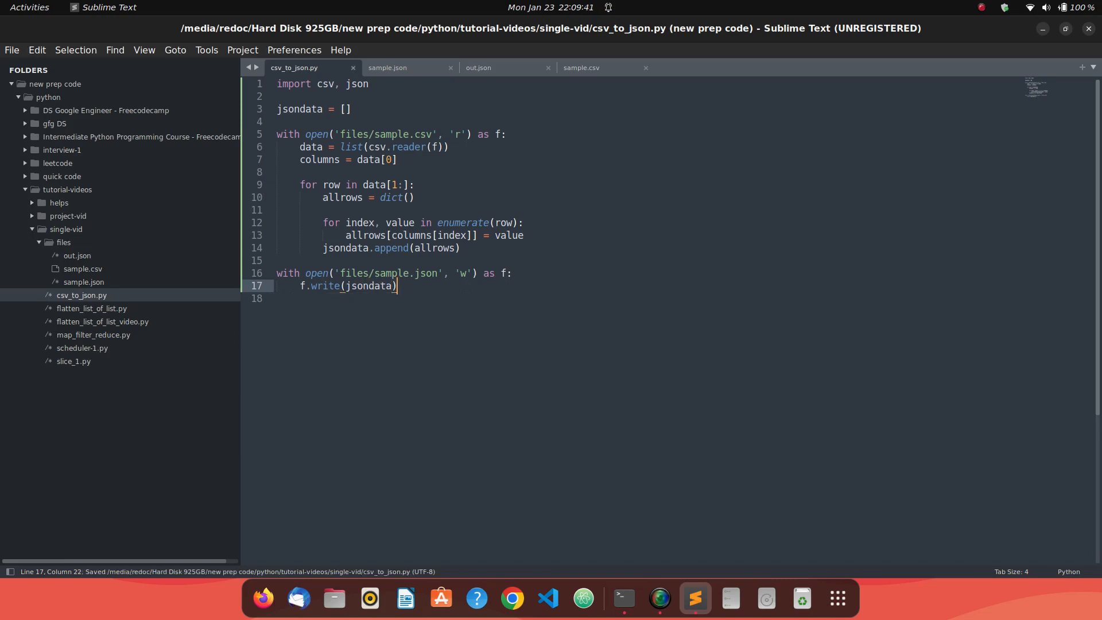
click(621, 598)
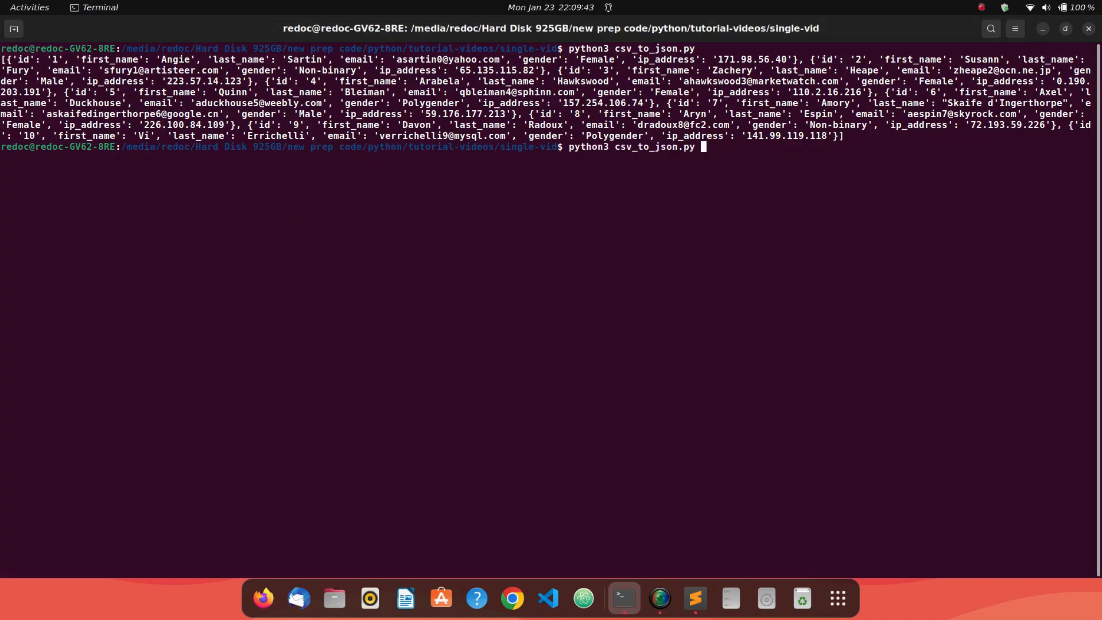
key(Return)
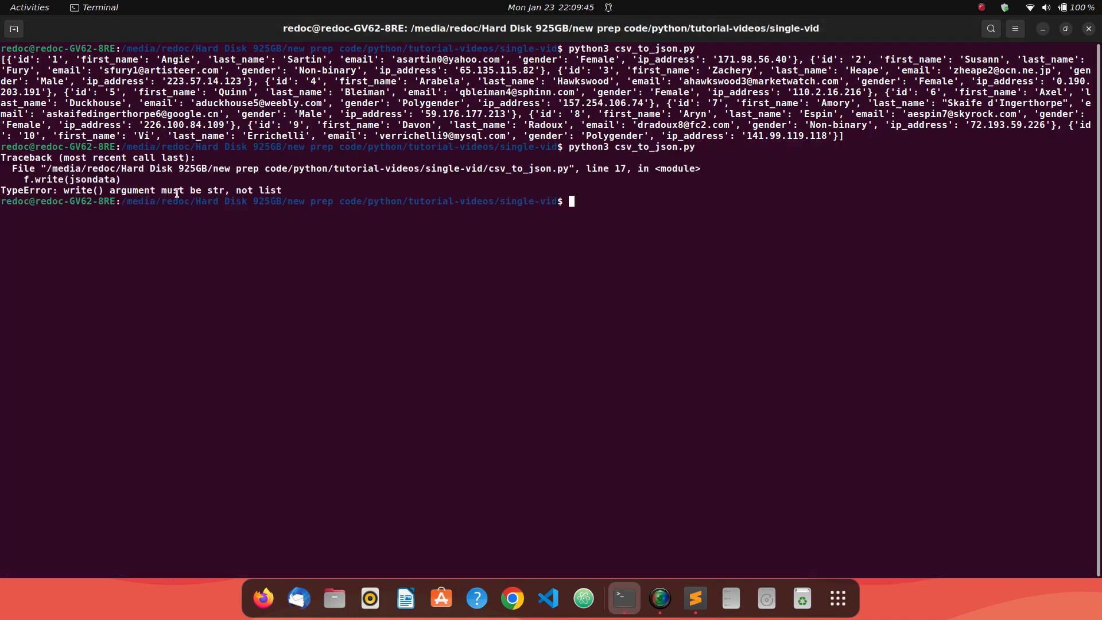
mouse_move(225, 193)
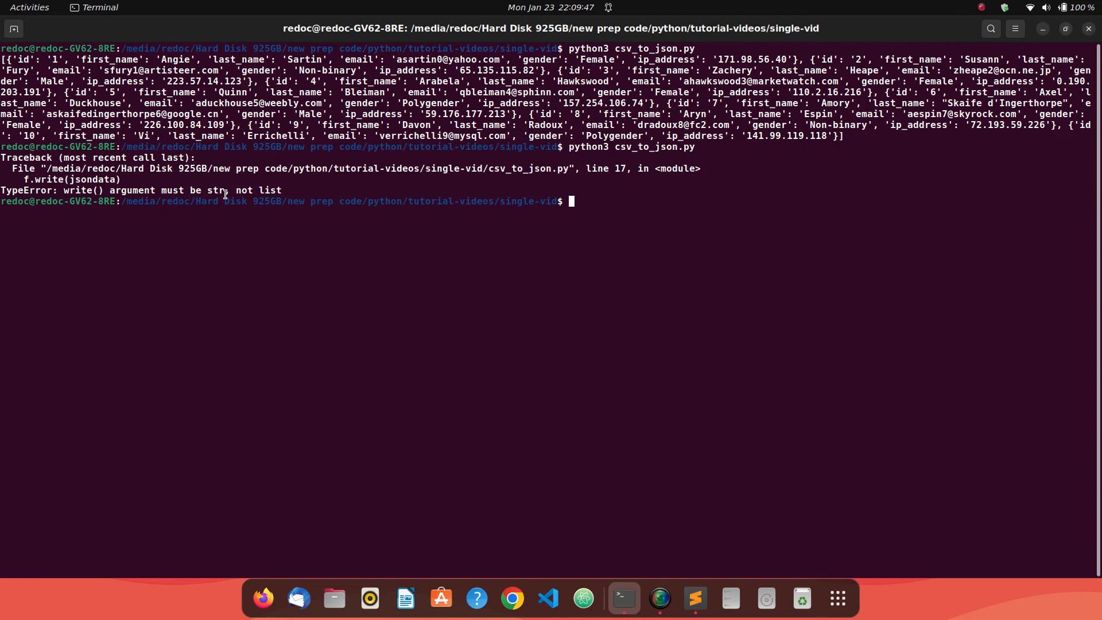
click(695, 598)
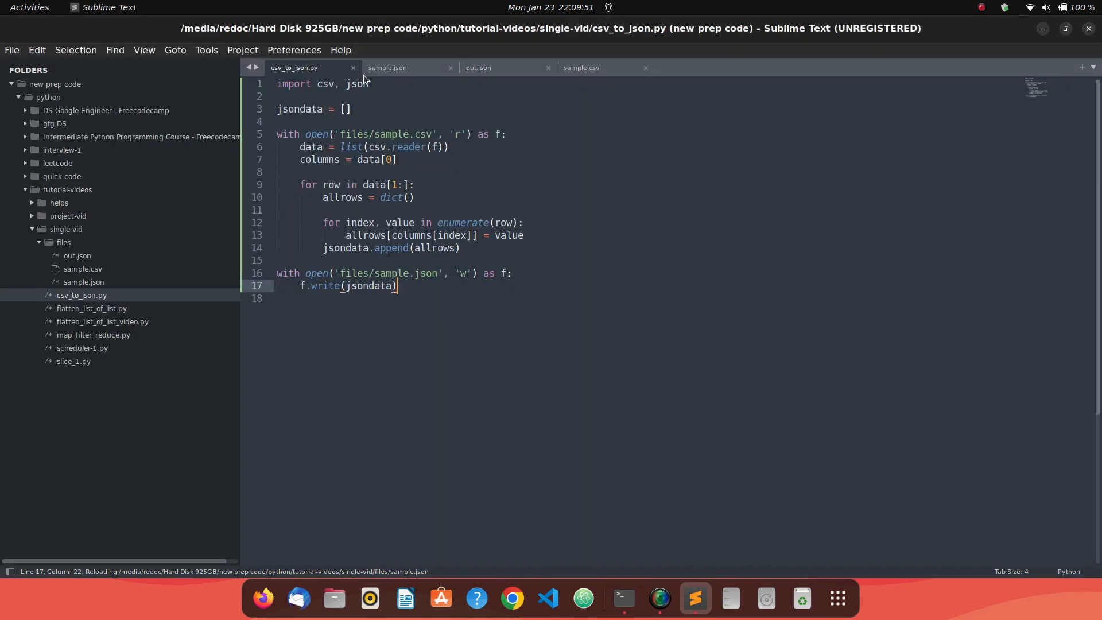
- Wrap jsondata in json.dumps and rerun the script to regenerate sample.json
click(346, 285)
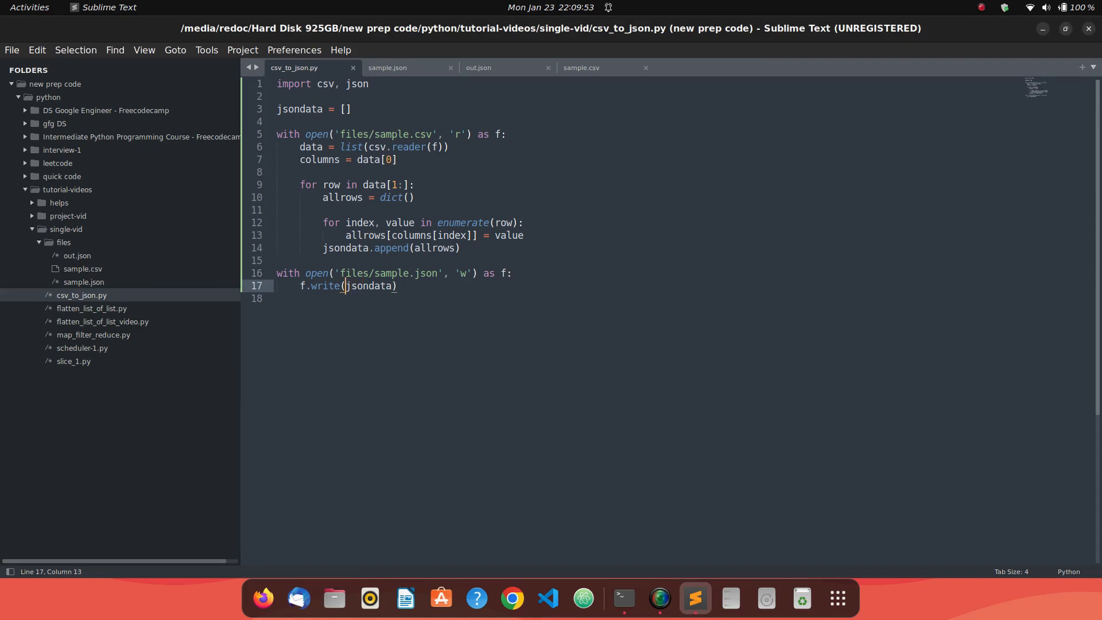
text(json.dumps(json)
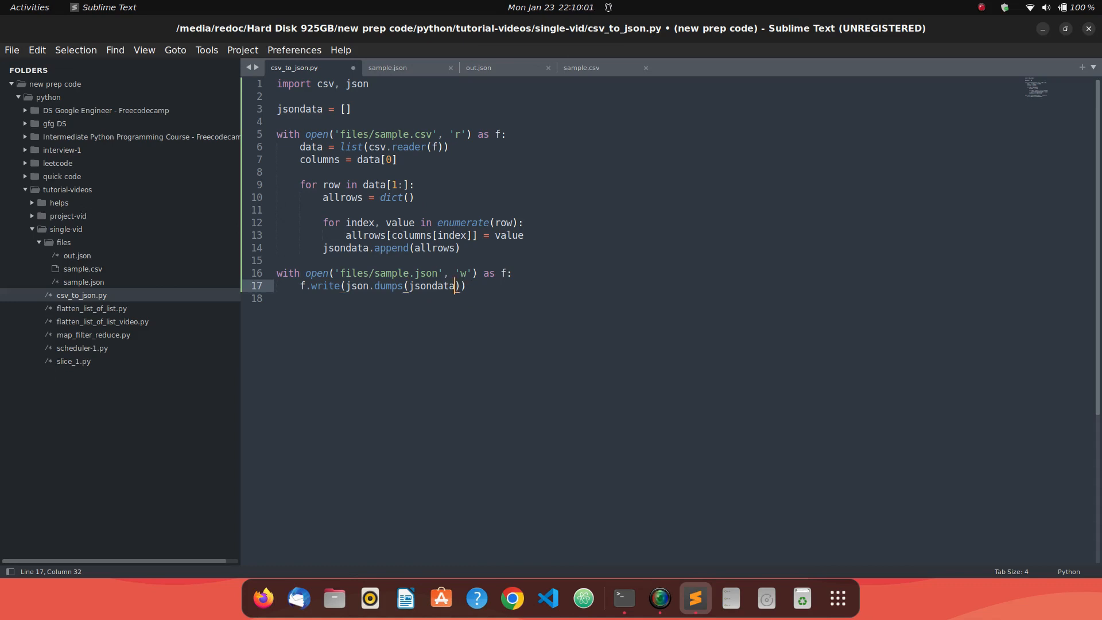
click(621, 598)
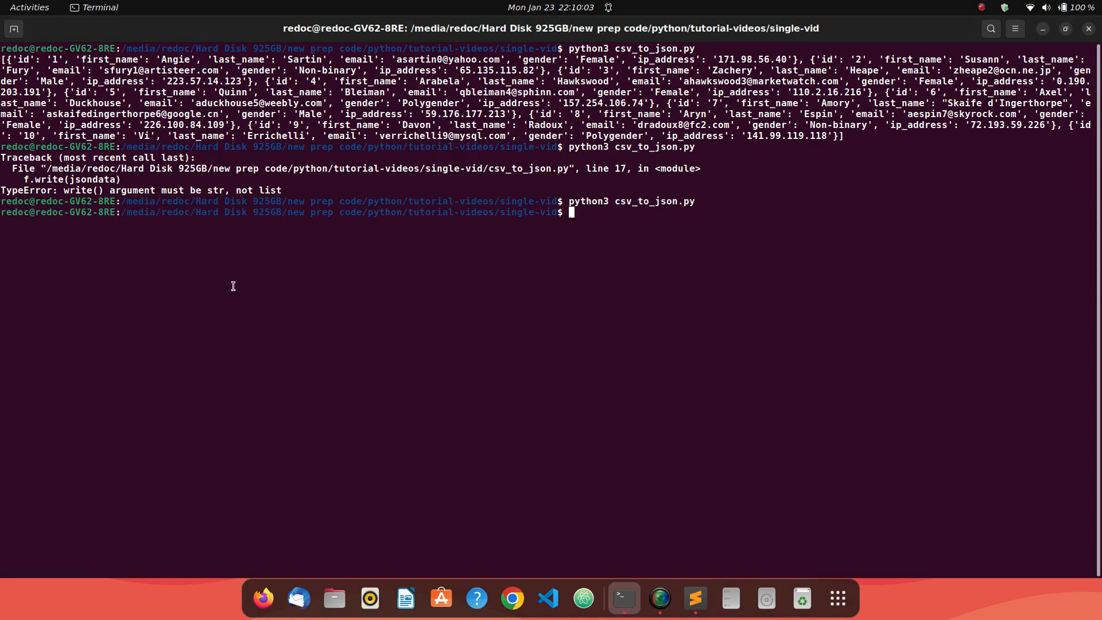
click(694, 598)
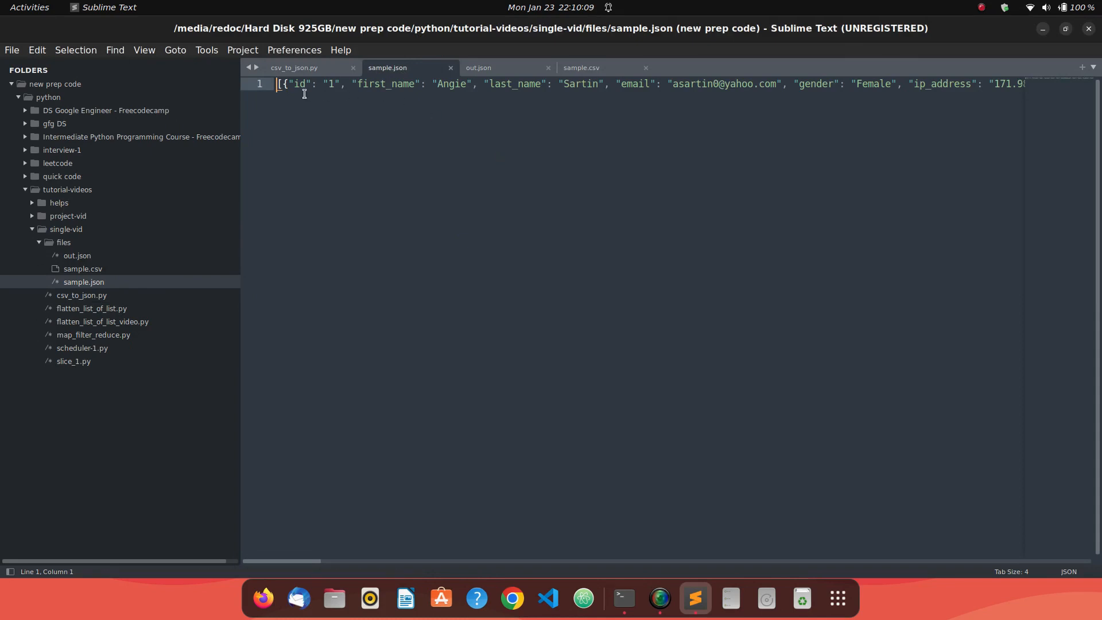
- Compare the single-line JSON in sample.json with the neatly indented out.json
key(Return)
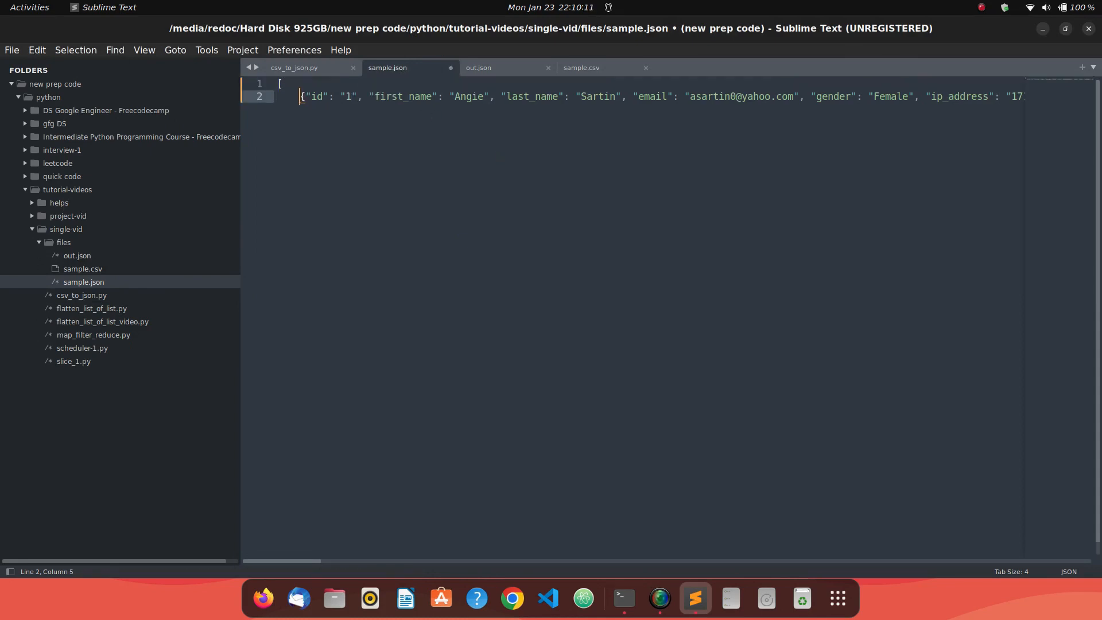
scroll(right, 3)
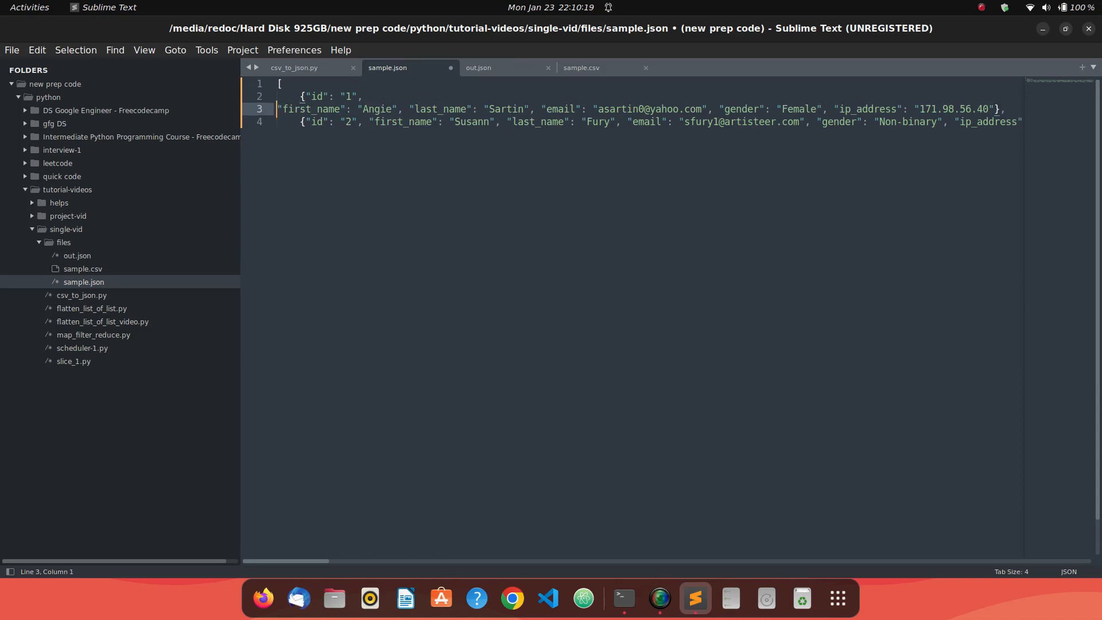
click(478, 68)
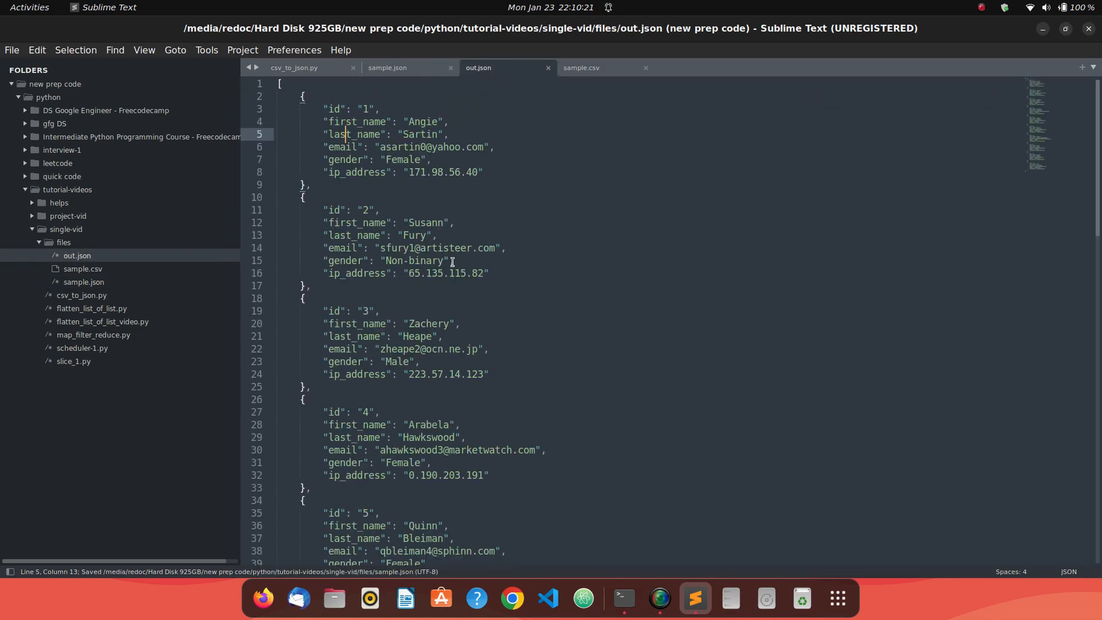
click(400, 234)
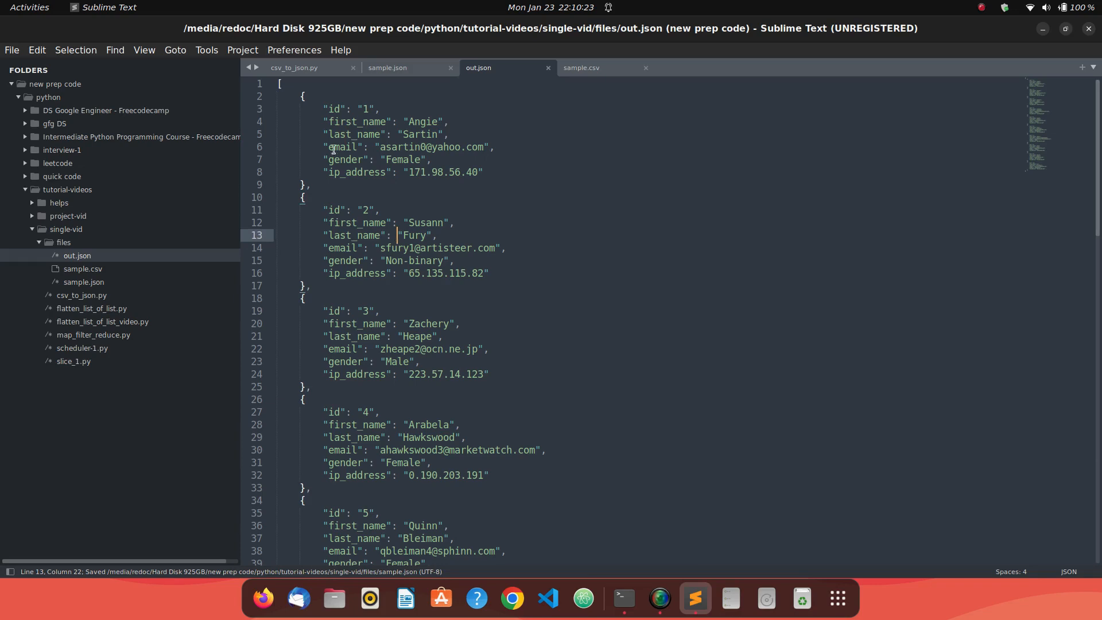
click(293, 68)
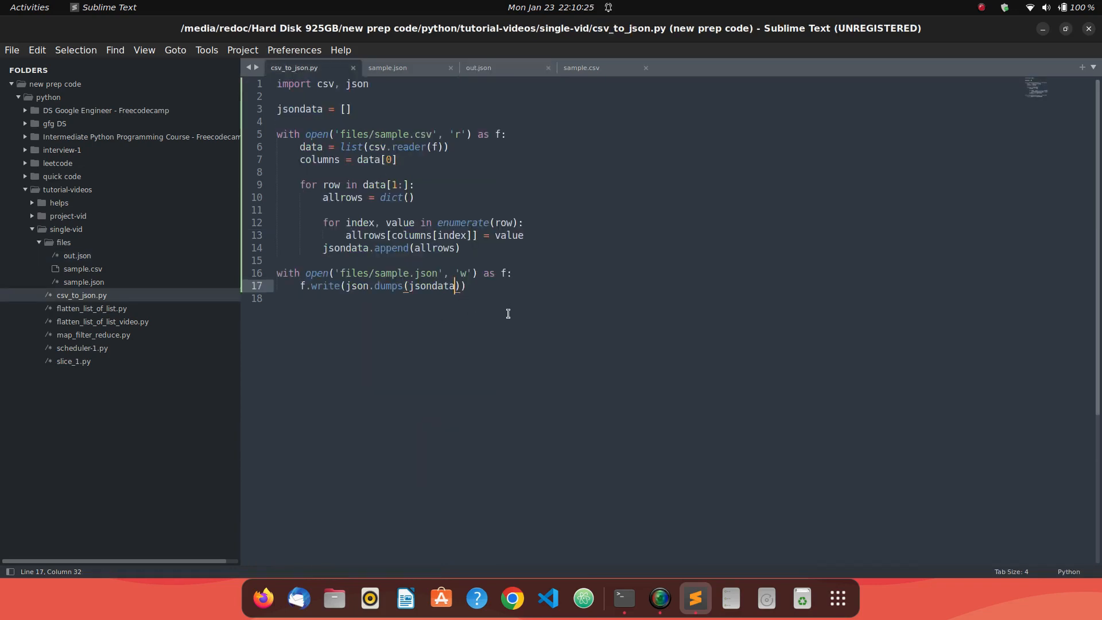
mouse_move(442, 296)
text(, )
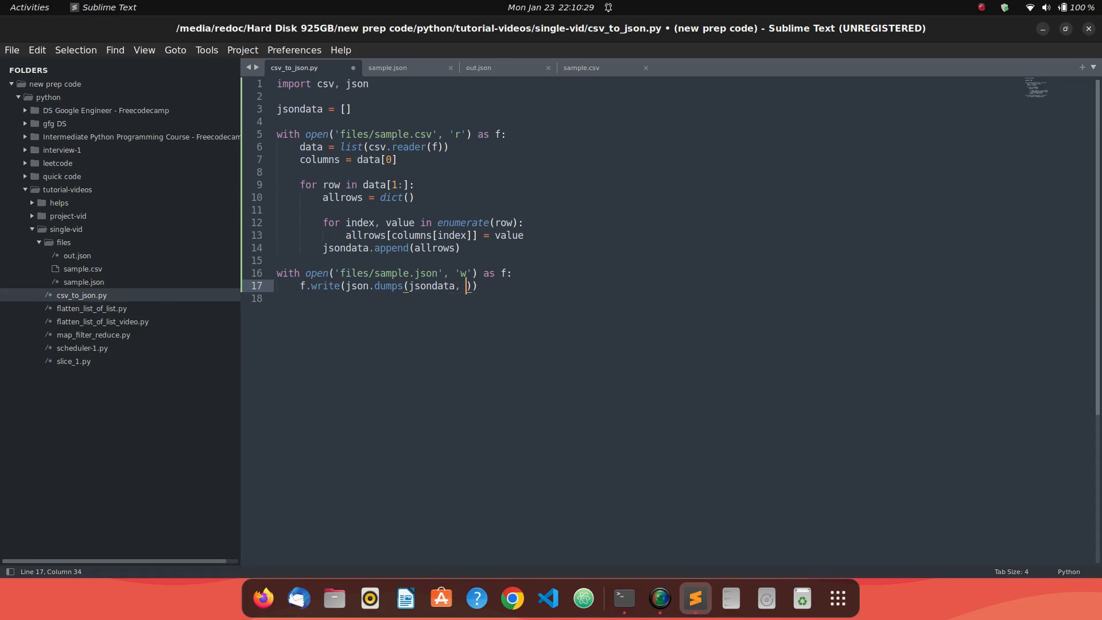
- Add indent = 4 to json.dumps, save, rerun, and view the indented sample.json
text(indent)
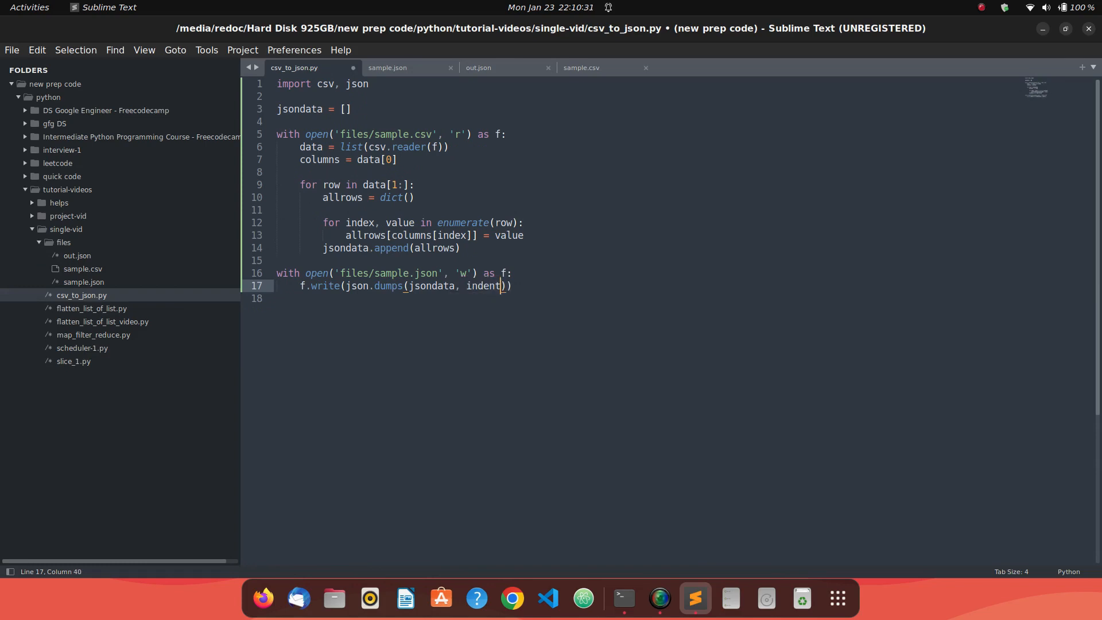
text(= 4)
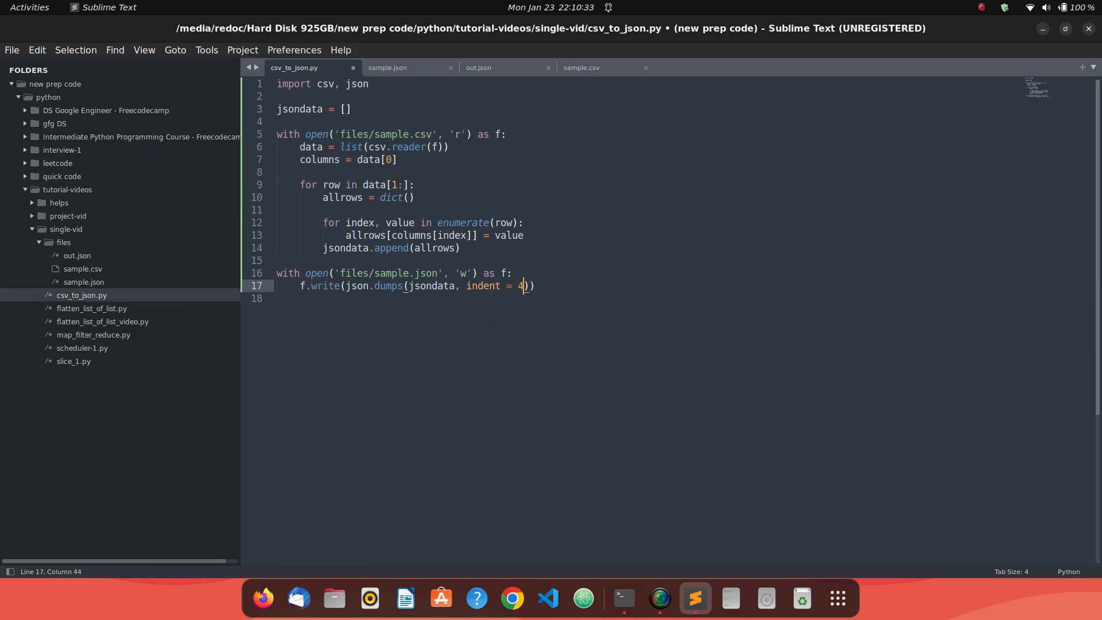
key(ctrl+s)
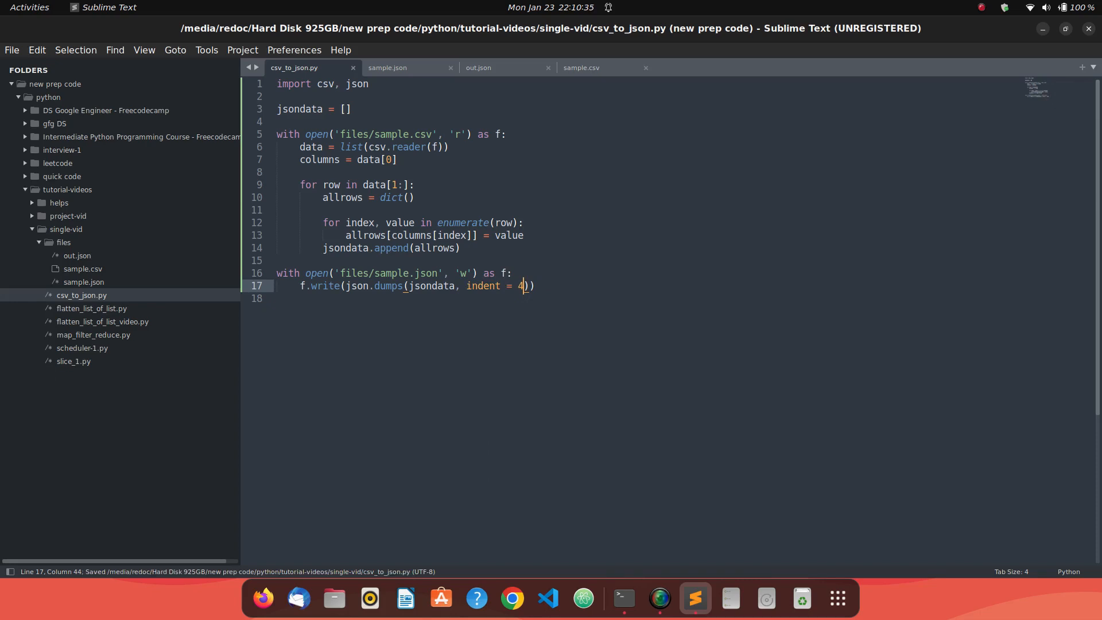
click(621, 598)
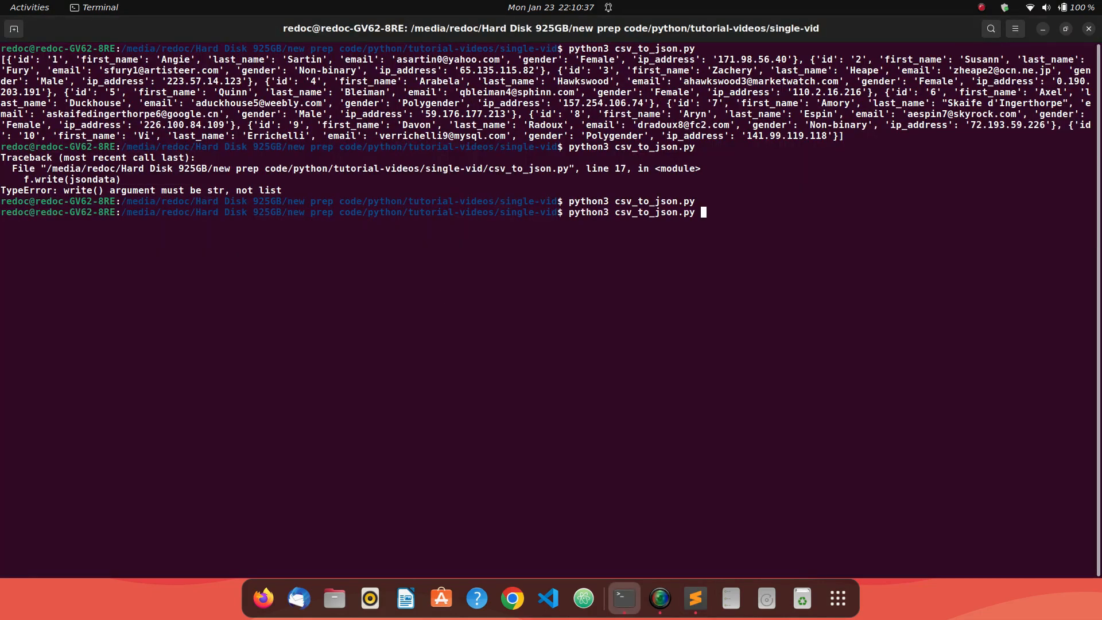
click(695, 598)
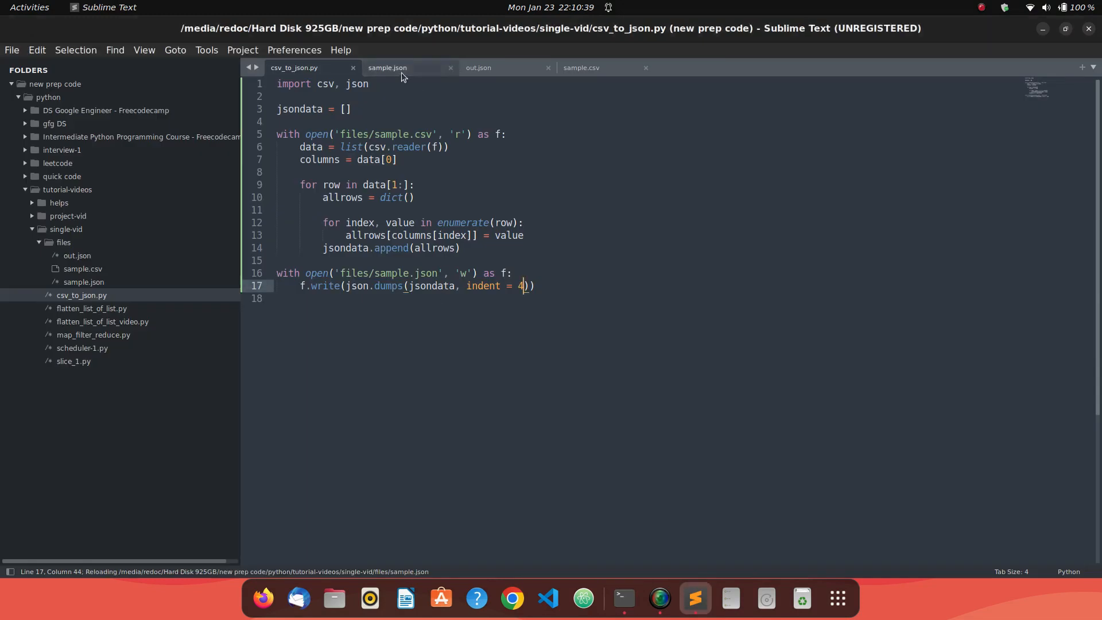
click(388, 68)
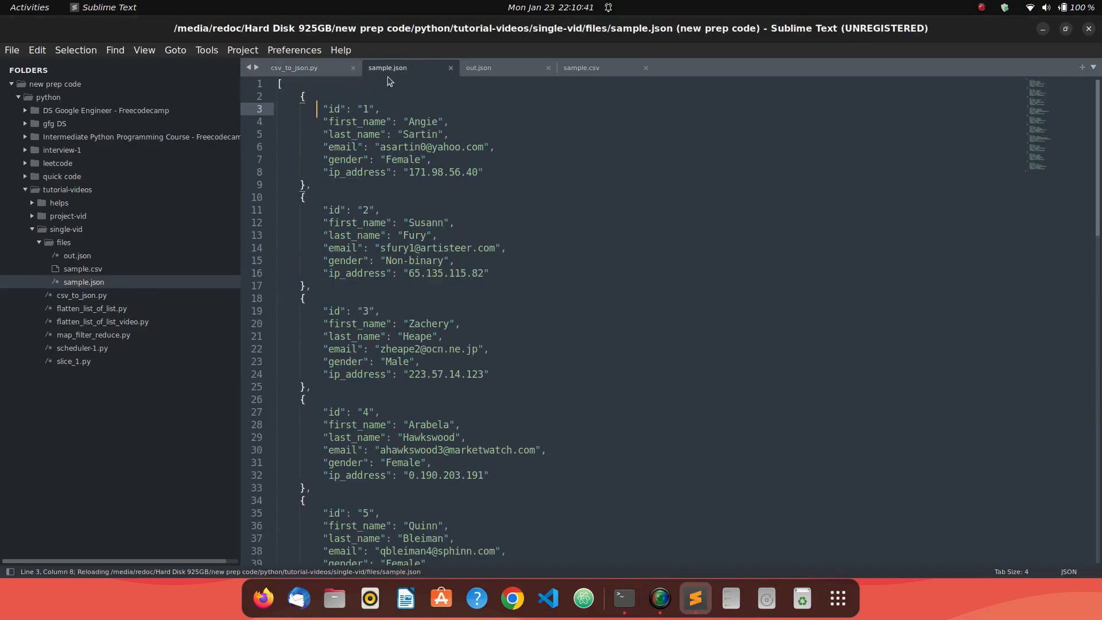
mouse_move(512, 68)
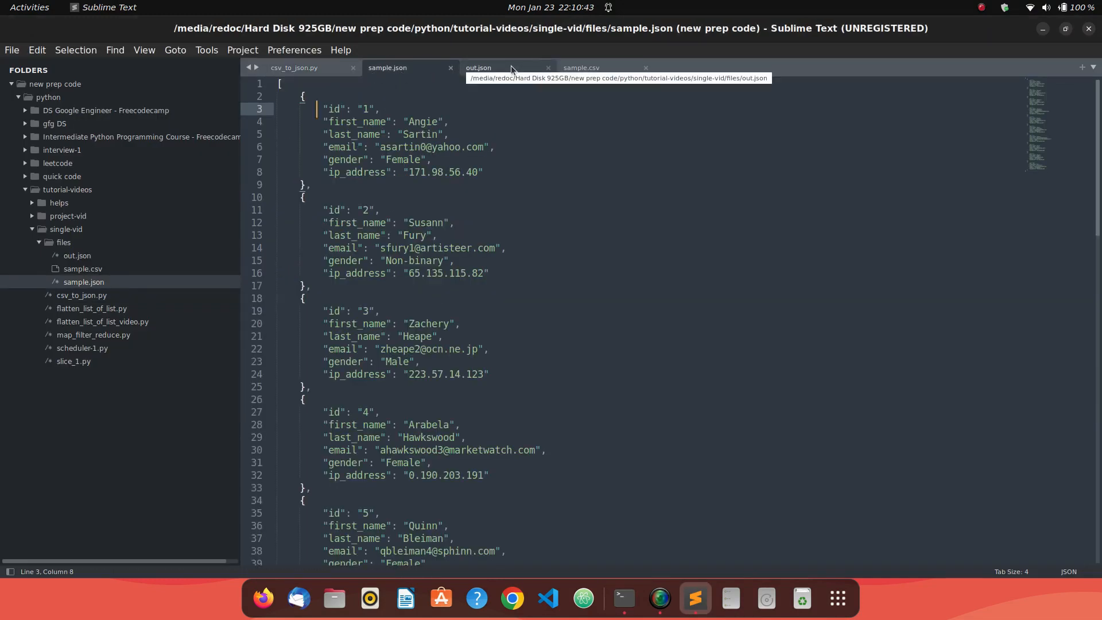
mouse_move(388, 68)
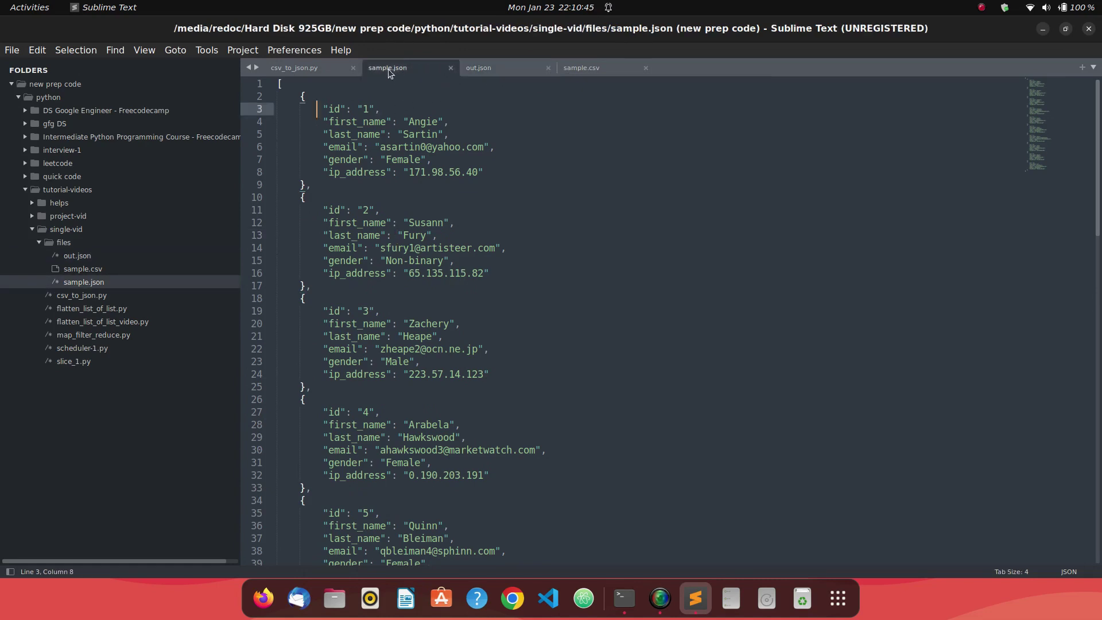
click(294, 68)
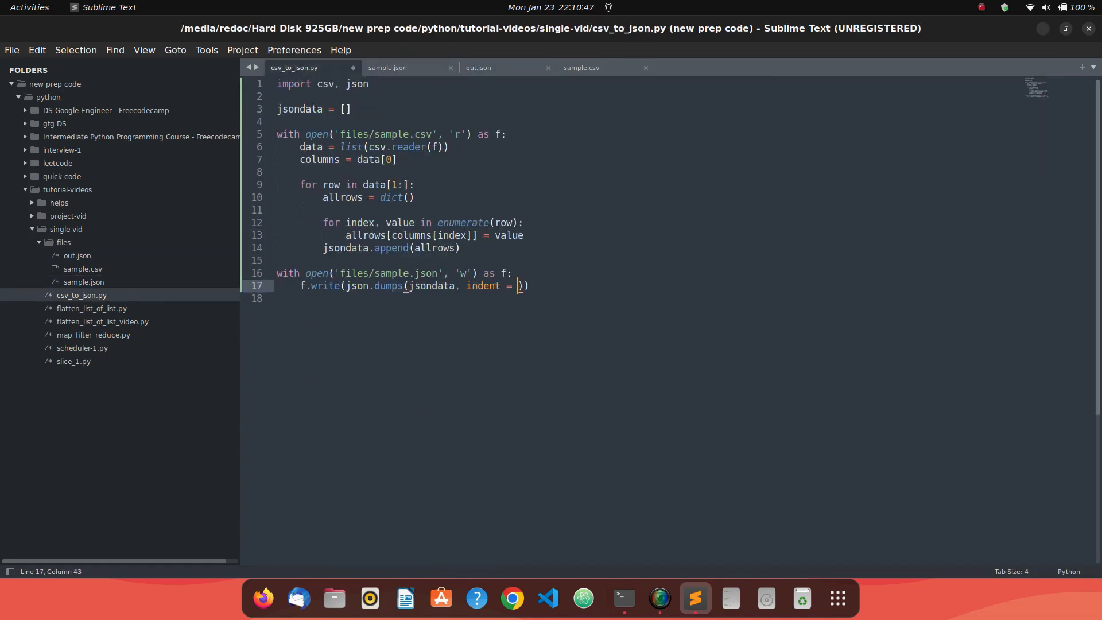
- Change the indent to 10 and inspect the wider leading whitespace in sample.json
text(10)
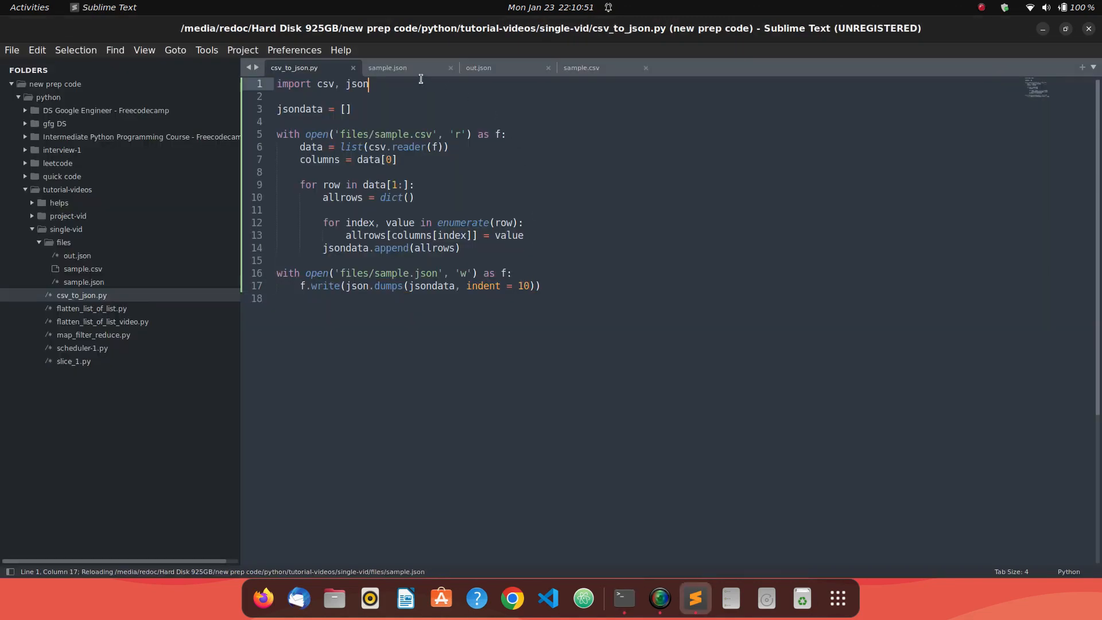
click(387, 68)
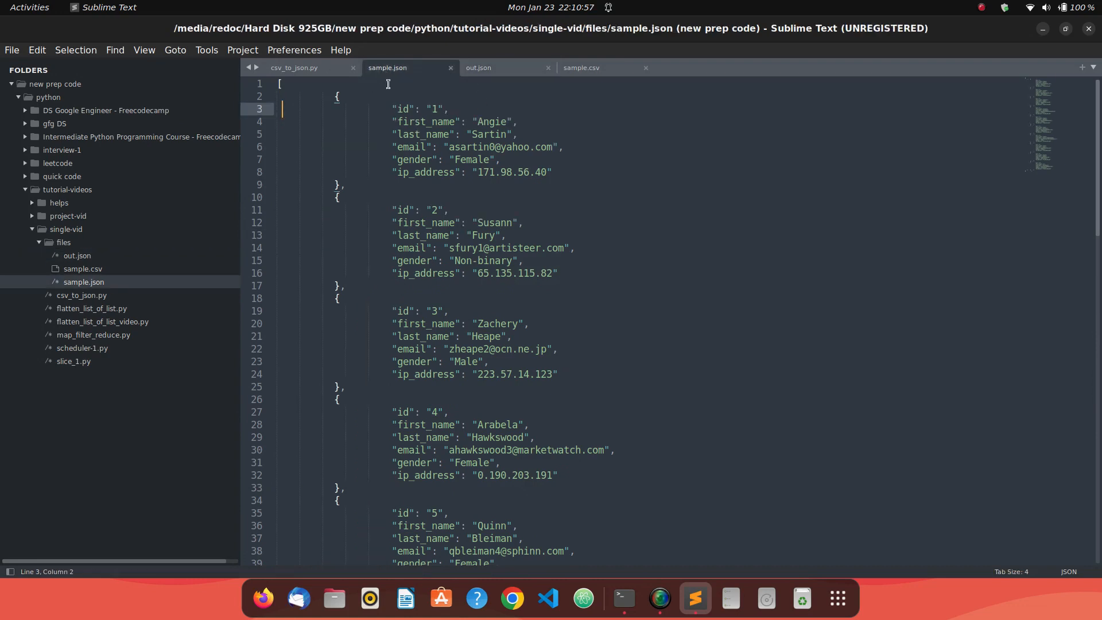
click(294, 67)
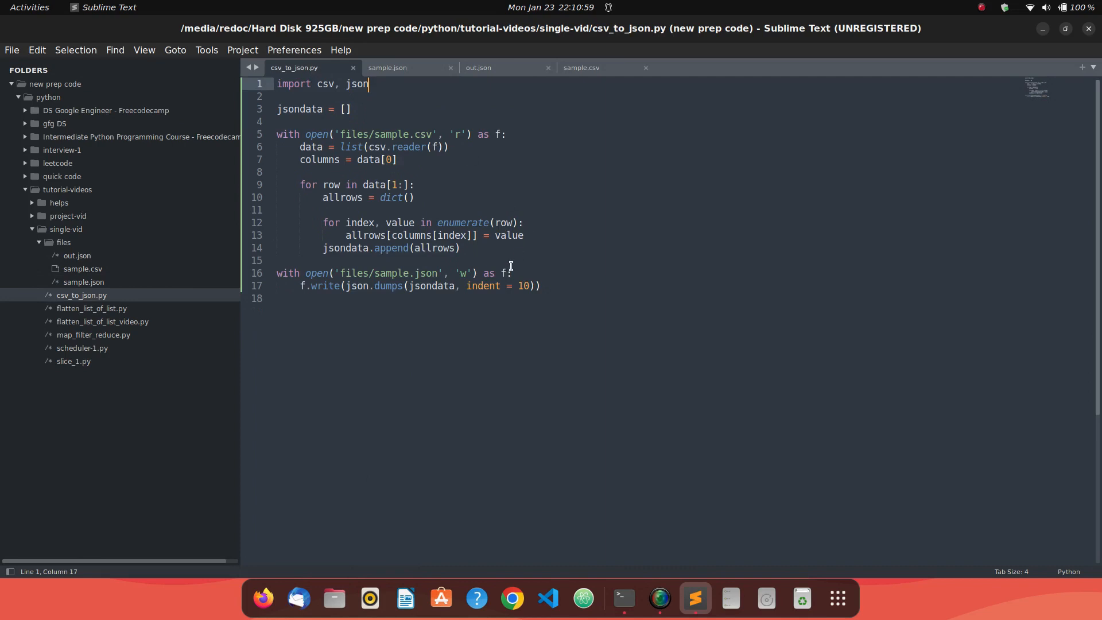
click(387, 68)
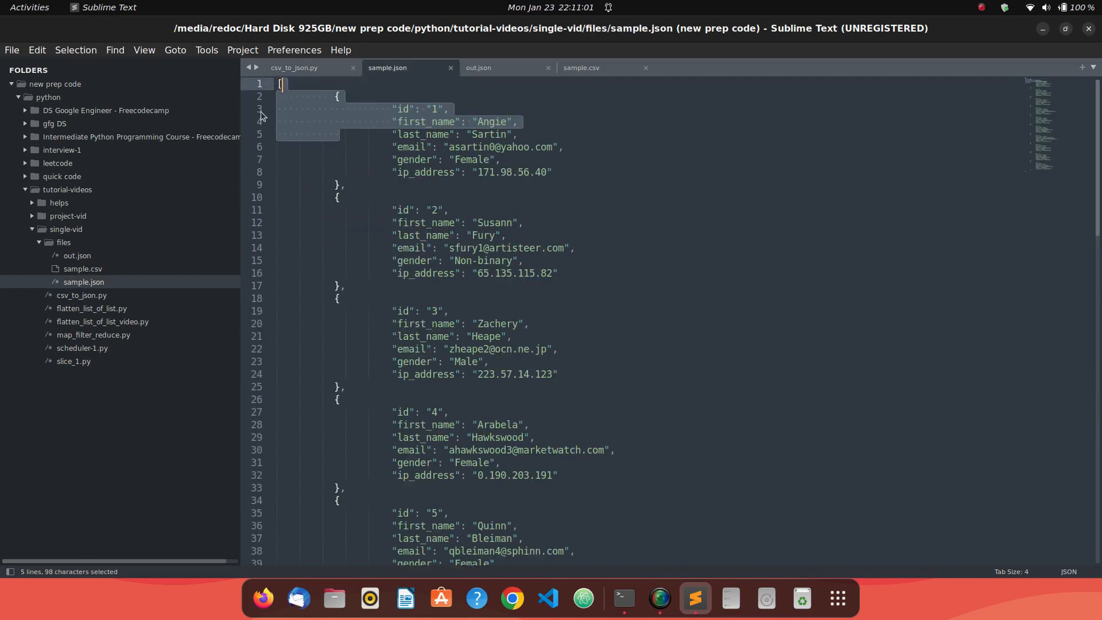
click(383, 109)
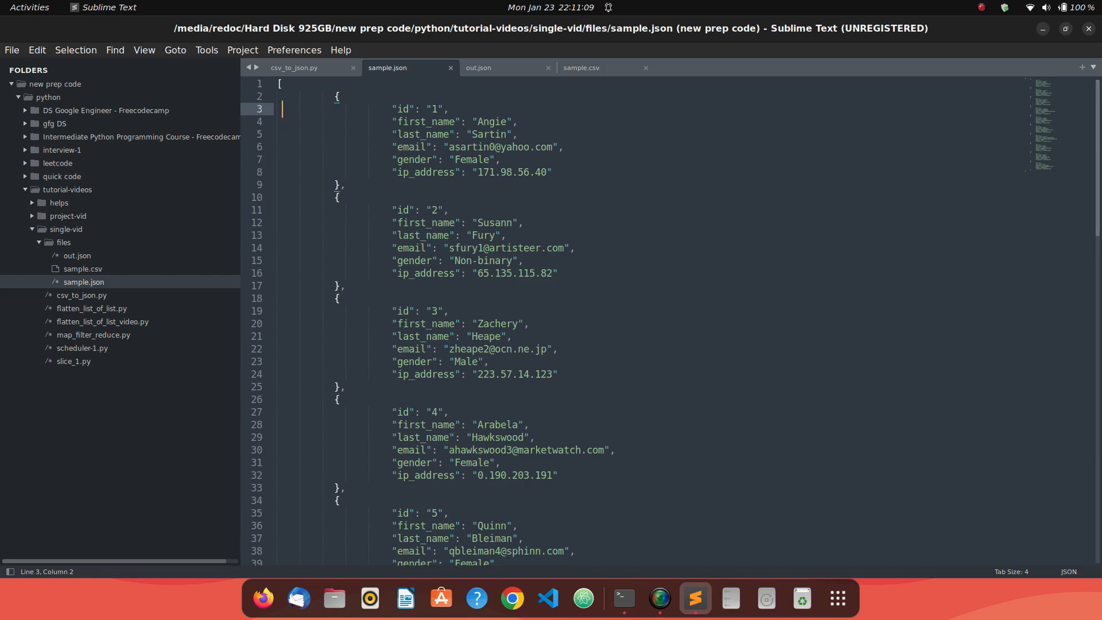
click(338, 96)
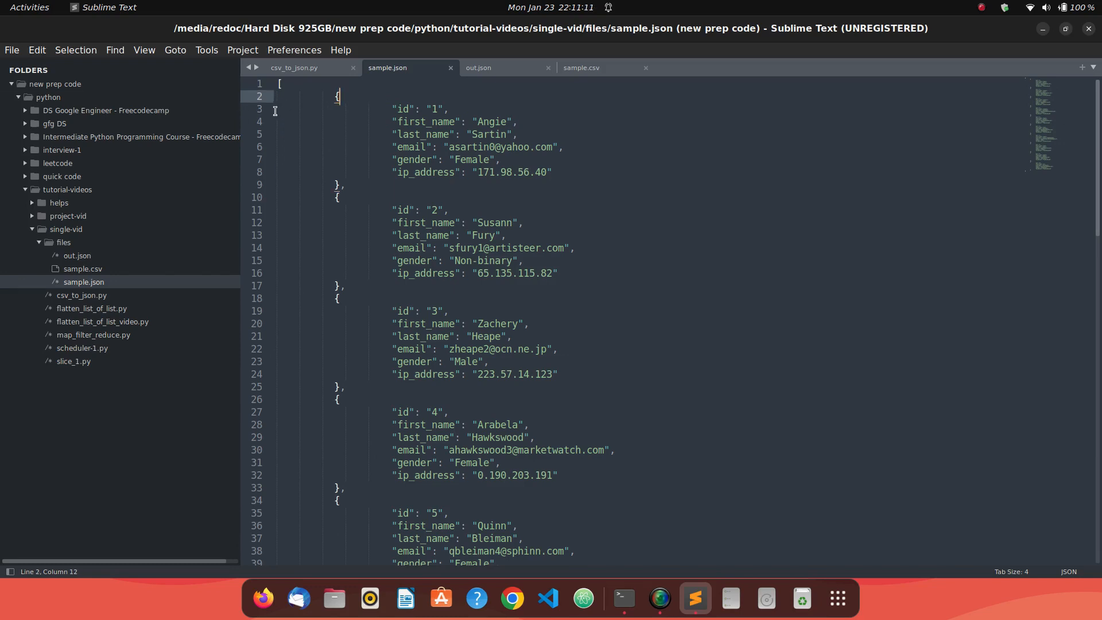
drag(280, 84, 337, 97)
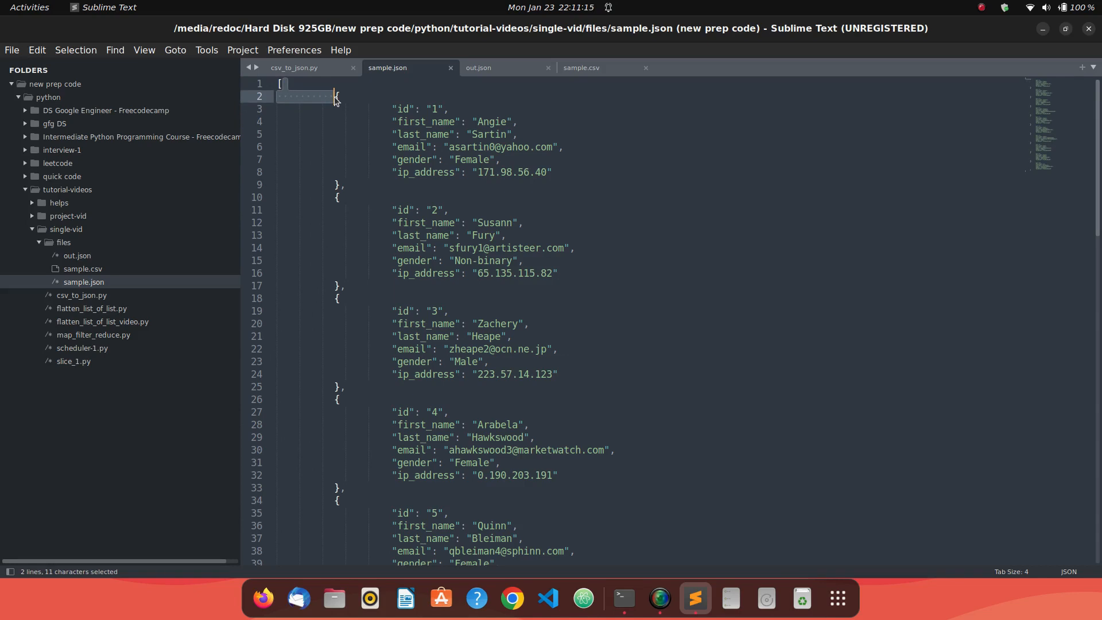
mouse_move(295, 67)
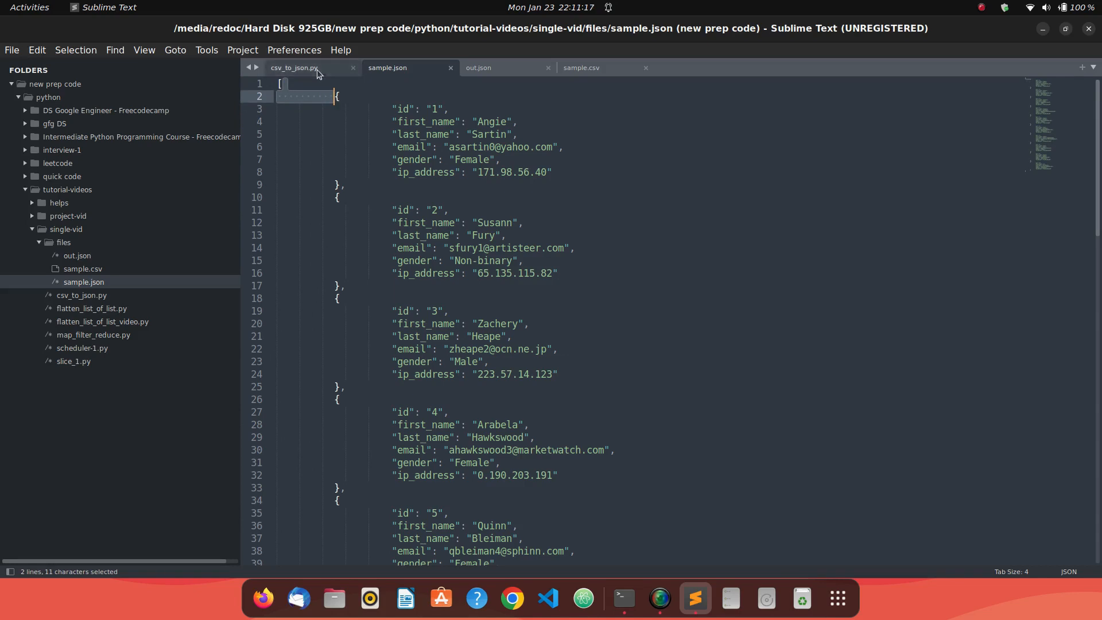
click(294, 68)
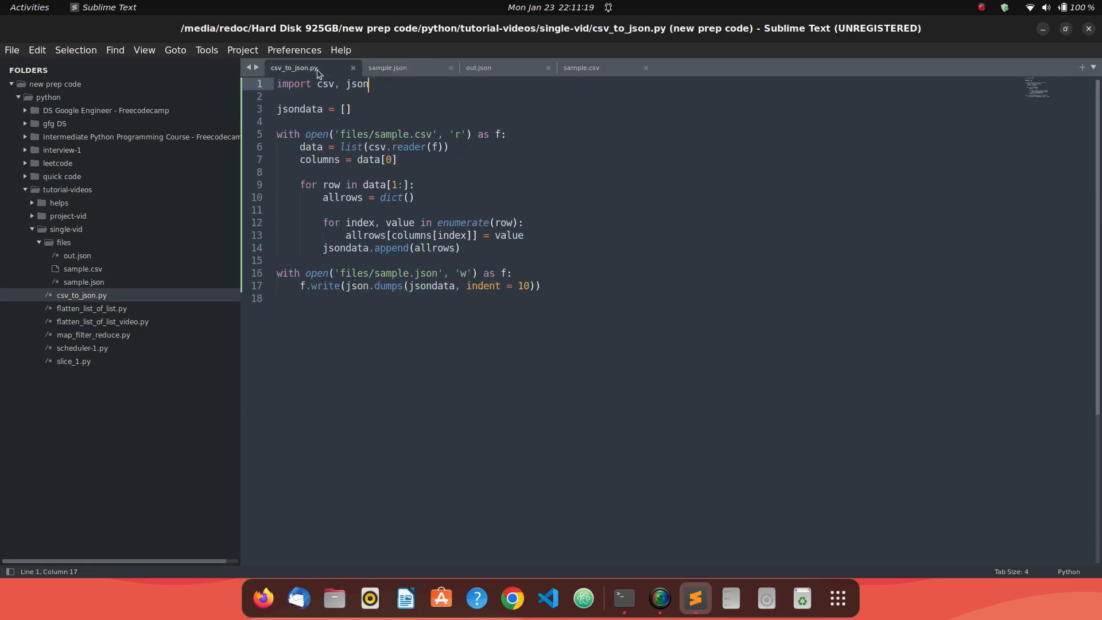